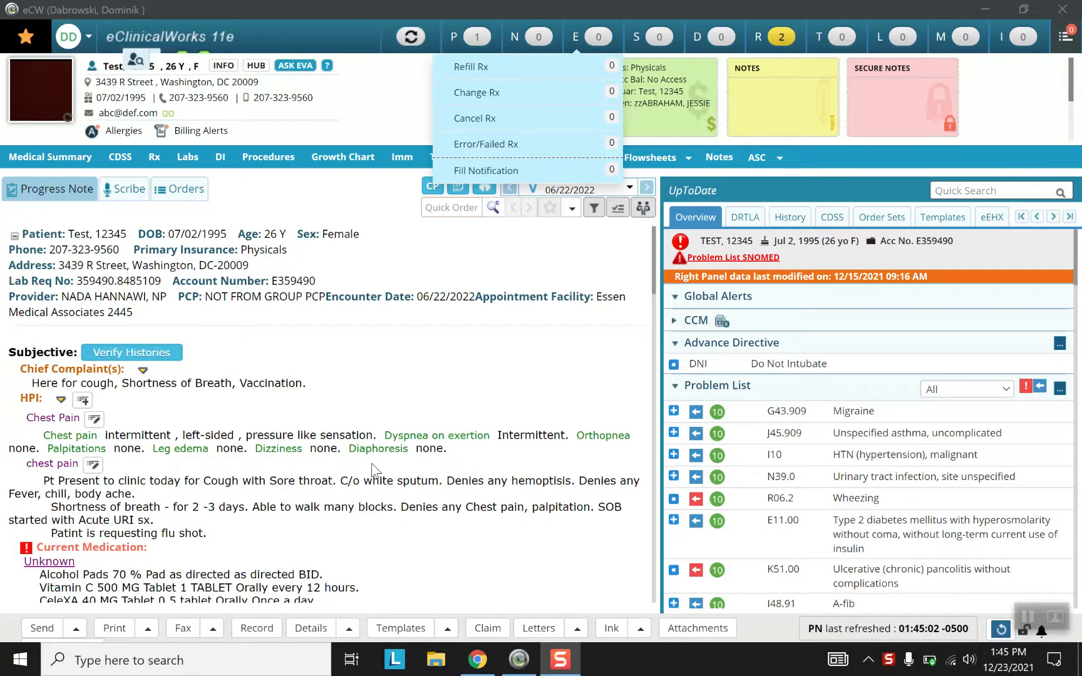
mouse_move(512, 424)
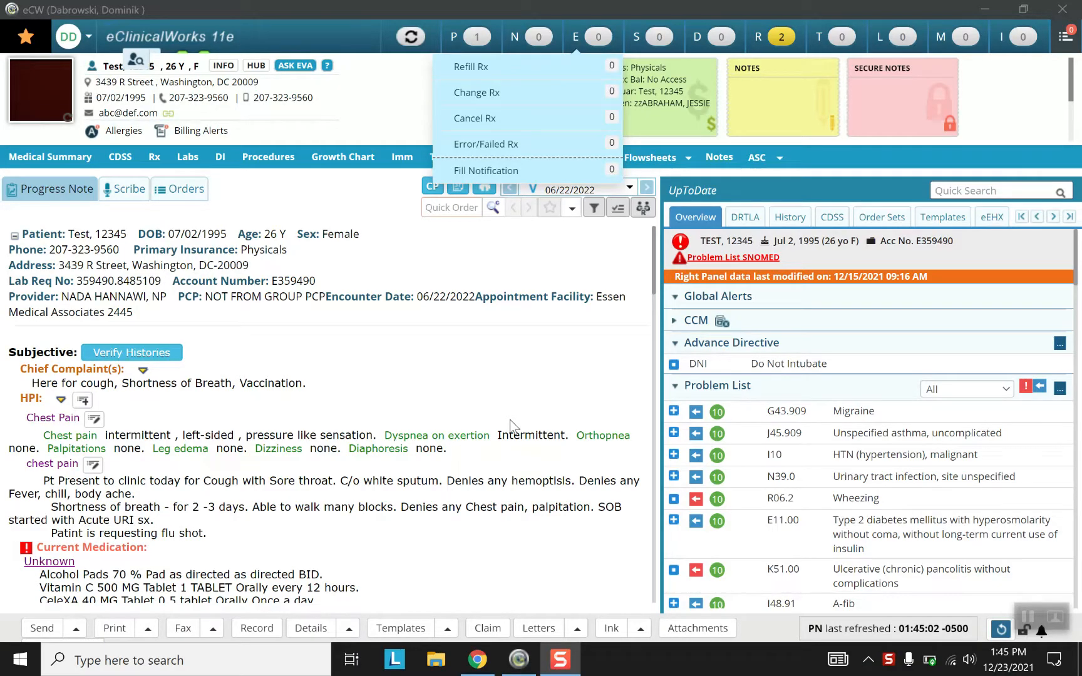
mouse_move(598, 348)
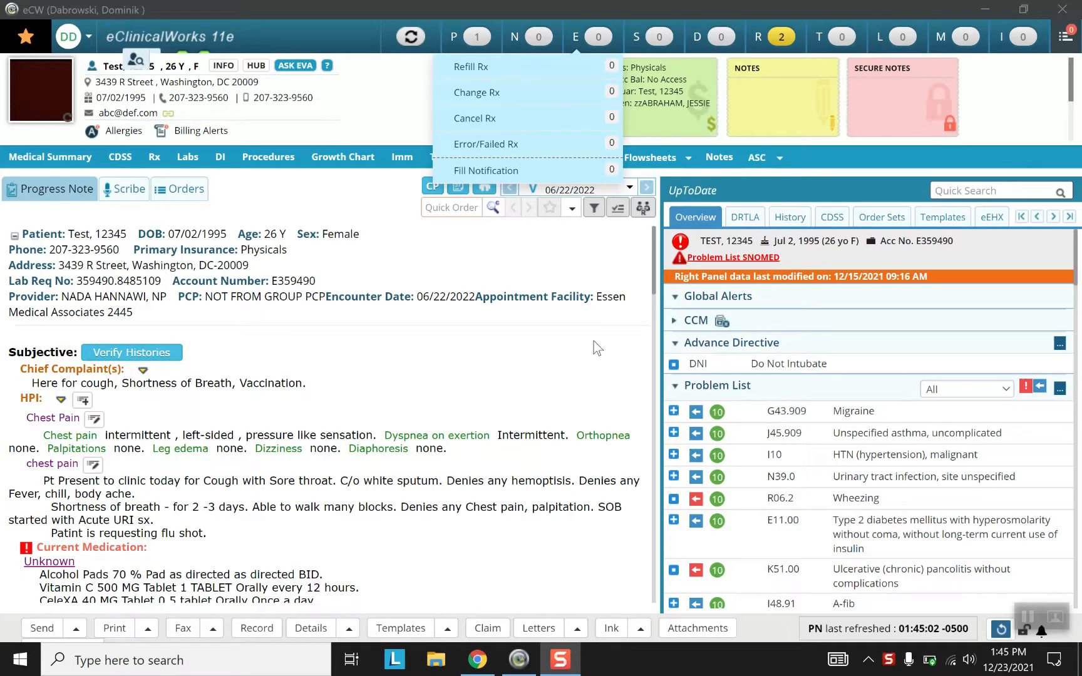
mouse_move(491, 280)
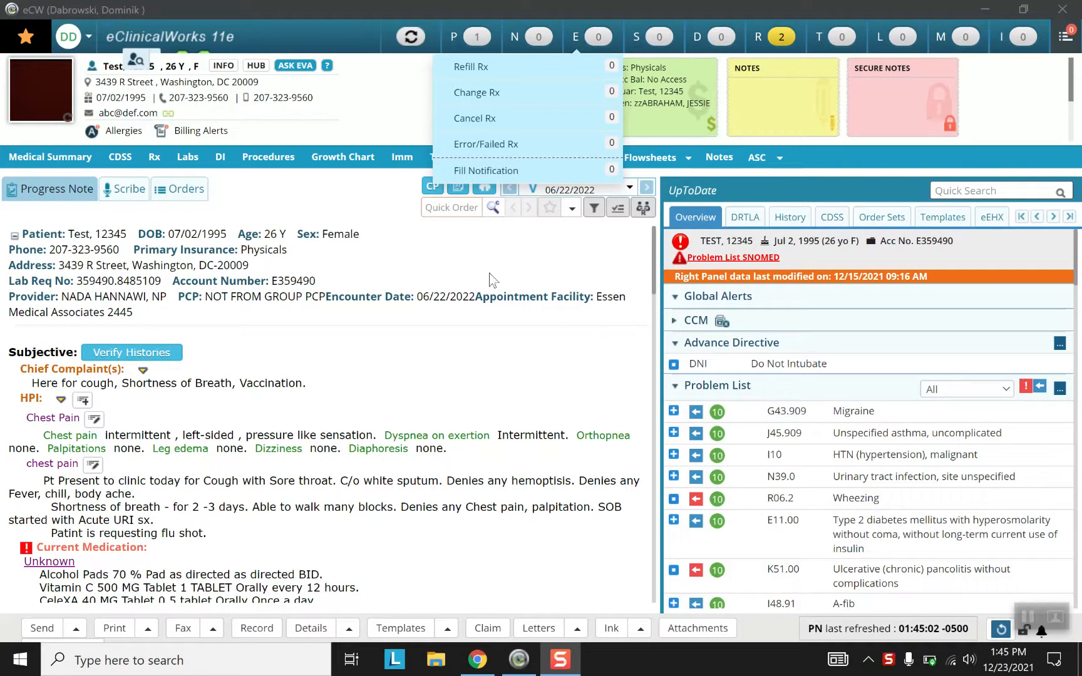
mouse_move(656, 285)
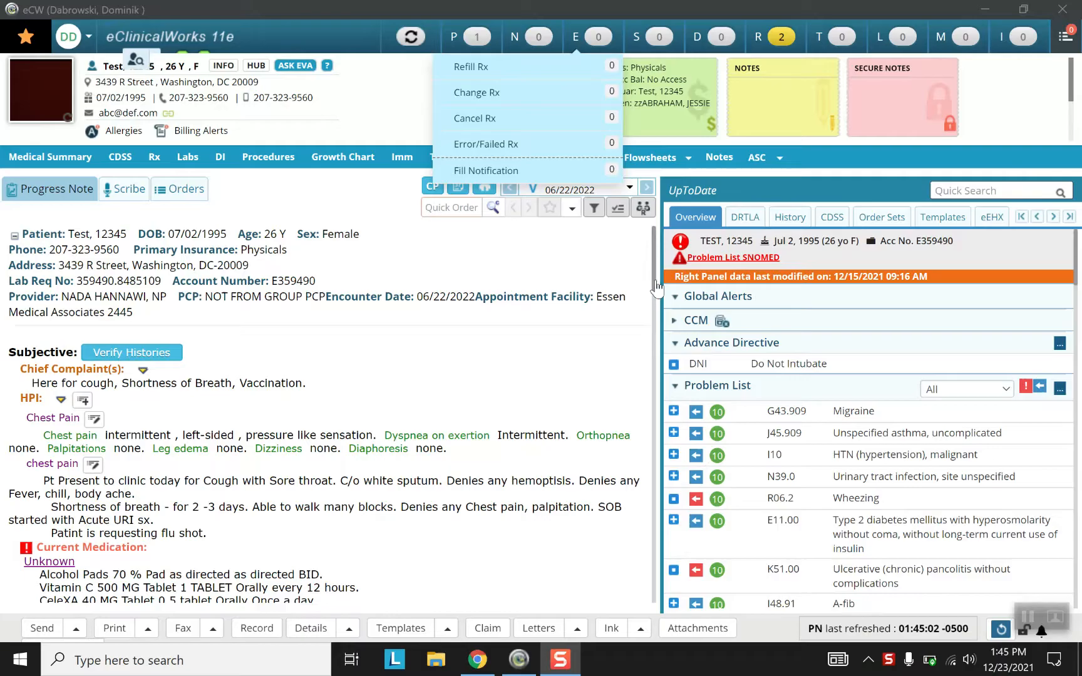
- Confirm access to the future-dated 06-22-2022 encounter at the warning prompt
scroll(down, 3)
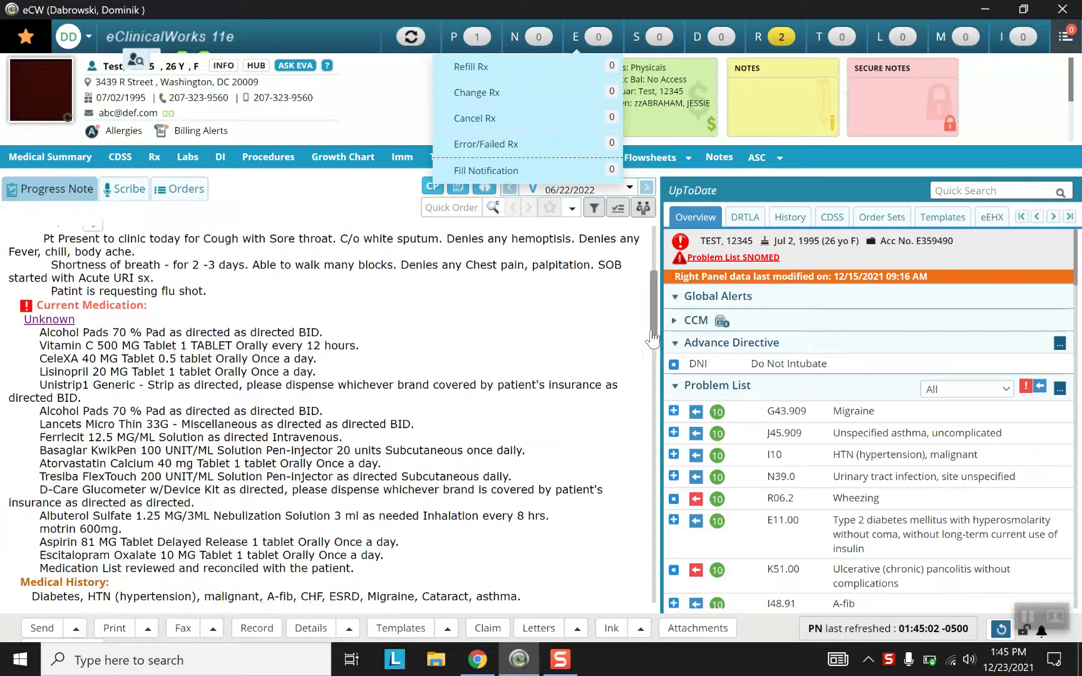
scroll(down, 3)
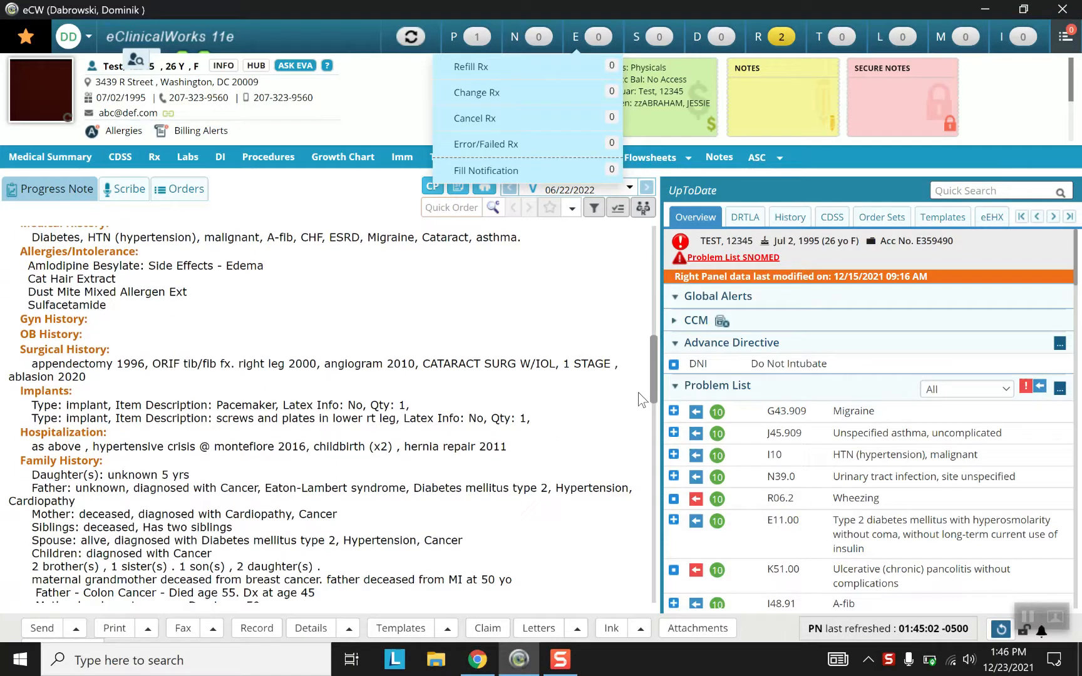
scroll(down, 3)
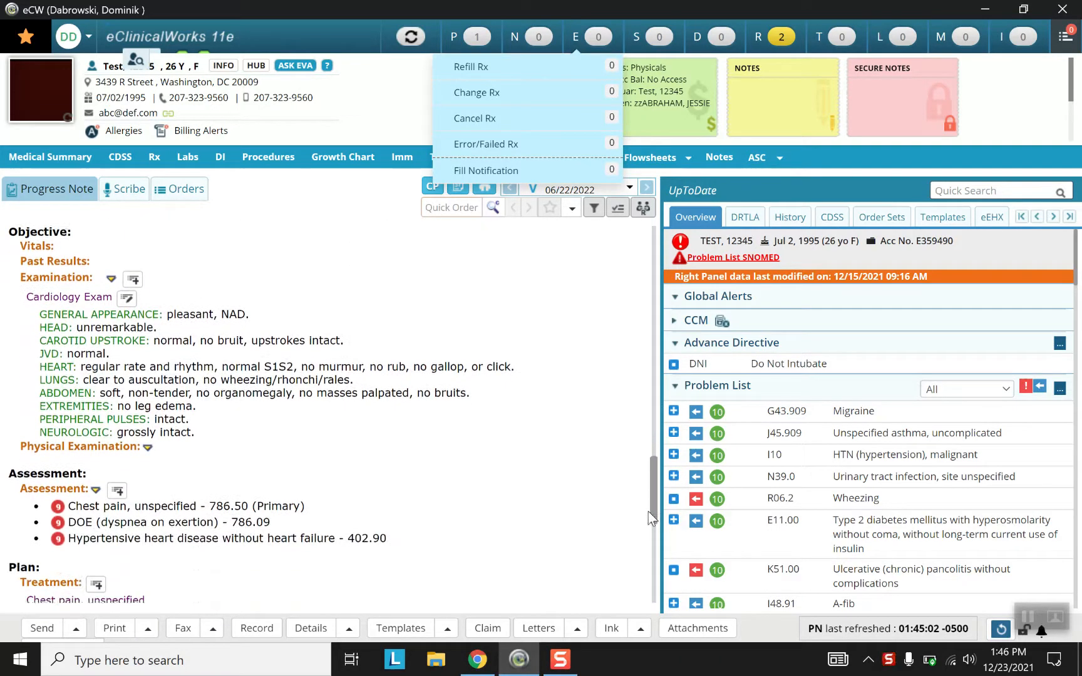
scroll(down, 3)
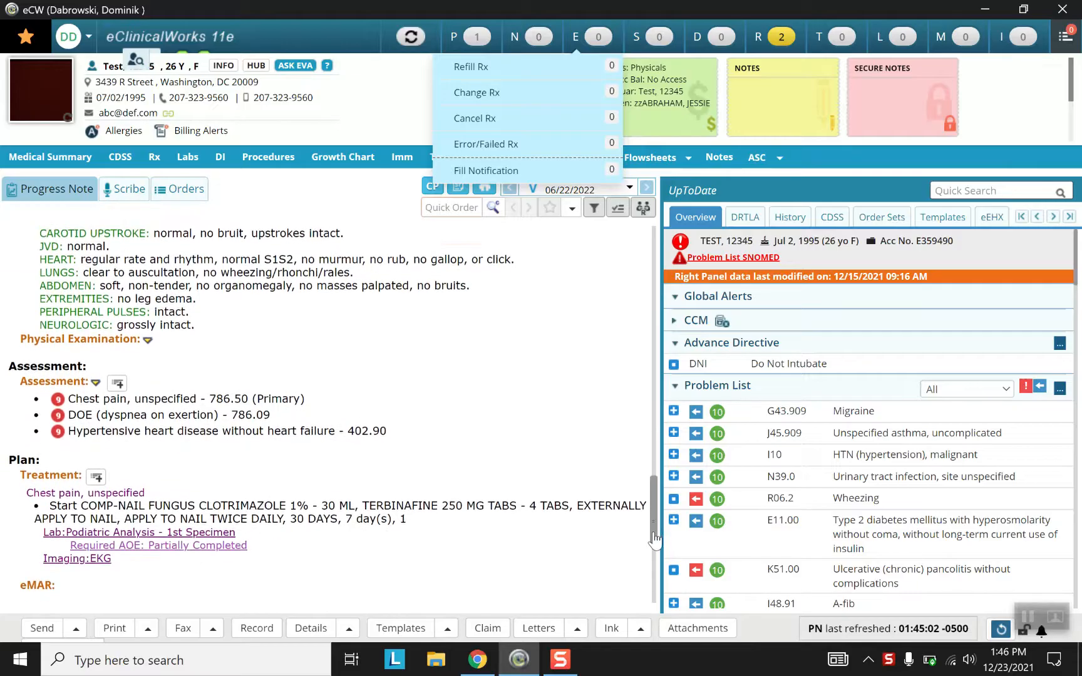
scroll(down, 3)
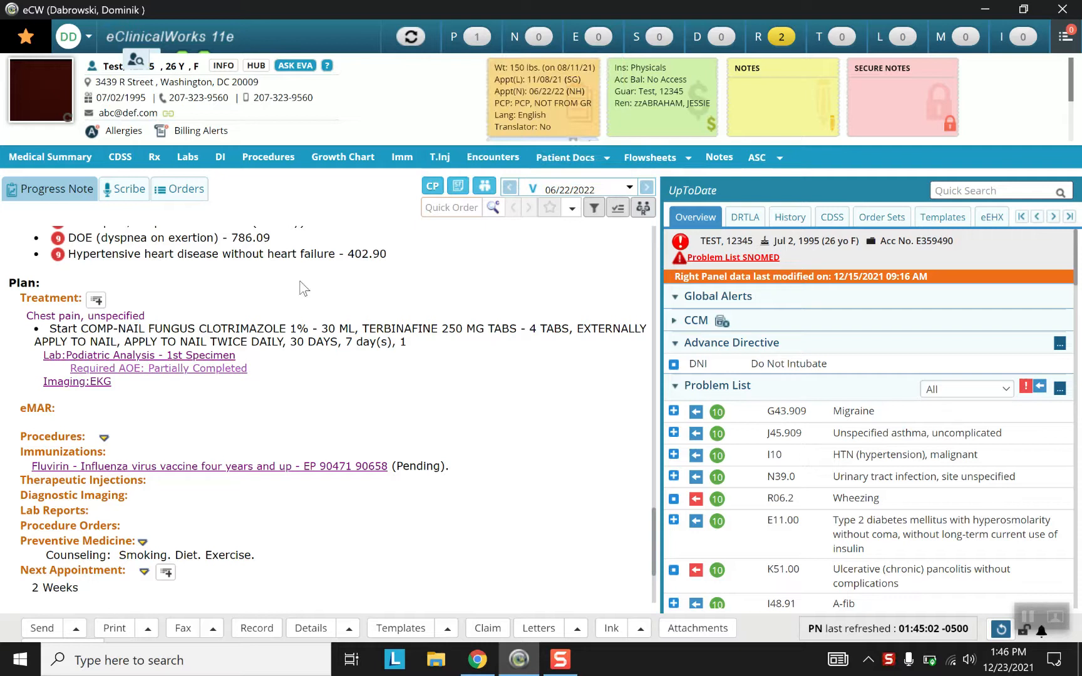
mouse_move(65, 446)
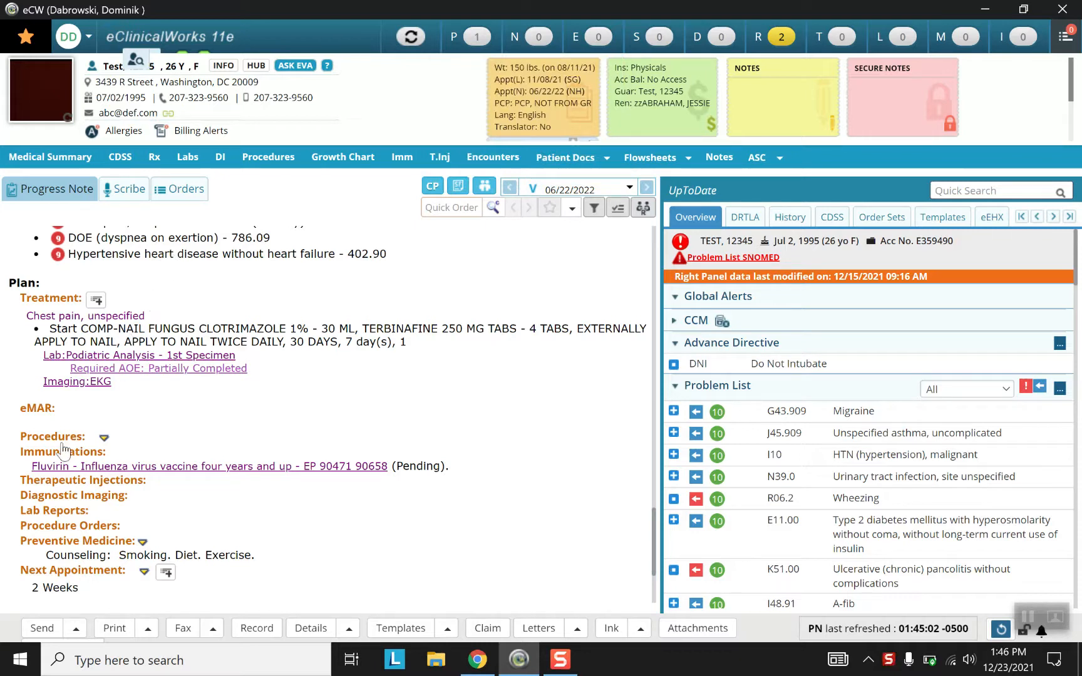
mouse_move(64, 489)
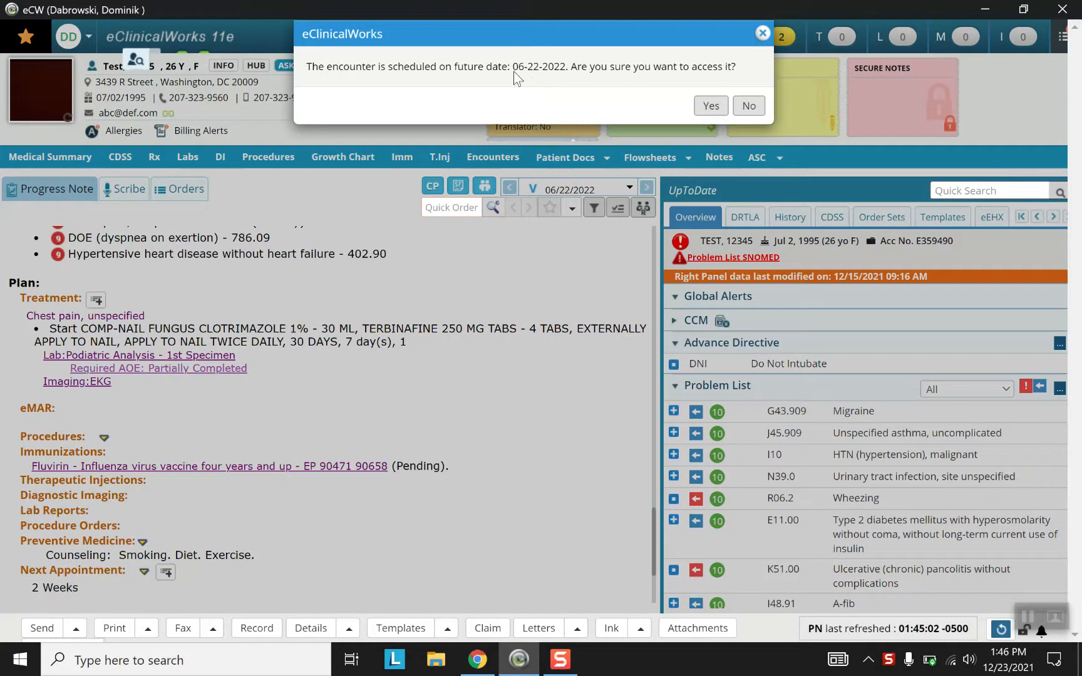
mouse_move(449, 93)
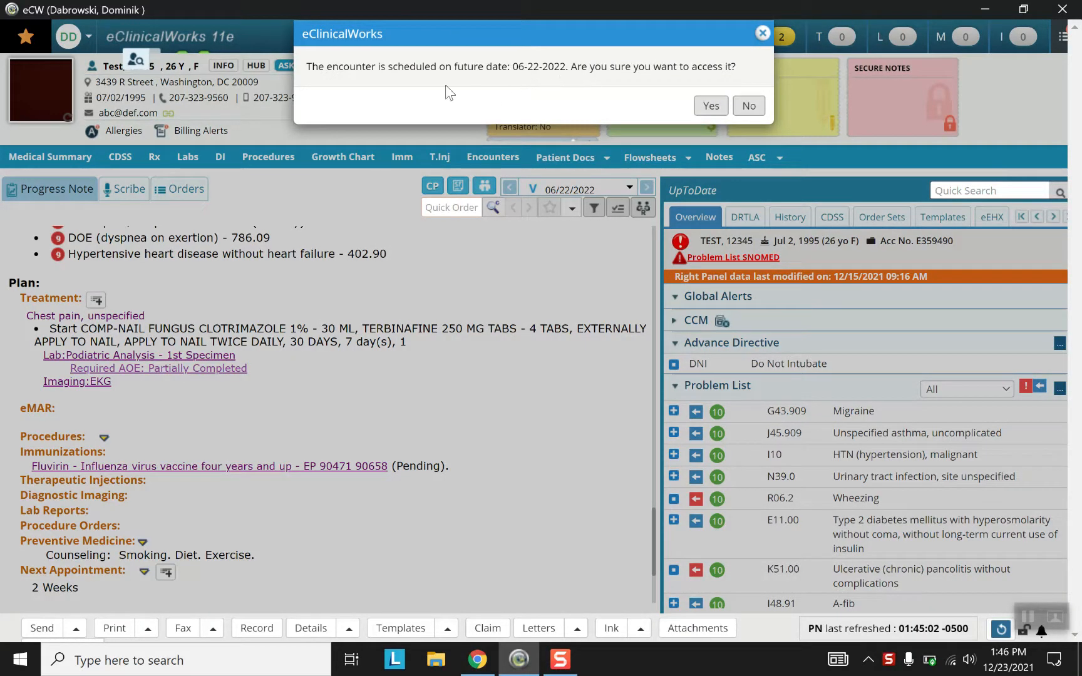
mouse_move(521, 91)
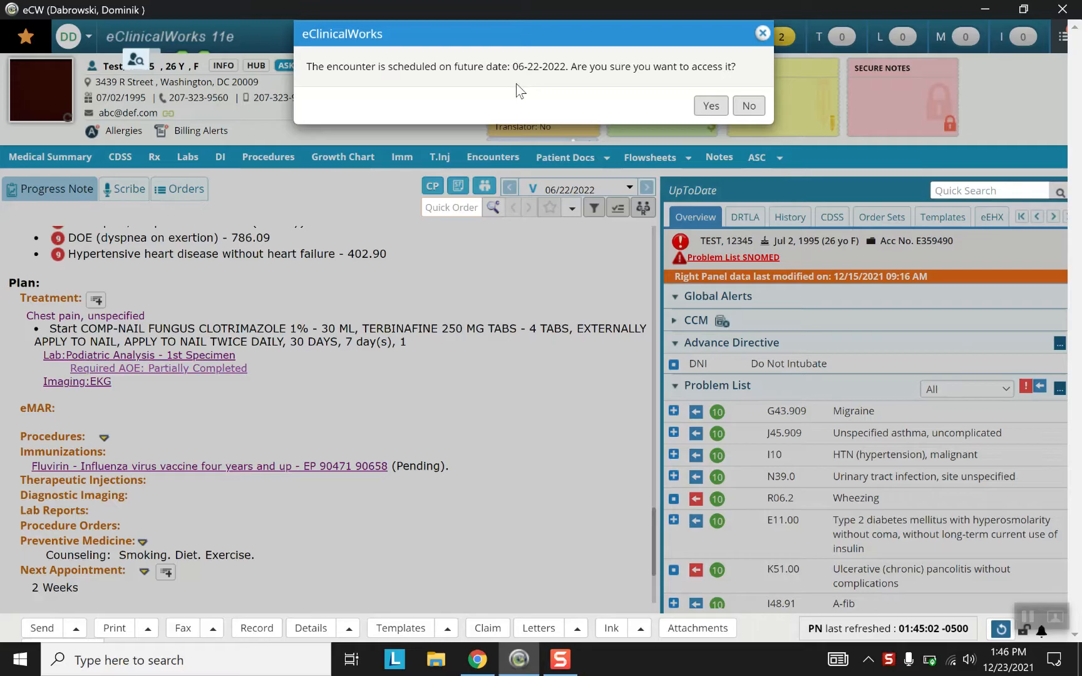
mouse_move(559, 85)
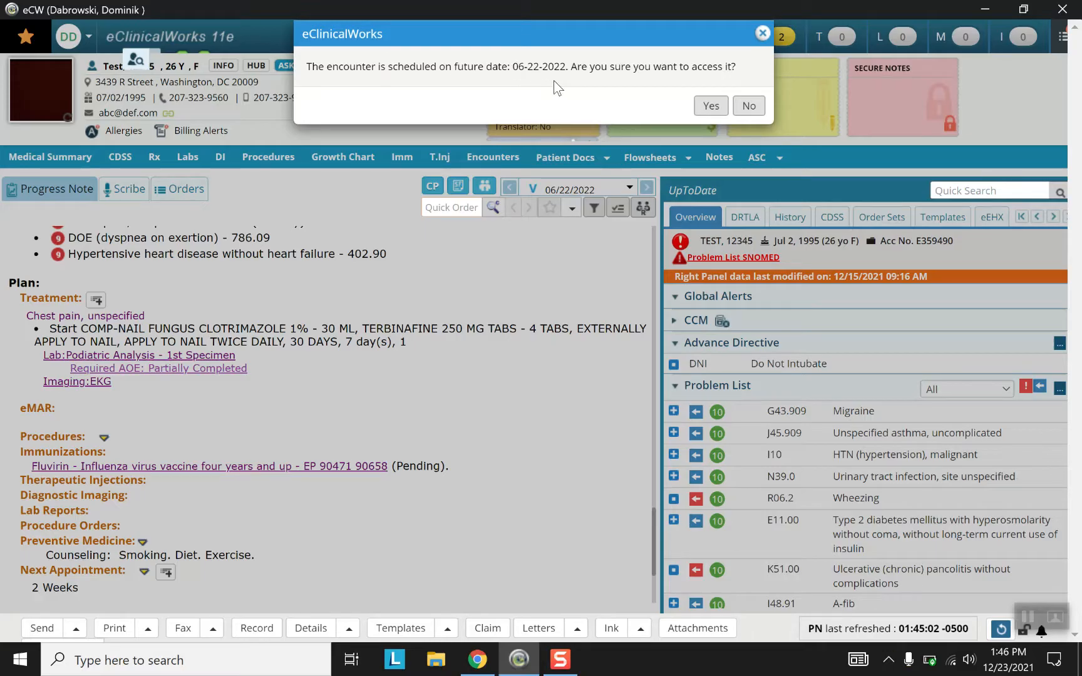
mouse_move(712, 105)
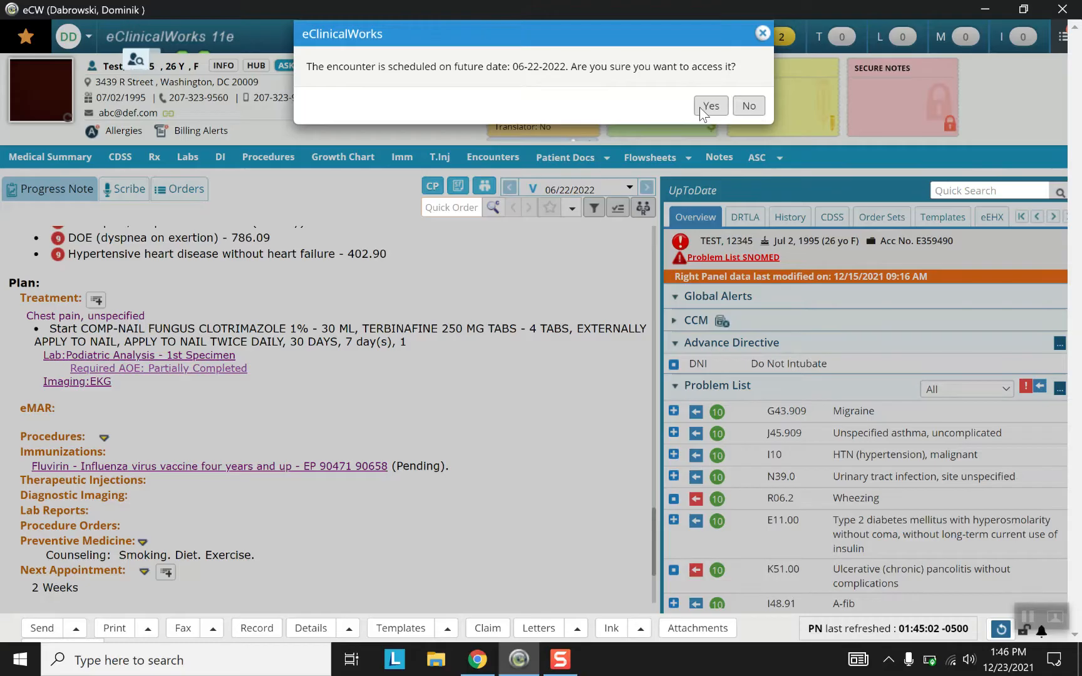
click(711, 105)
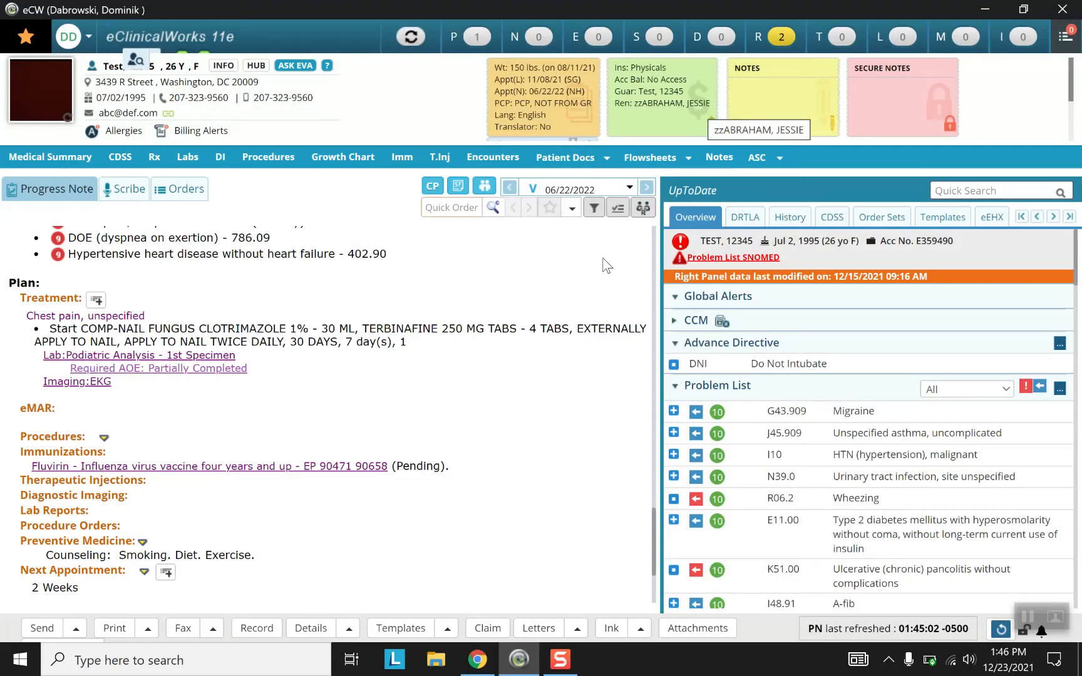
mouse_move(595, 289)
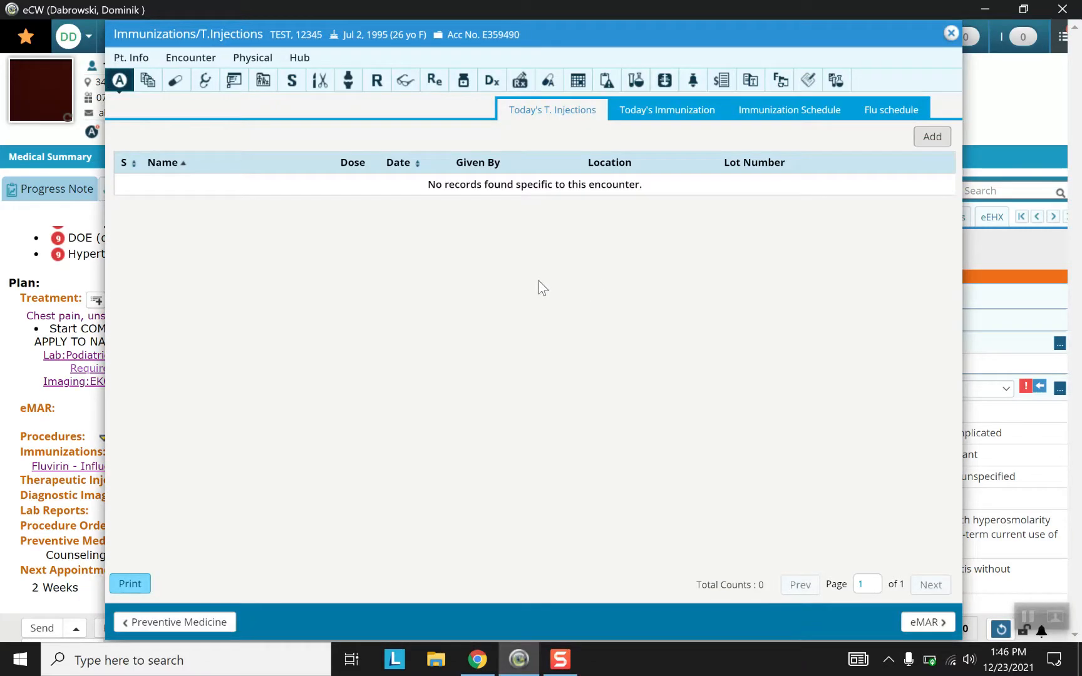
mouse_move(471, 228)
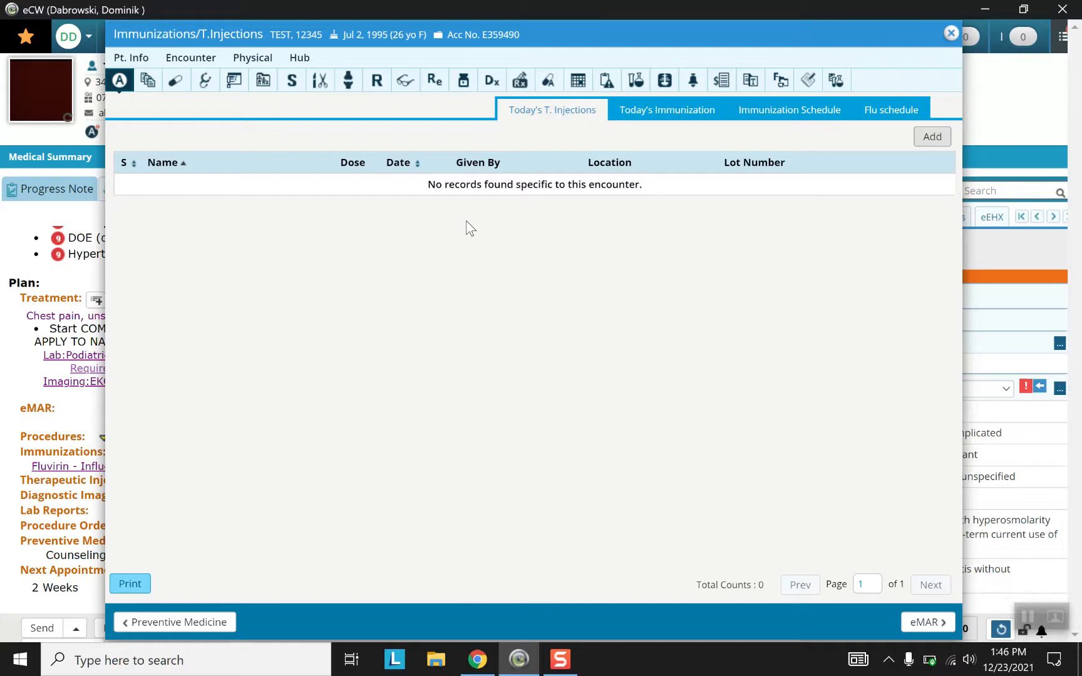
mouse_move(424, 228)
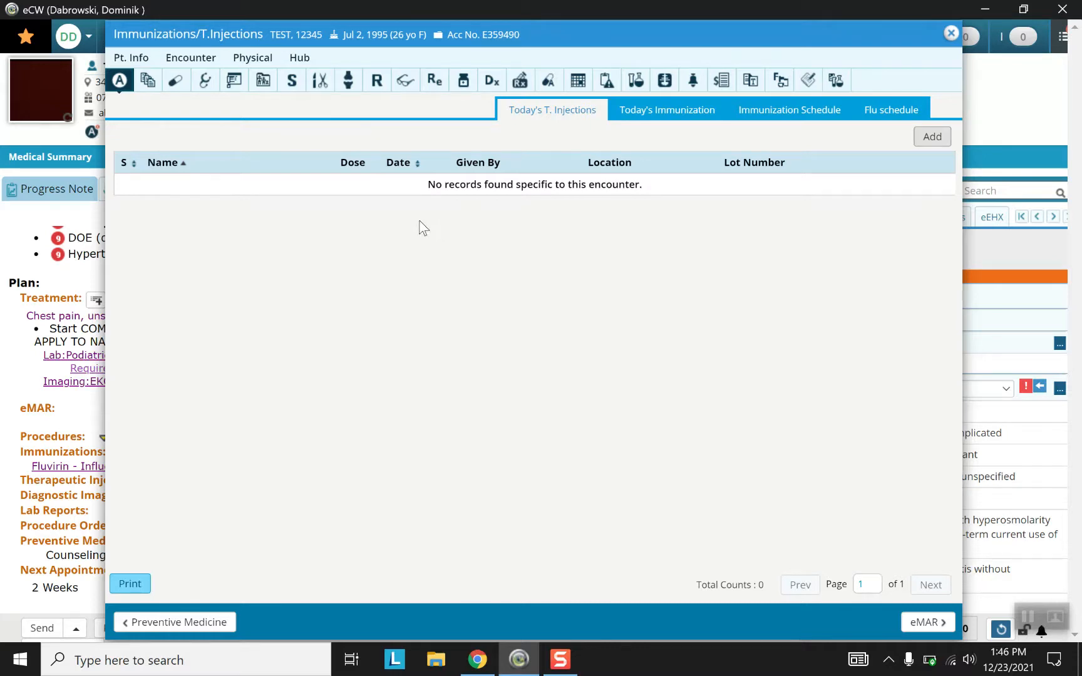
mouse_move(124, 103)
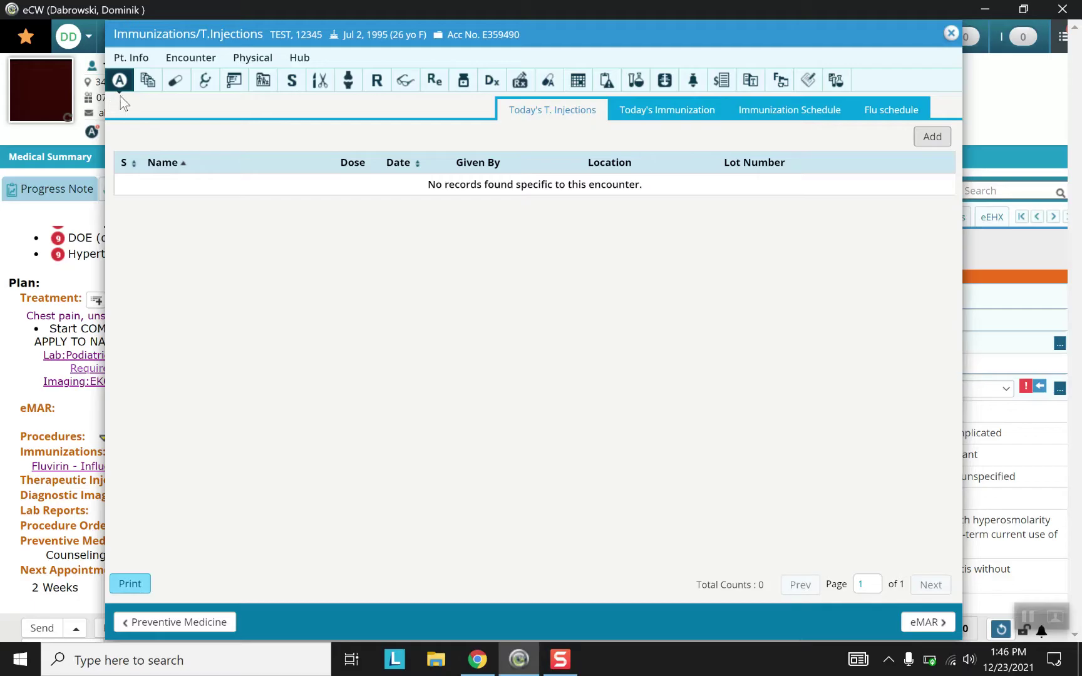
mouse_move(128, 97)
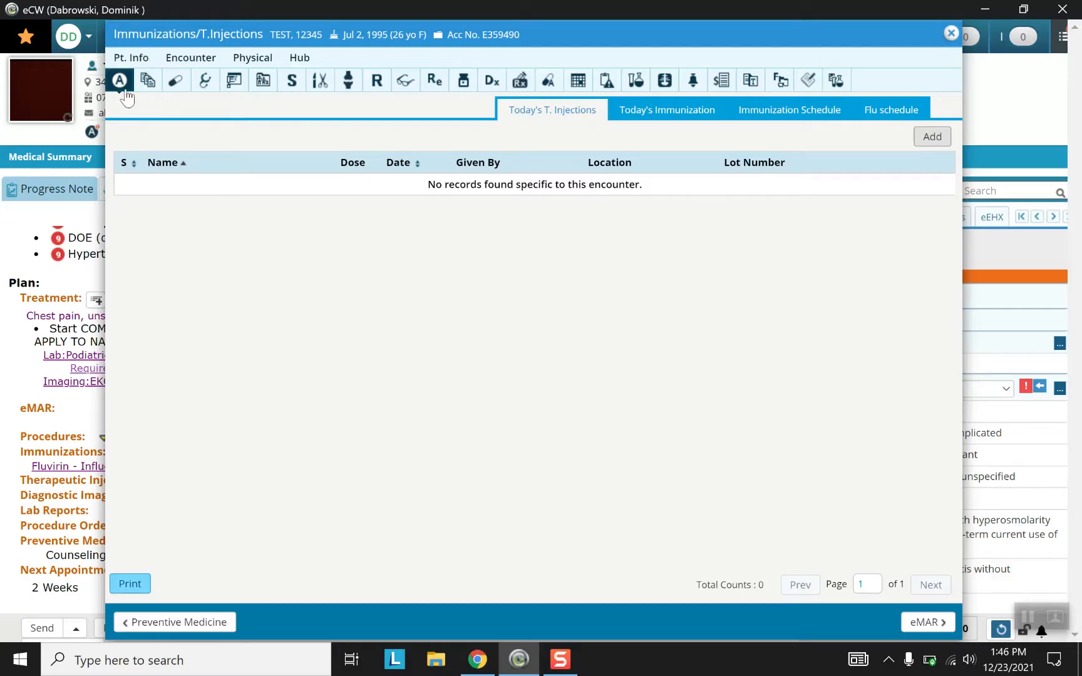
mouse_move(120, 80)
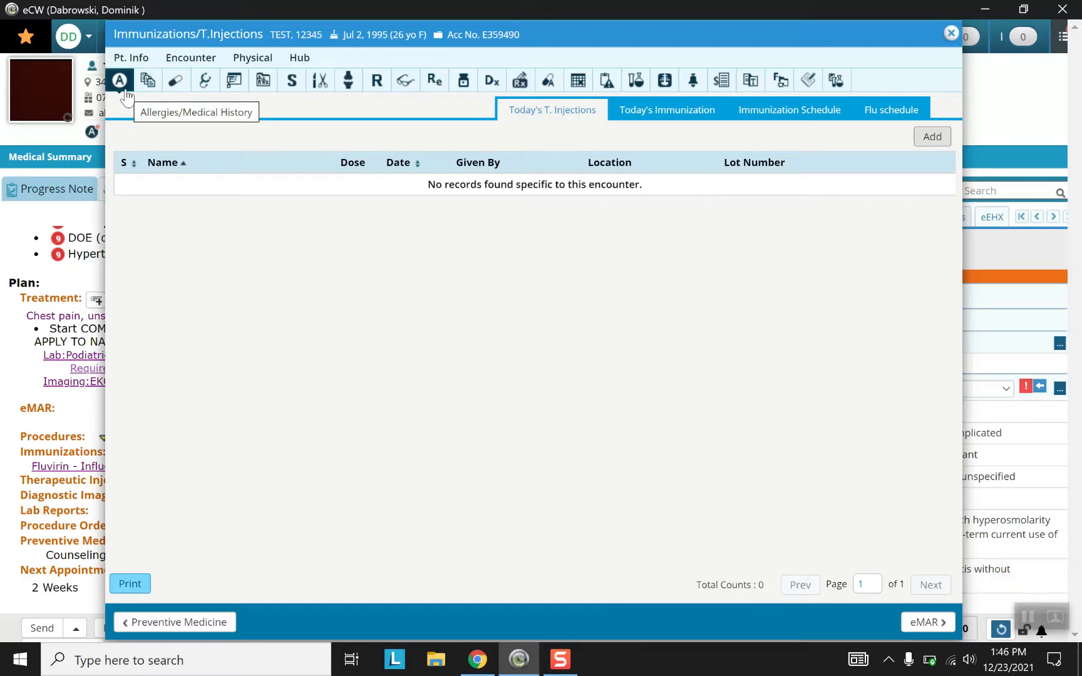
mouse_move(551, 126)
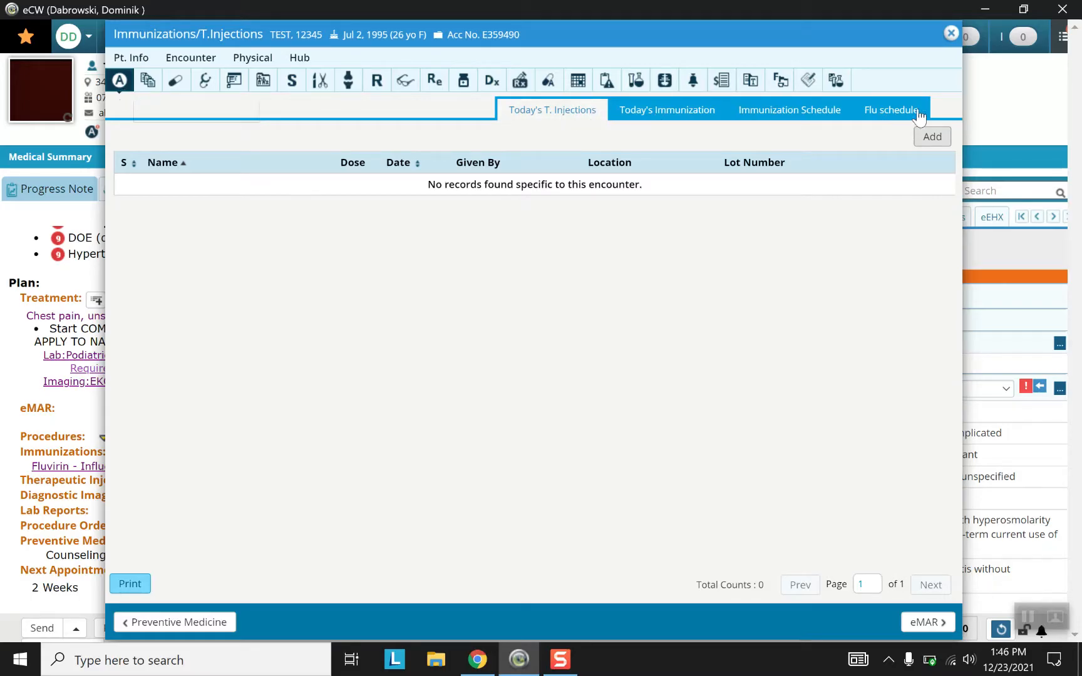
mouse_move(577, 231)
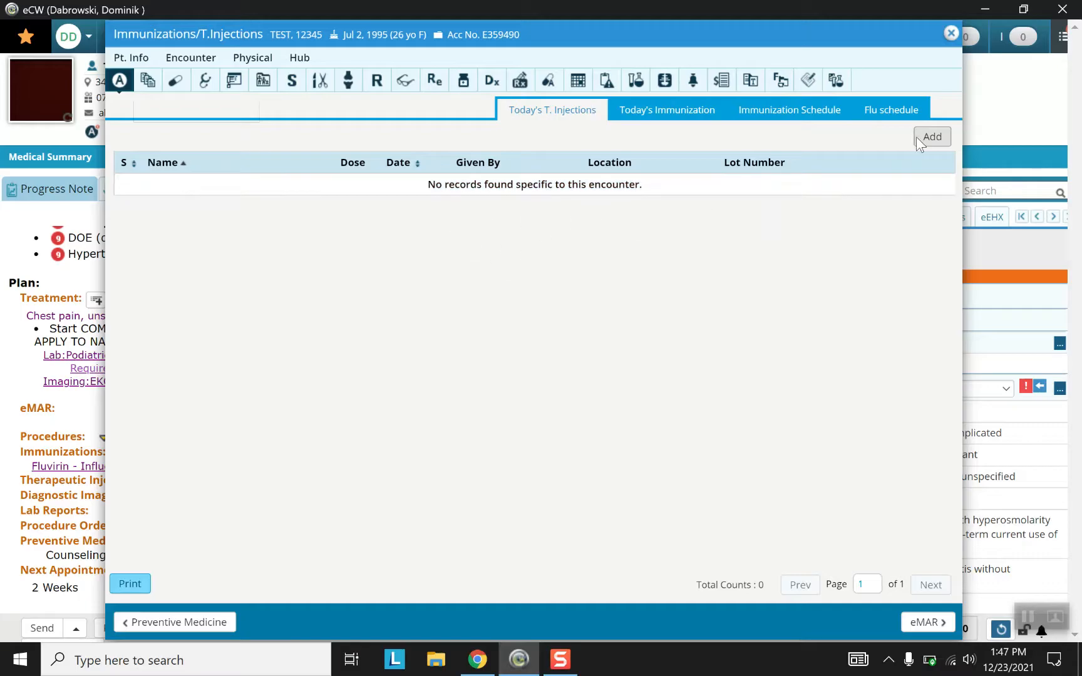
- Review the Today's T. Injections list in the Immunizations/T.Injections window
click(932, 137)
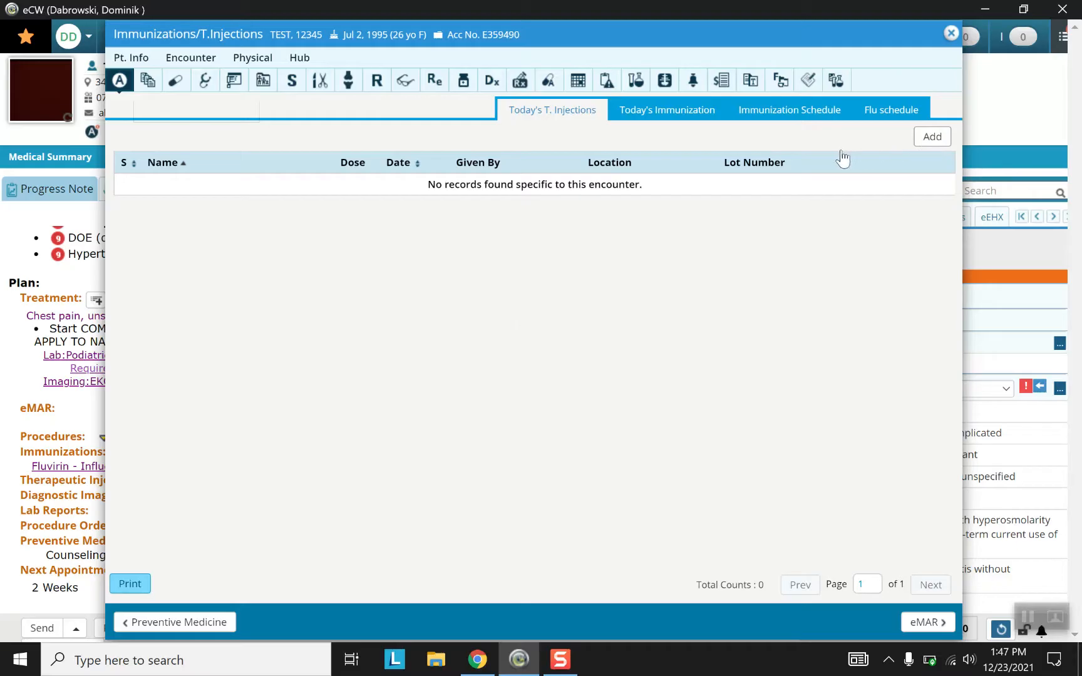
mouse_move(677, 161)
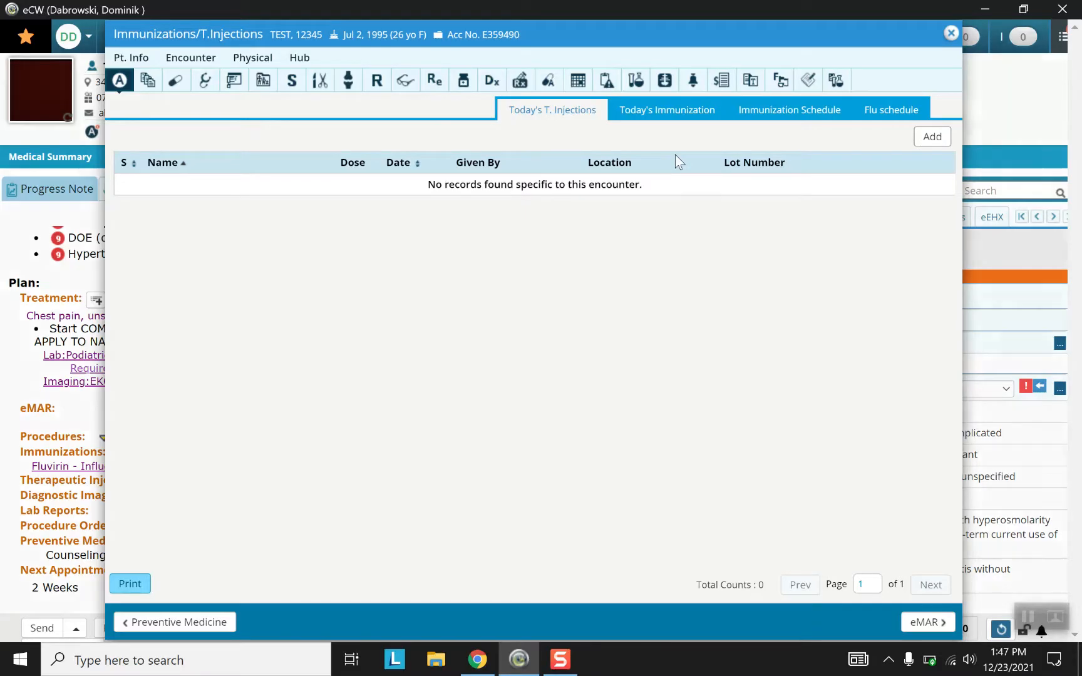
- Start a new therapeutic injection and select B12 Injection - EP 96372 J3420
click(932, 137)
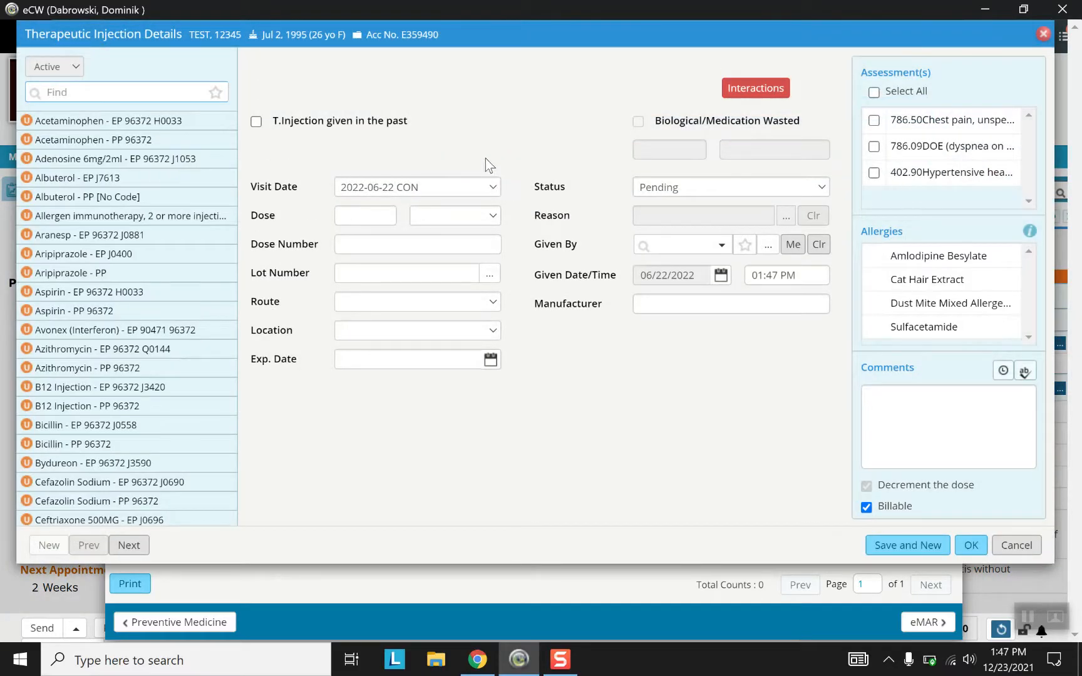
mouse_move(282, 191)
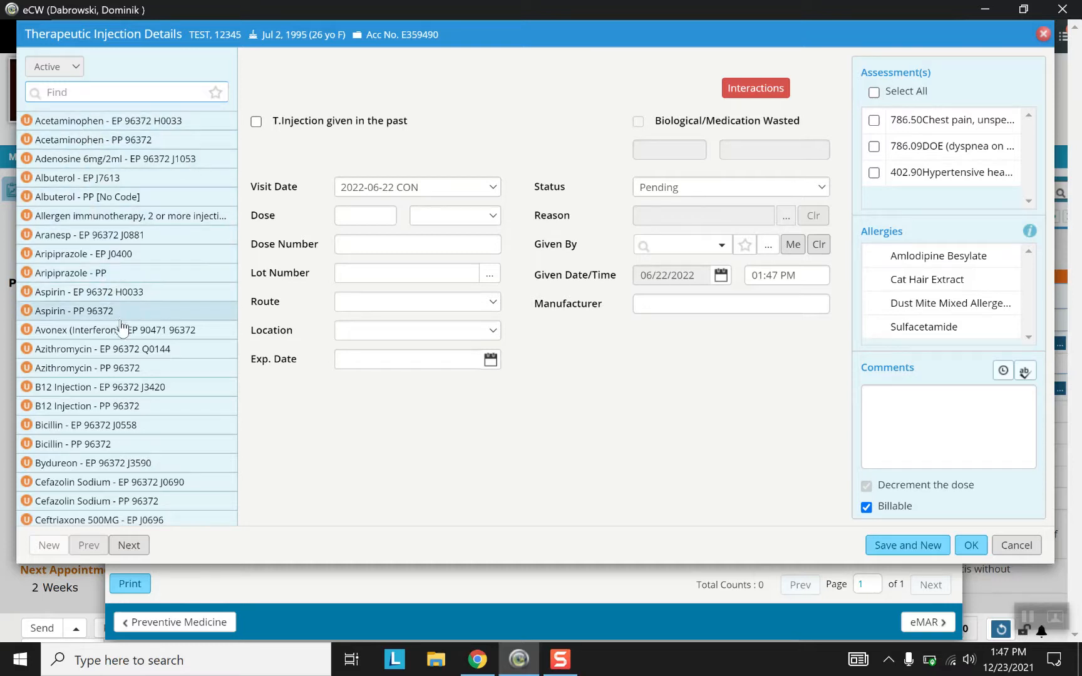
mouse_move(112, 391)
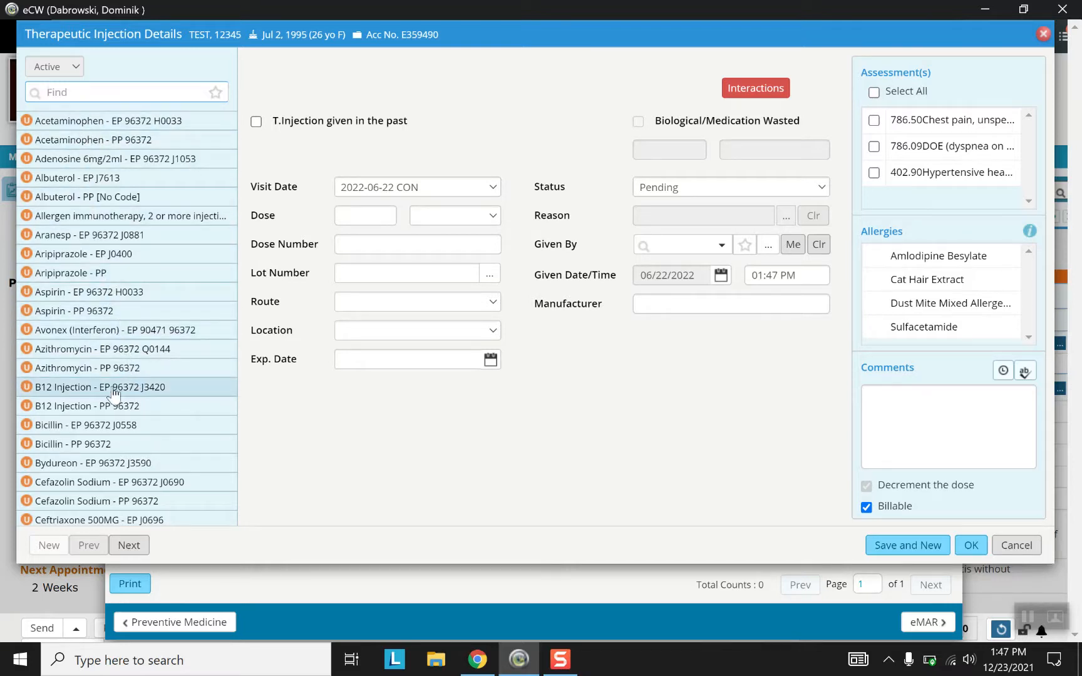
mouse_move(87, 401)
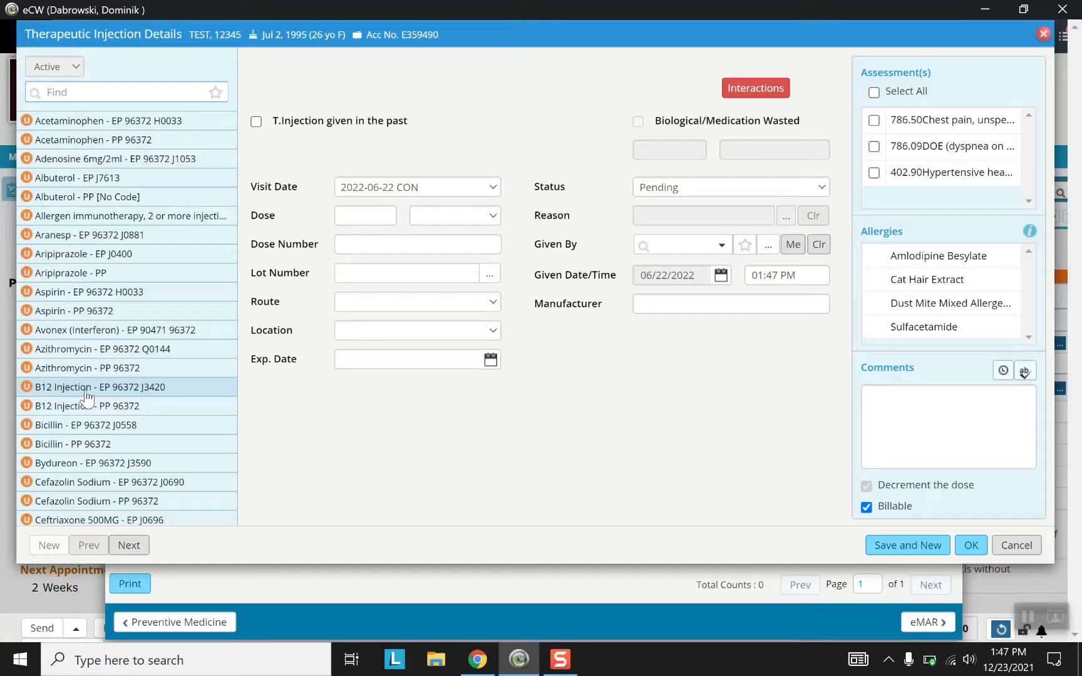
click(92, 387)
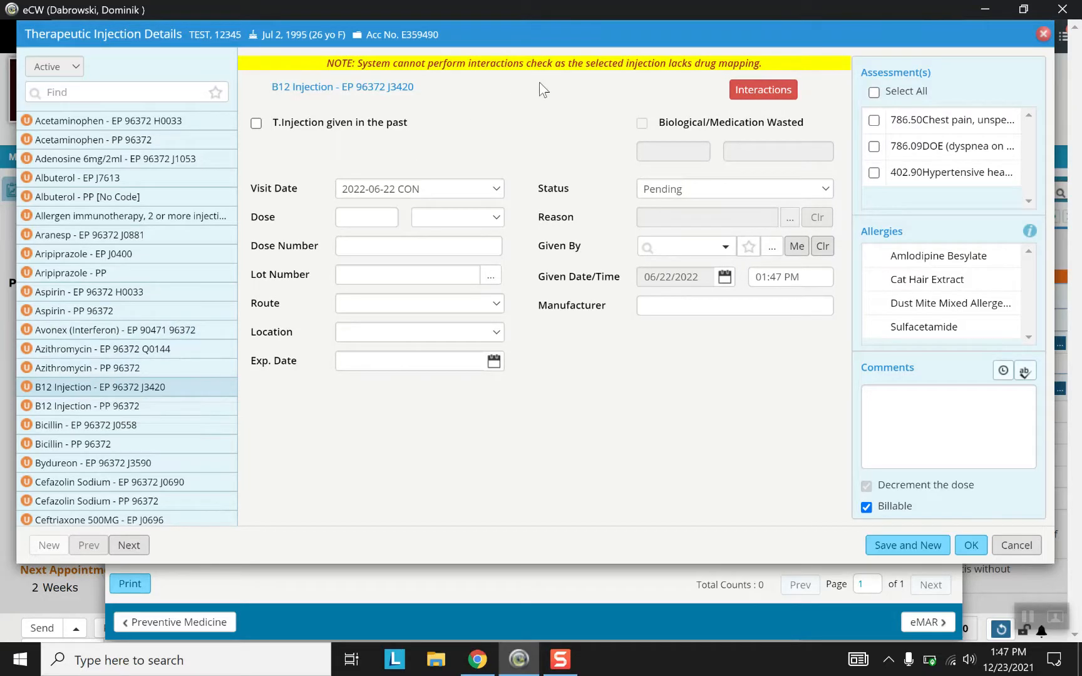
mouse_move(624, 80)
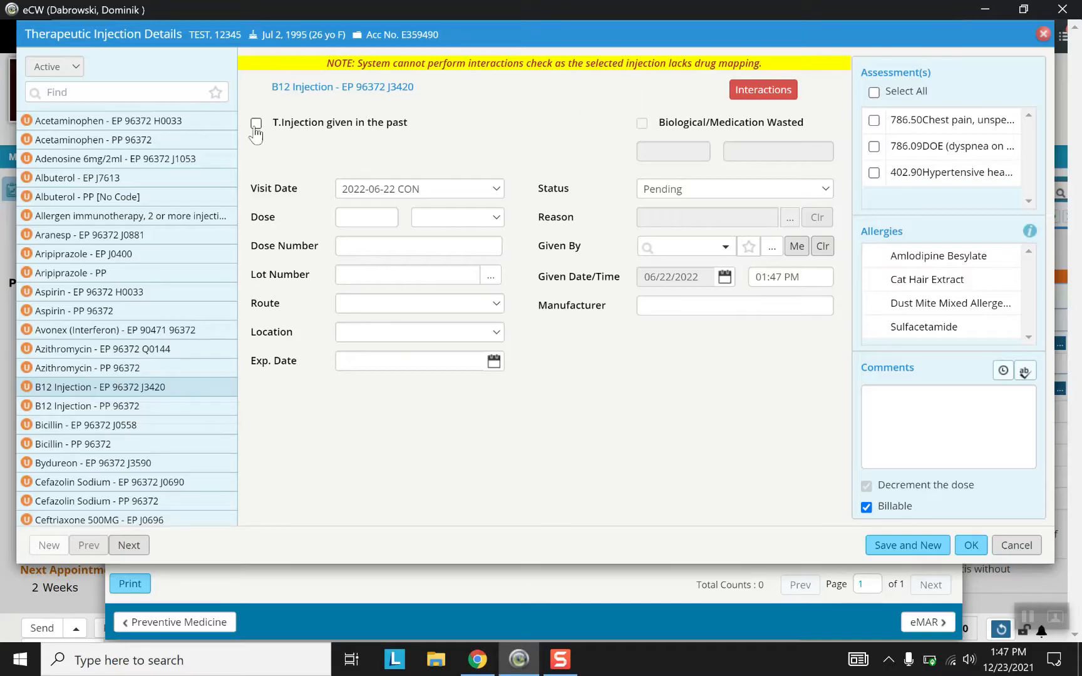
- Mark the B12 injection given in the past with dose 10000 microliter, dose number 1
click(256, 123)
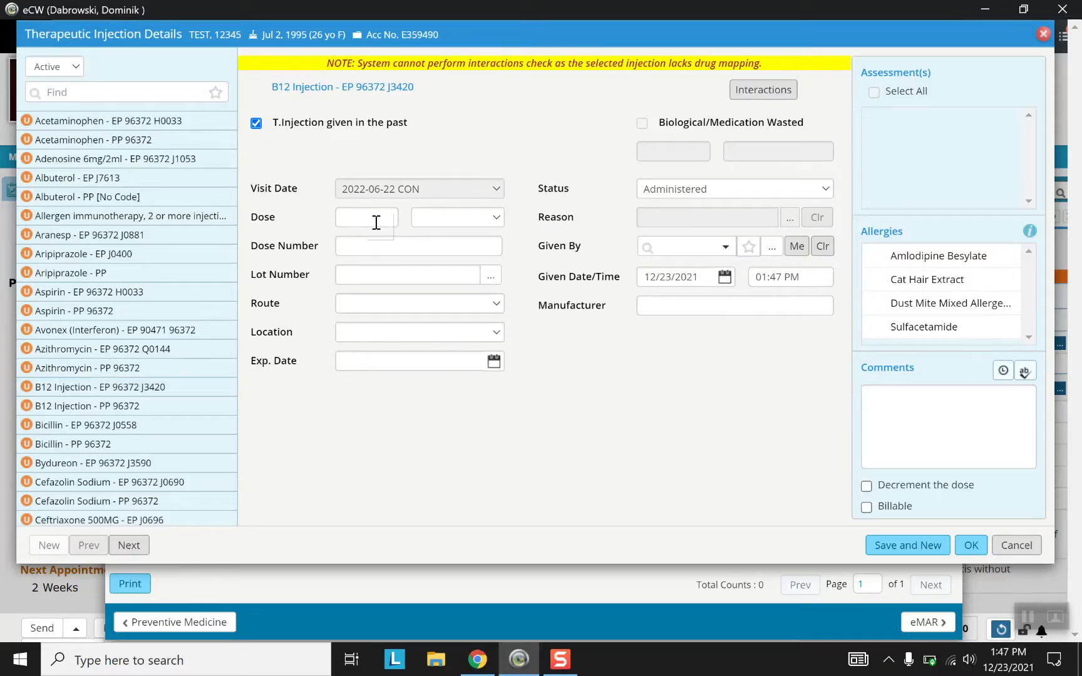
click(366, 217)
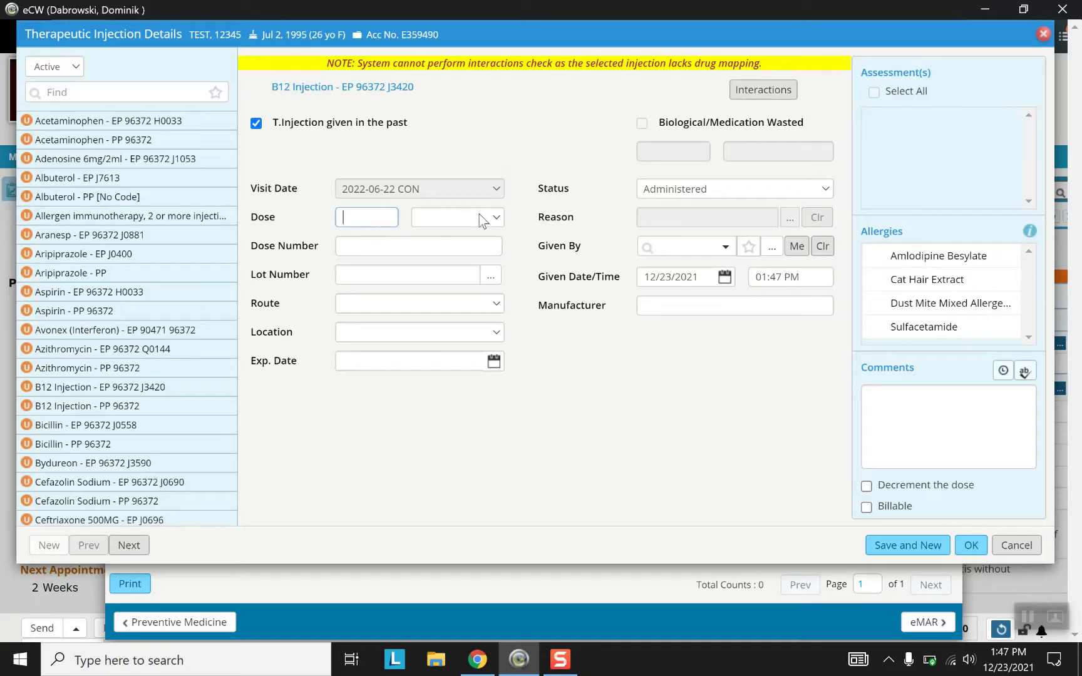
click(497, 218)
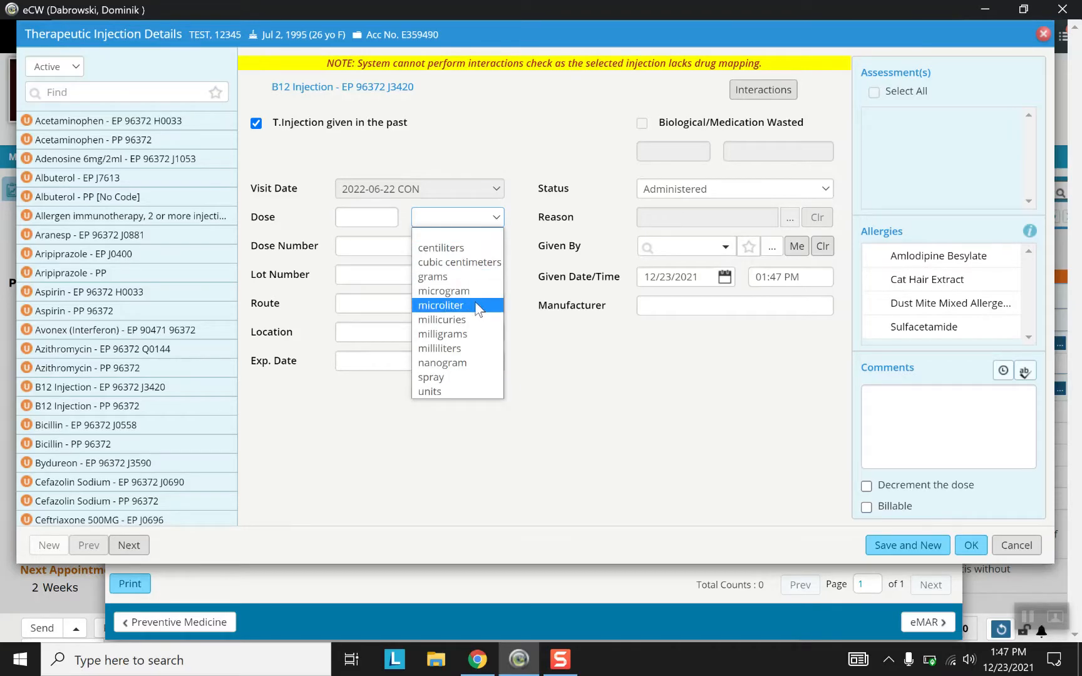
click(441, 306)
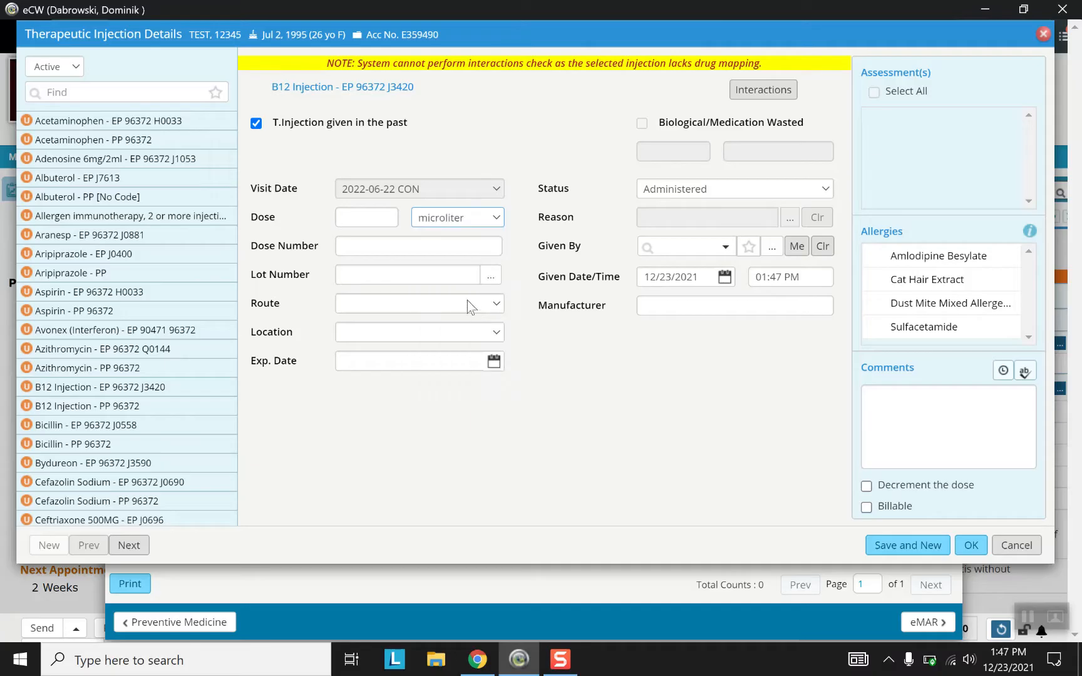
click(365, 218)
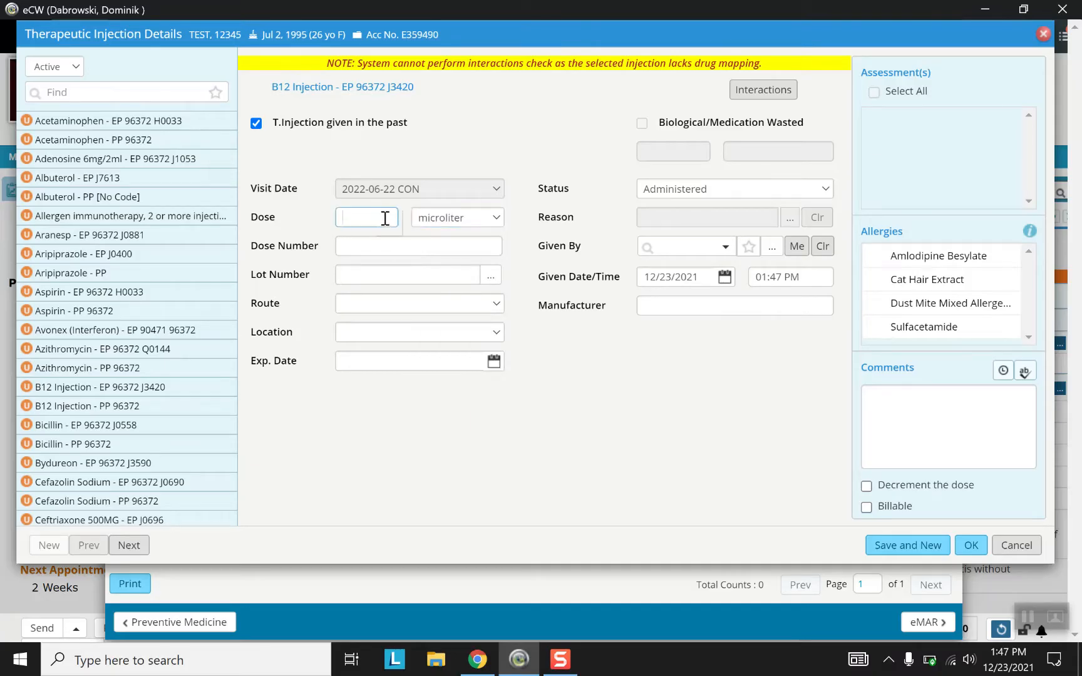
text(1)
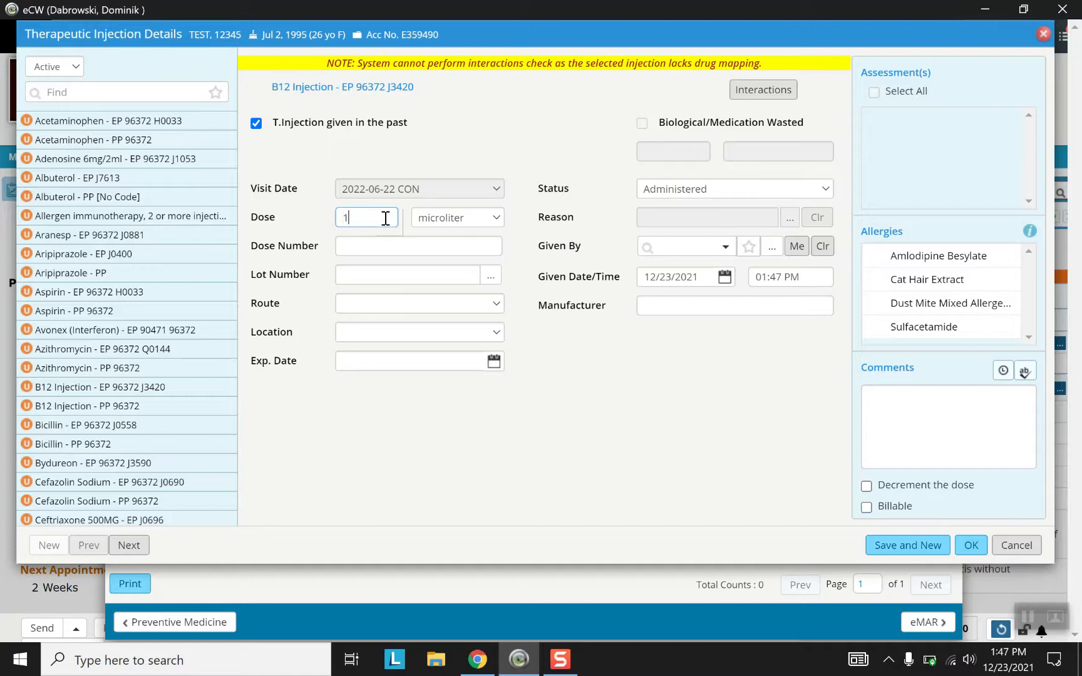
text(0000)
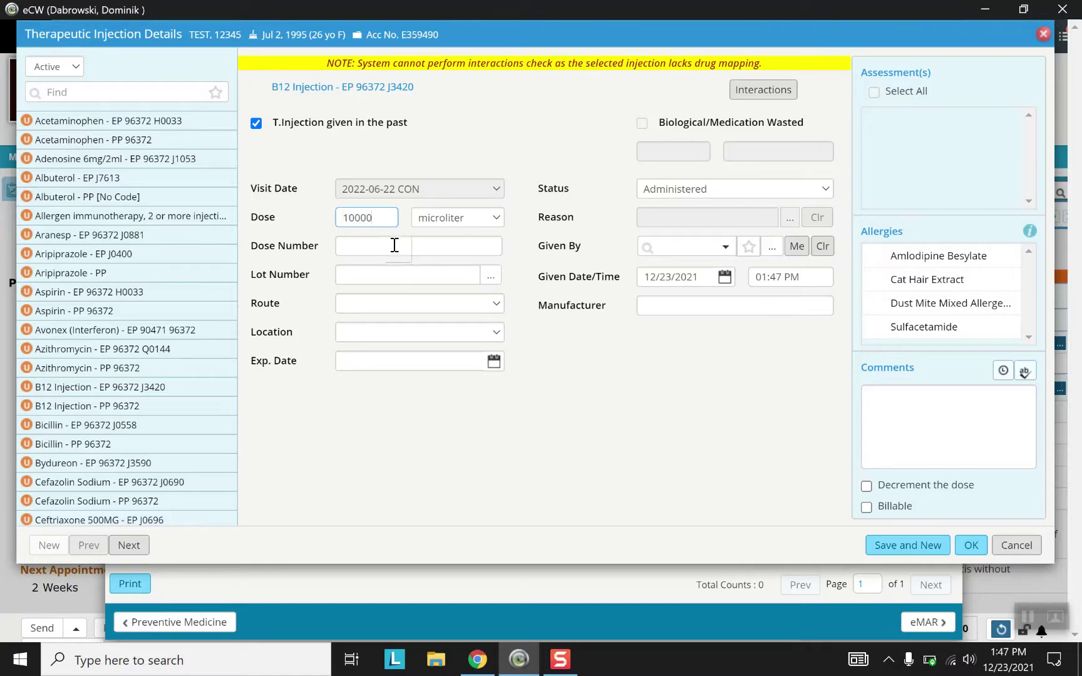
click(418, 245)
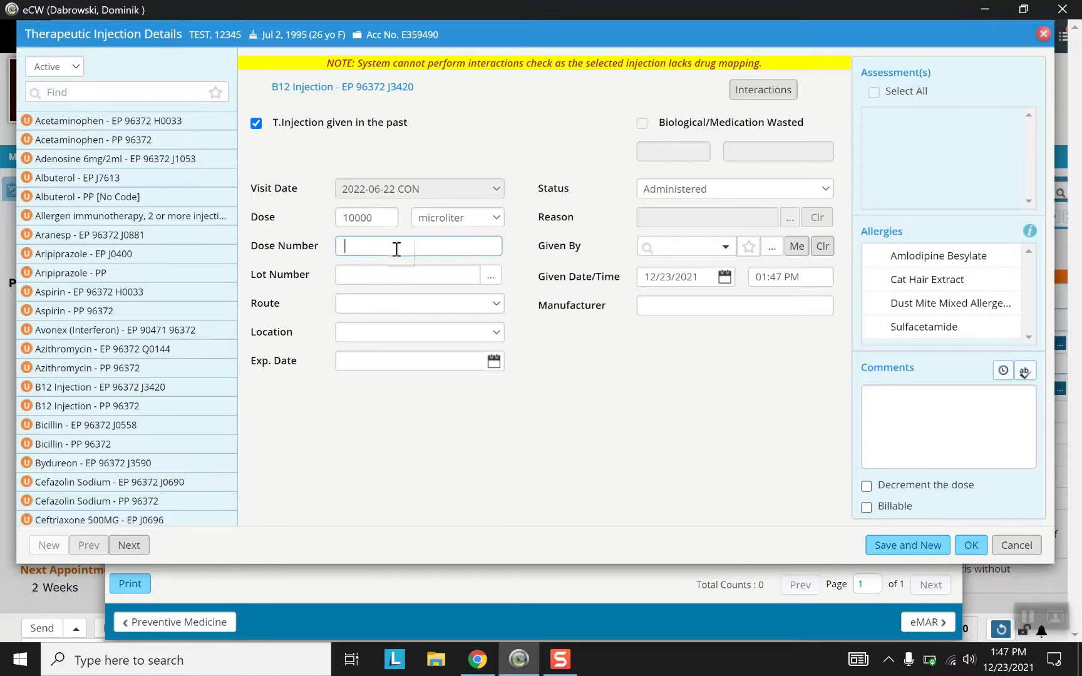
text(1)
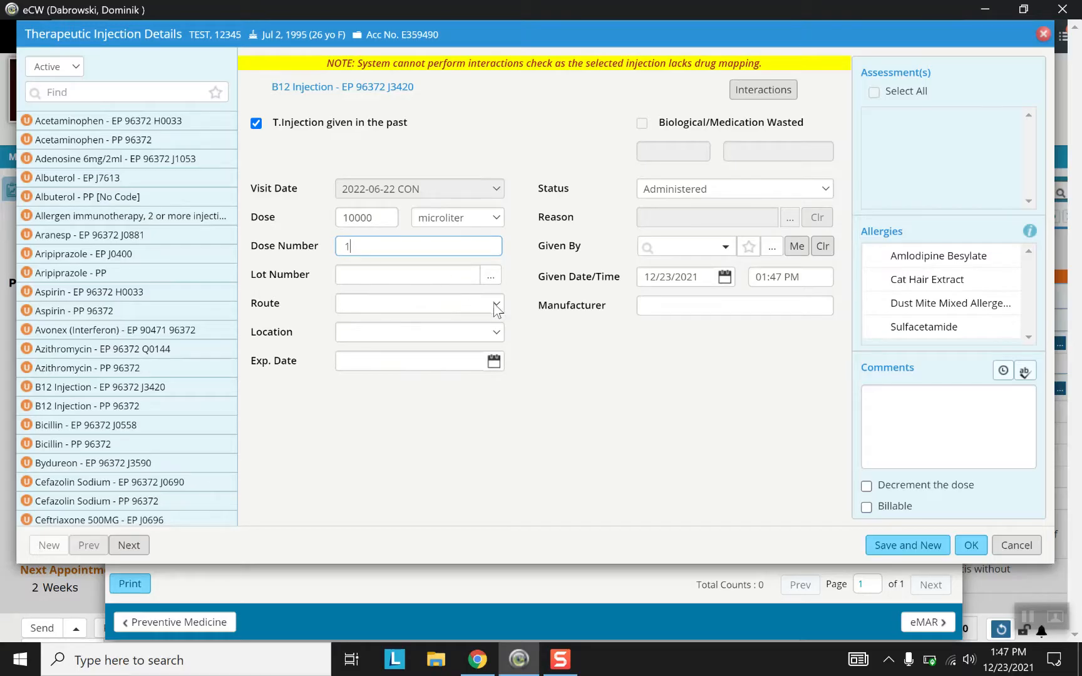
- Set route Intramuscular, location right deltoid, and expiration date 12/24/2021
click(496, 303)
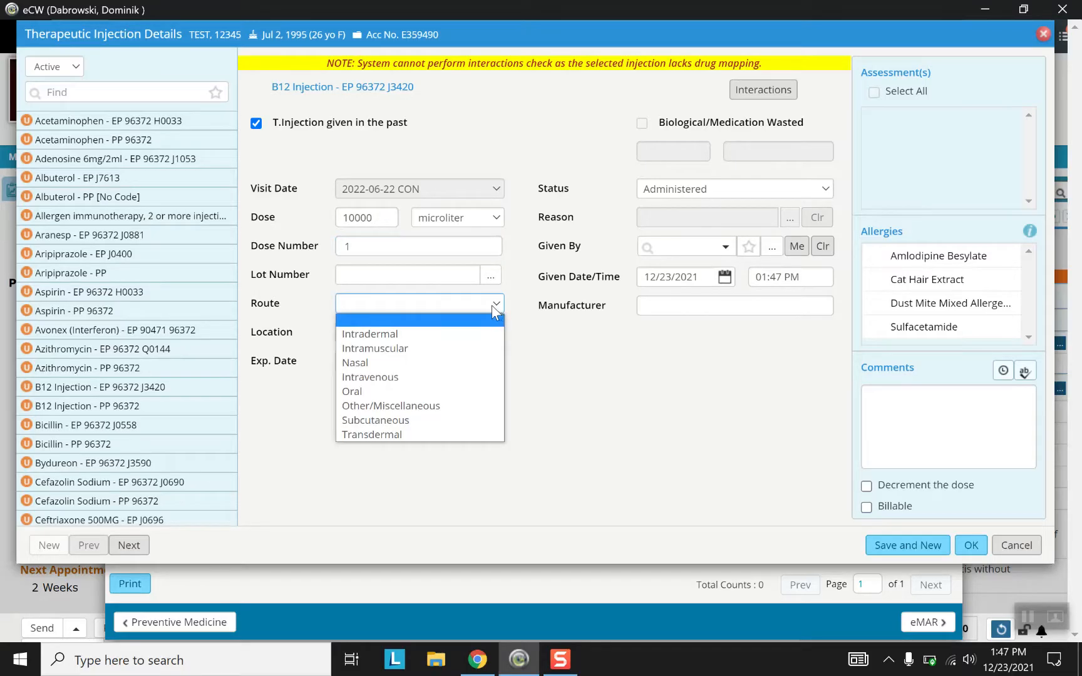
mouse_move(456, 350)
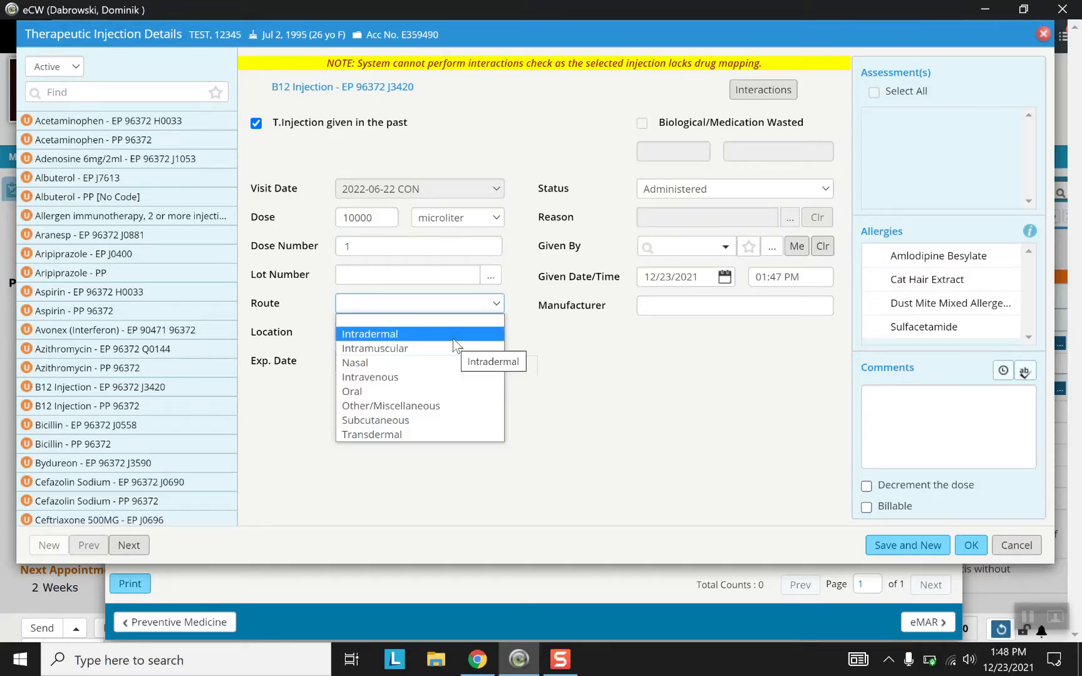
click(374, 349)
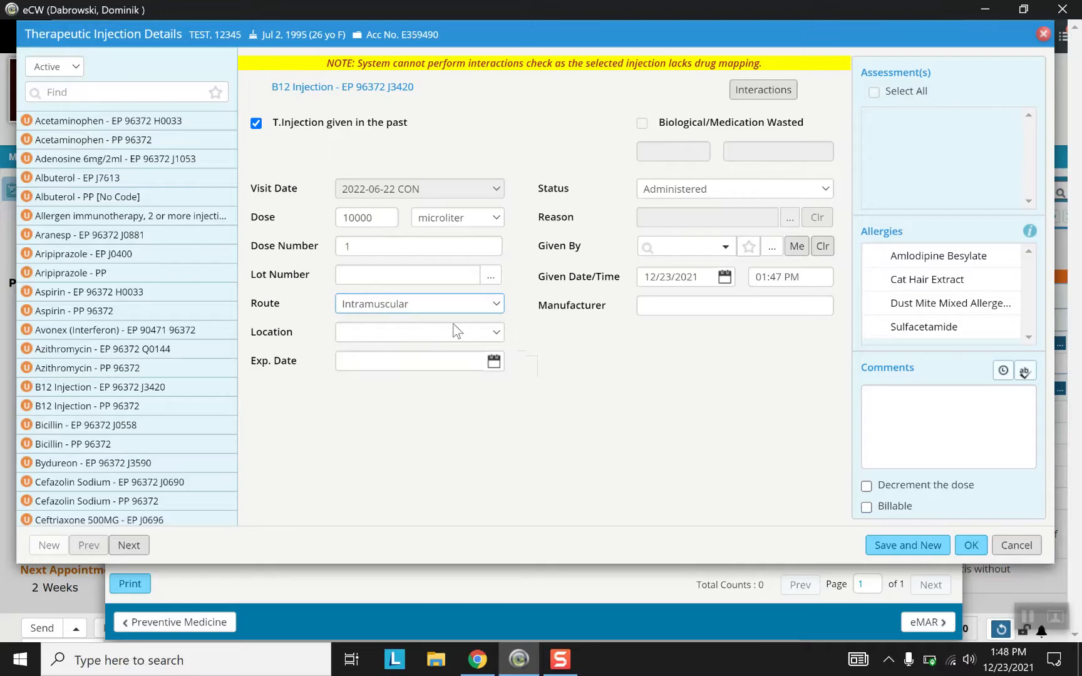
click(498, 332)
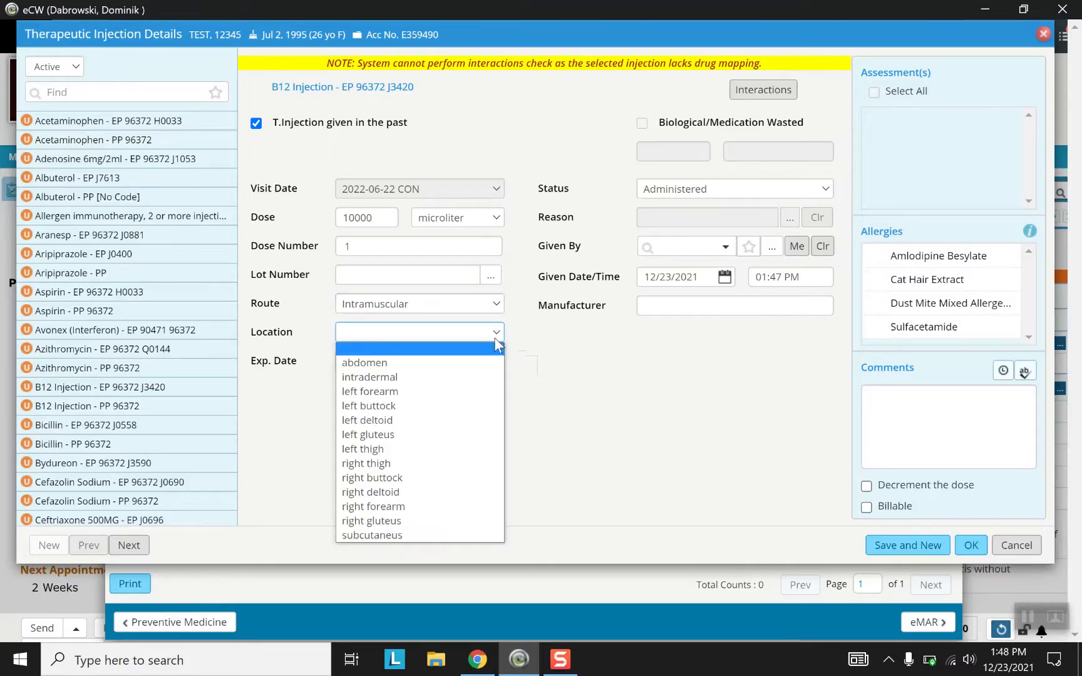
mouse_move(461, 412)
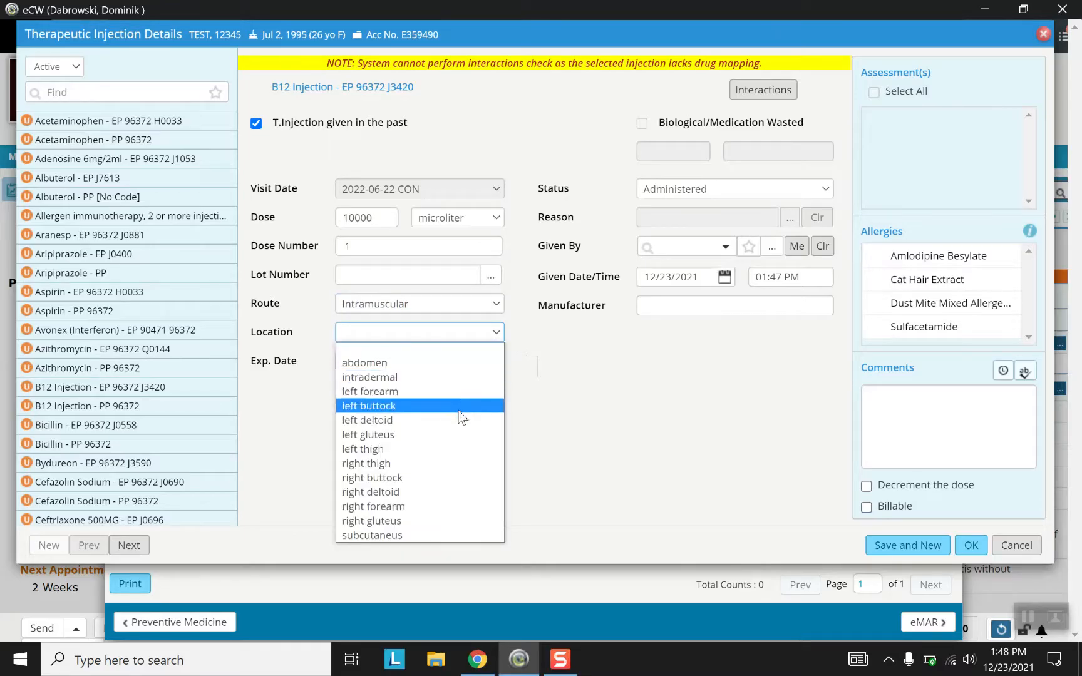
mouse_move(470, 479)
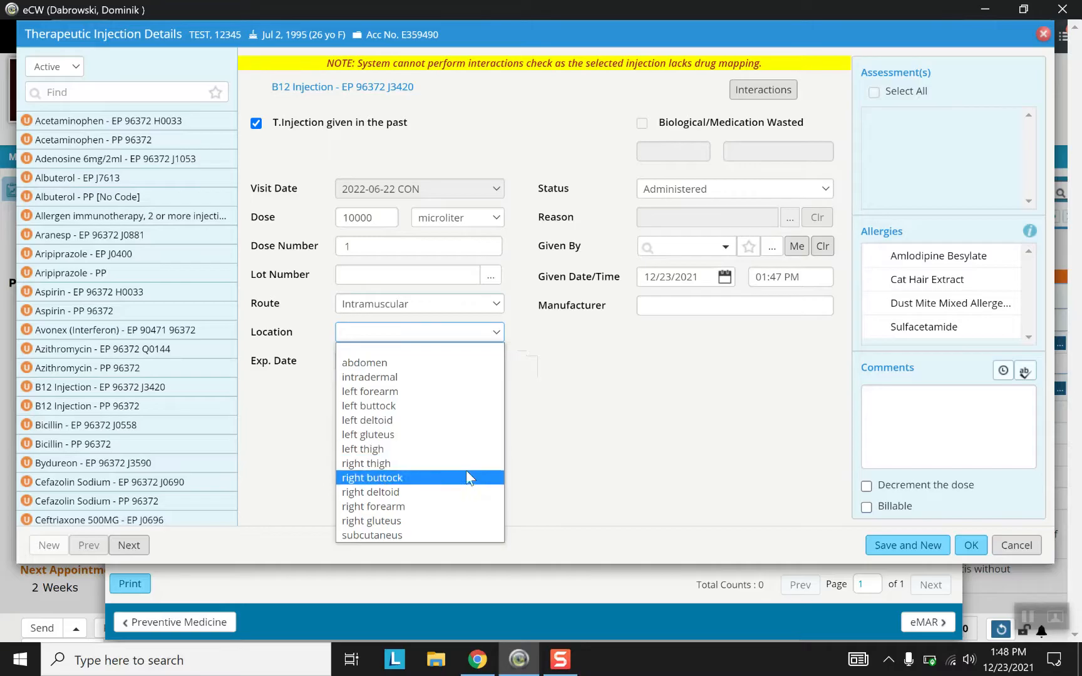
click(371, 492)
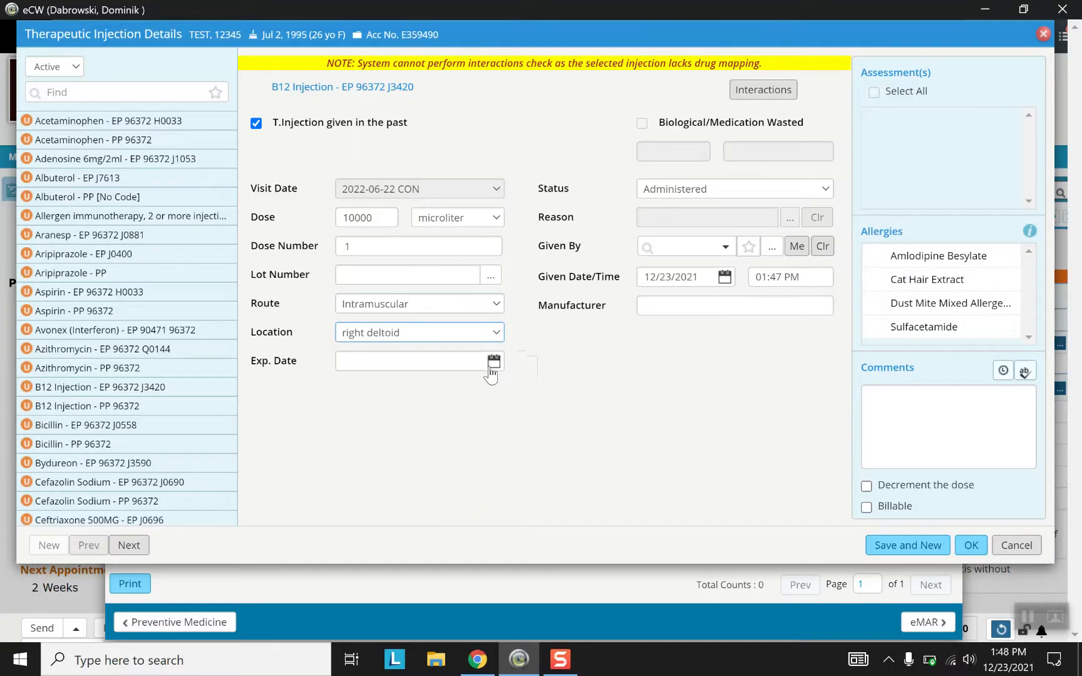
click(494, 362)
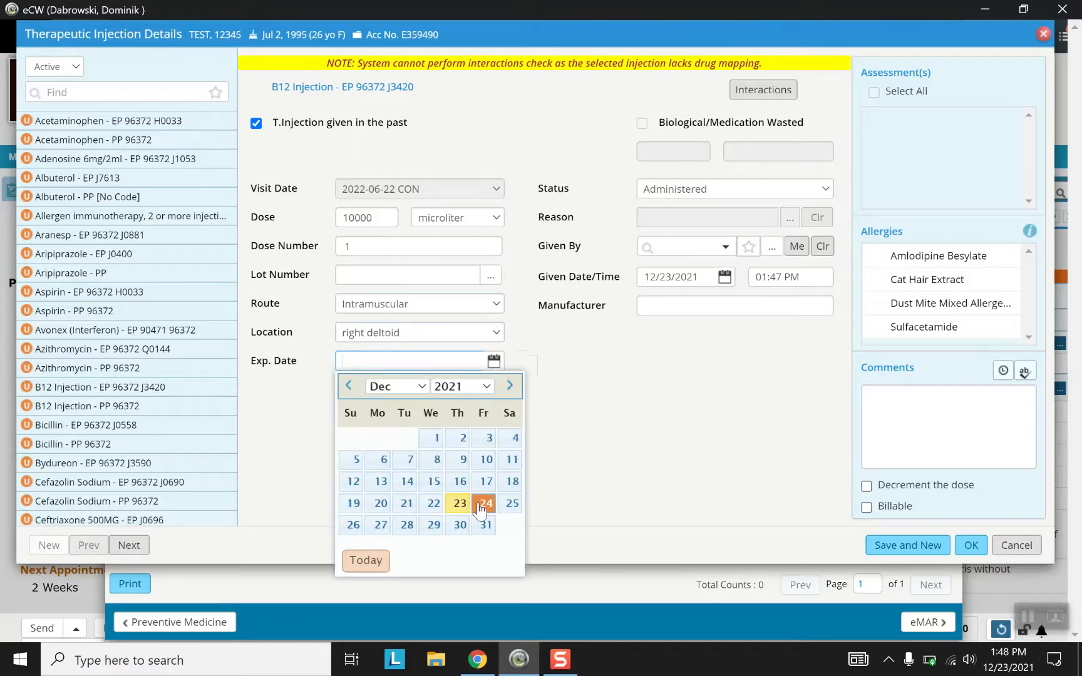
click(484, 503)
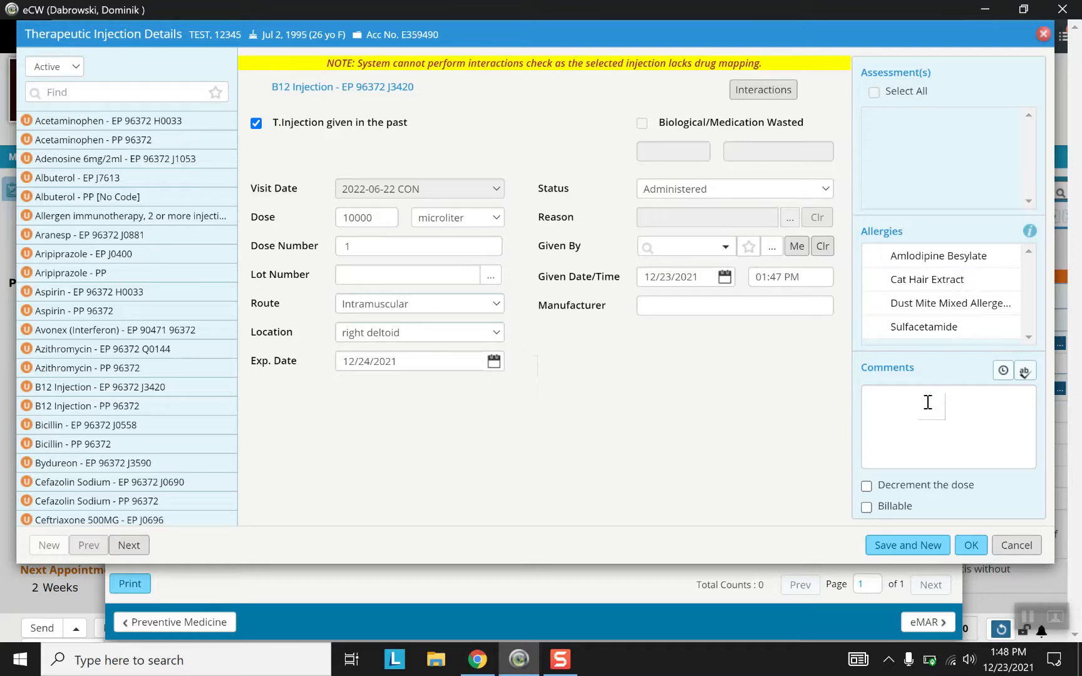
click(928, 412)
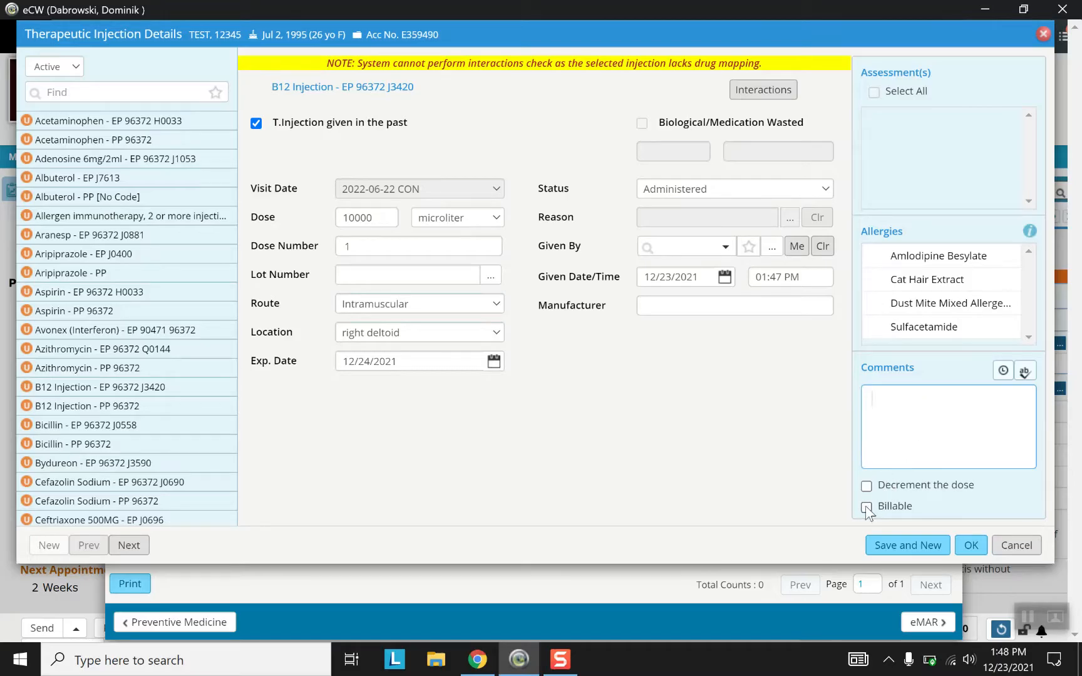
click(866, 508)
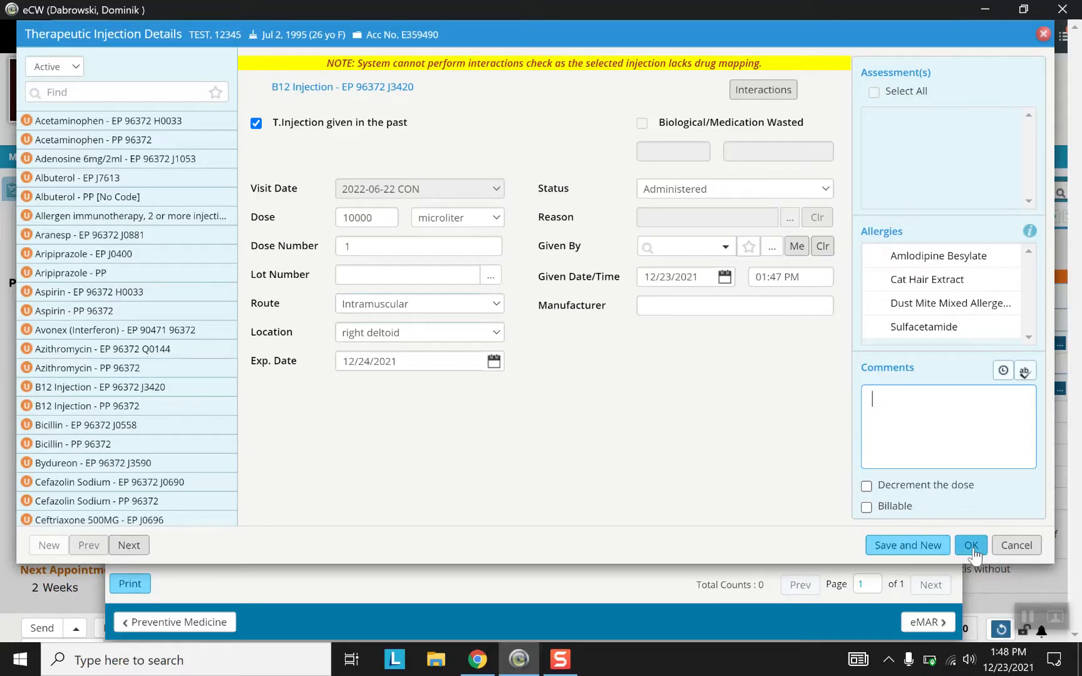
click(971, 546)
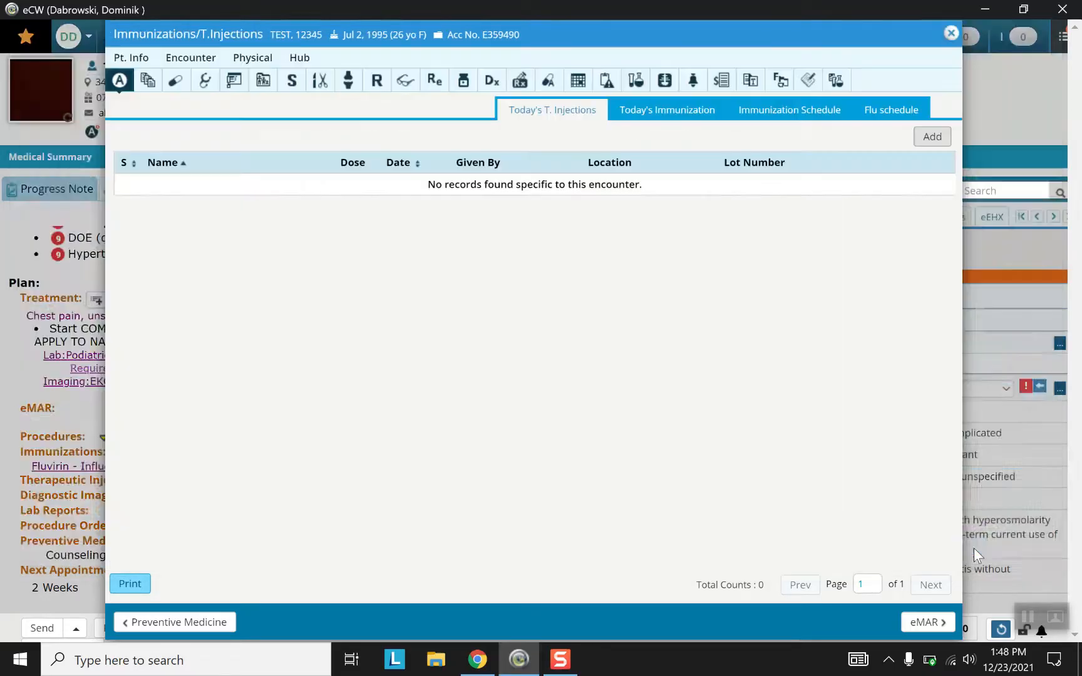
mouse_move(869, 409)
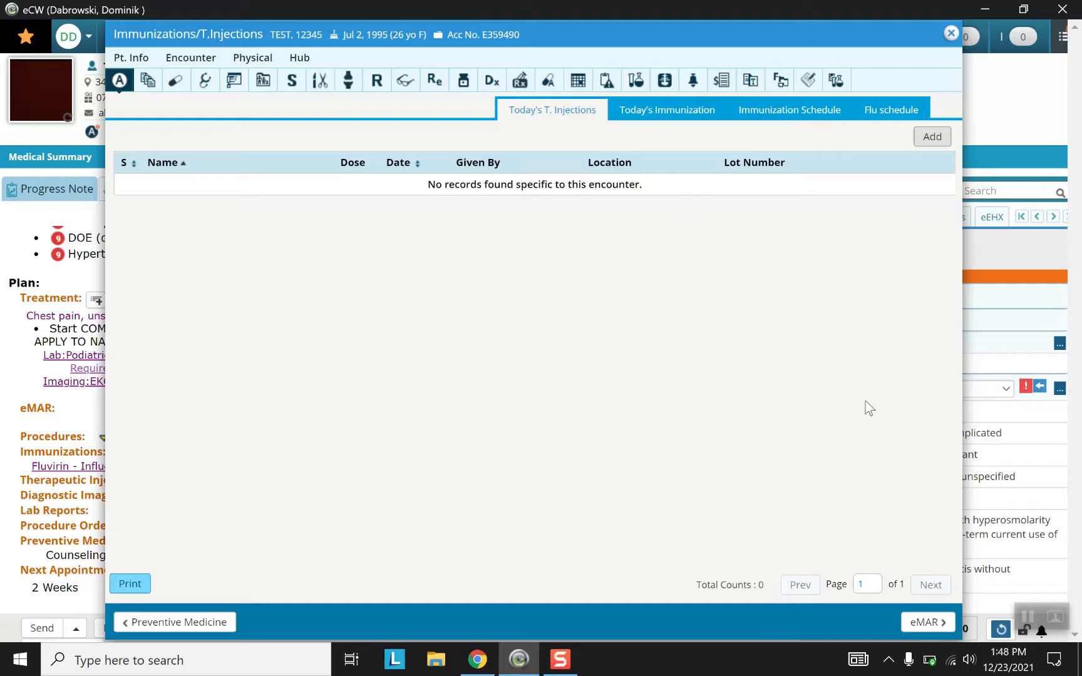
mouse_move(826, 317)
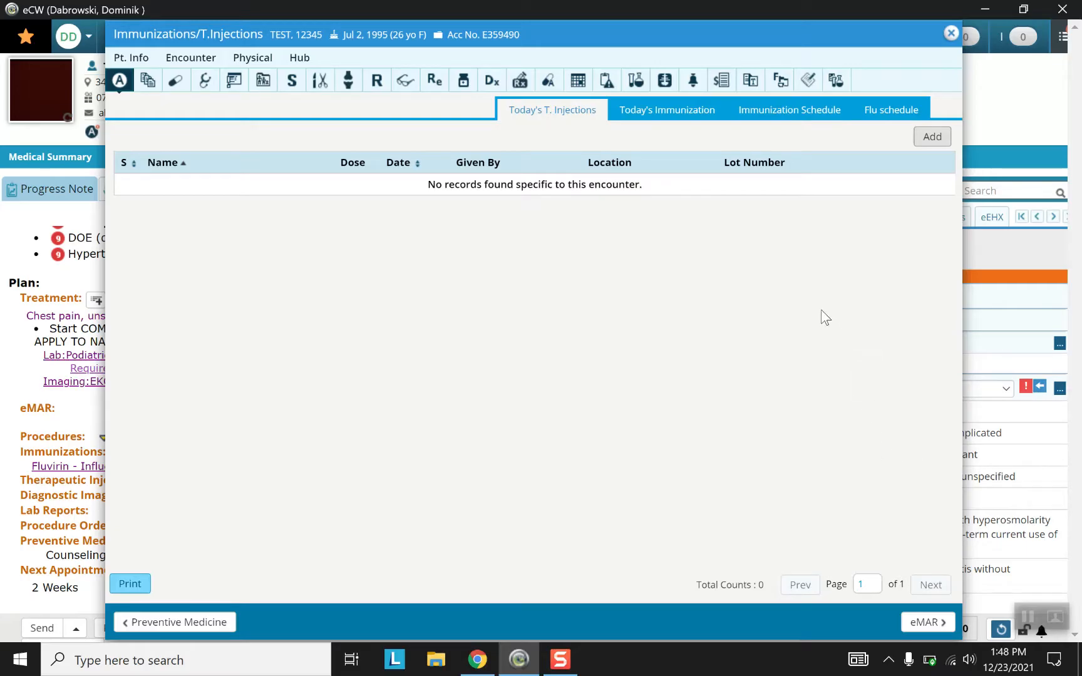
mouse_move(748, 267)
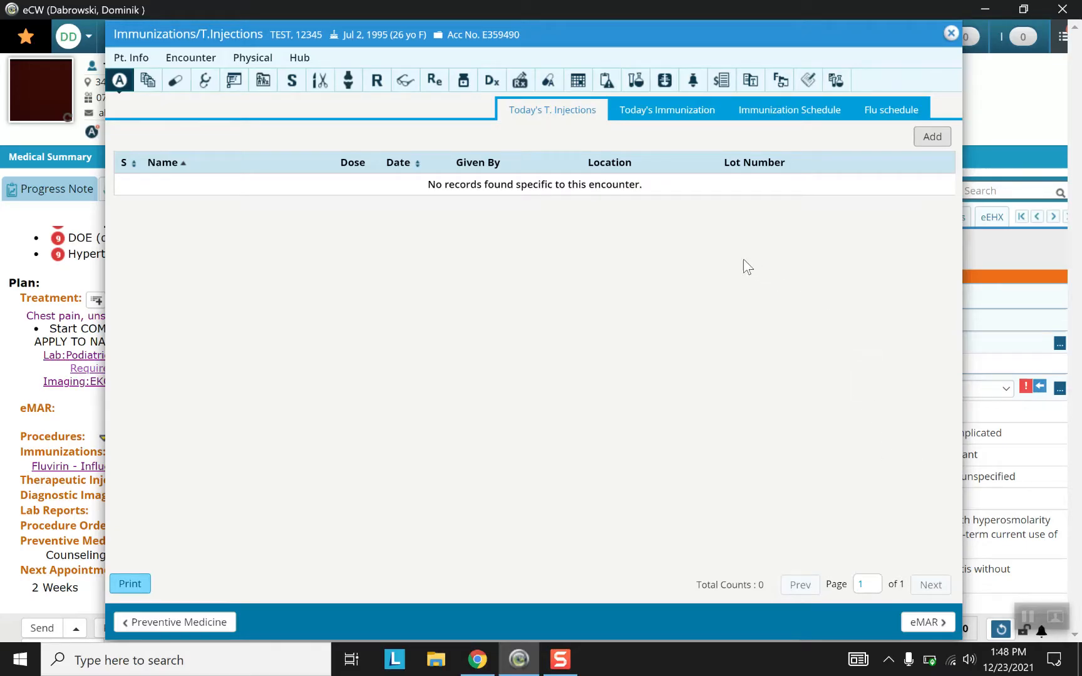
mouse_move(648, 224)
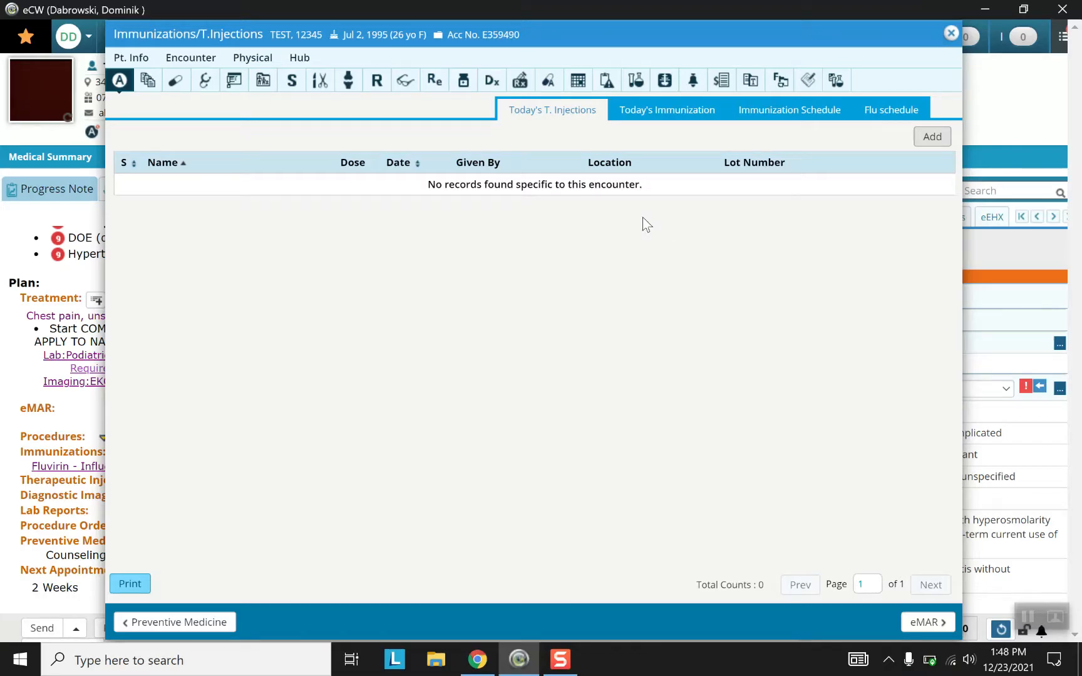
mouse_move(656, 118)
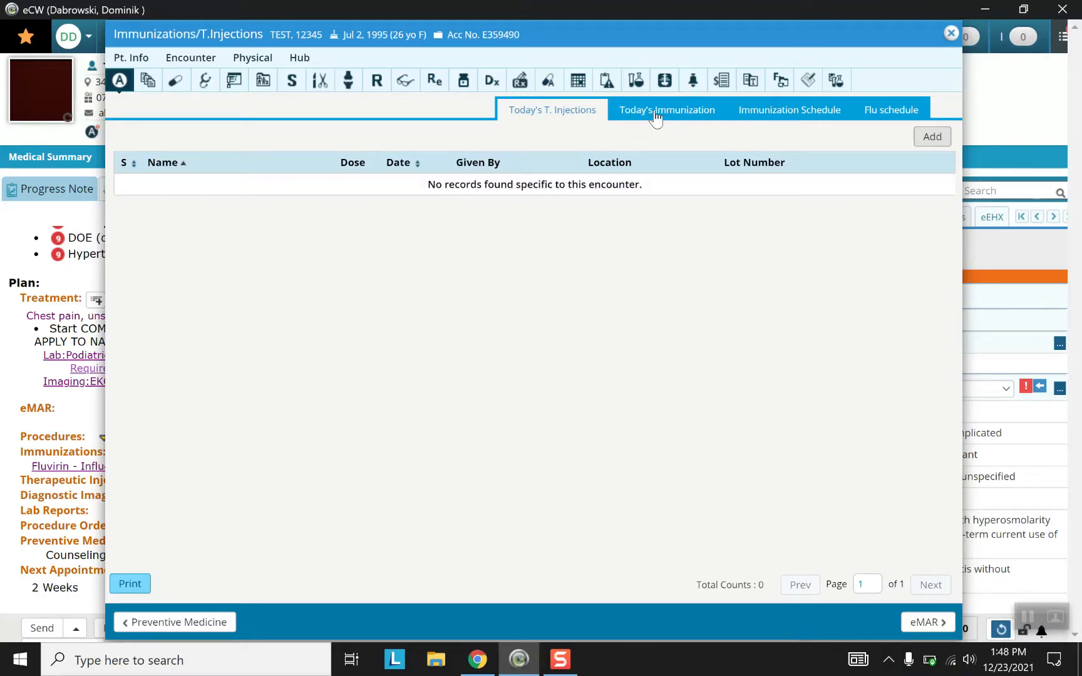
- Show Today's Immunization list with the pending Fluvirin vaccine dated 06/22/2022
click(667, 110)
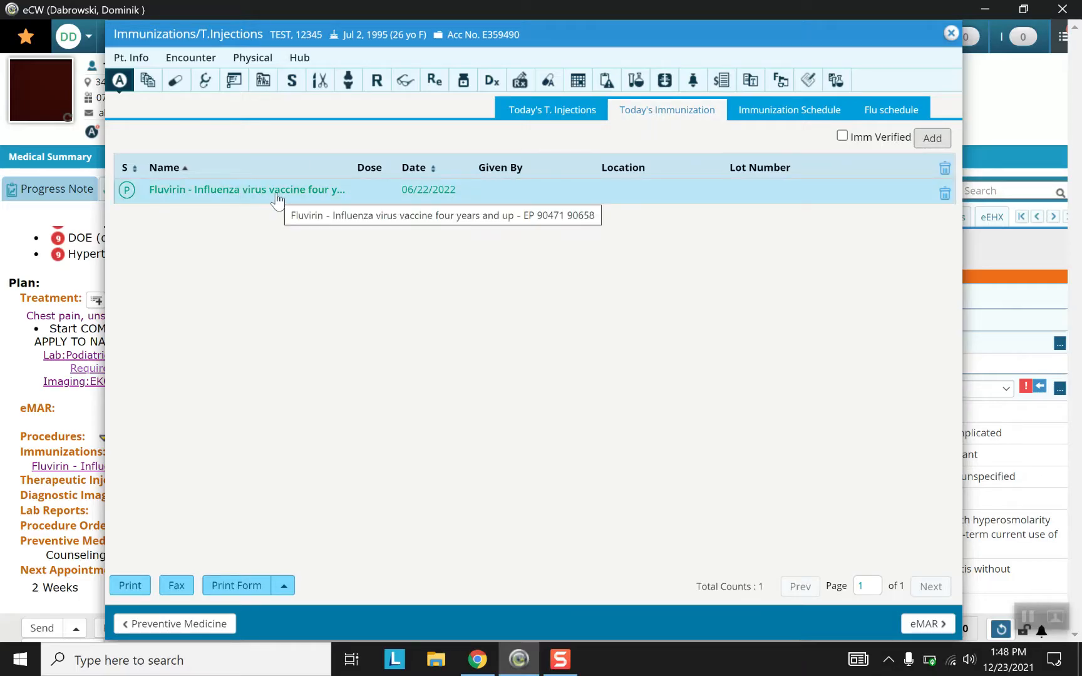
mouse_move(273, 199)
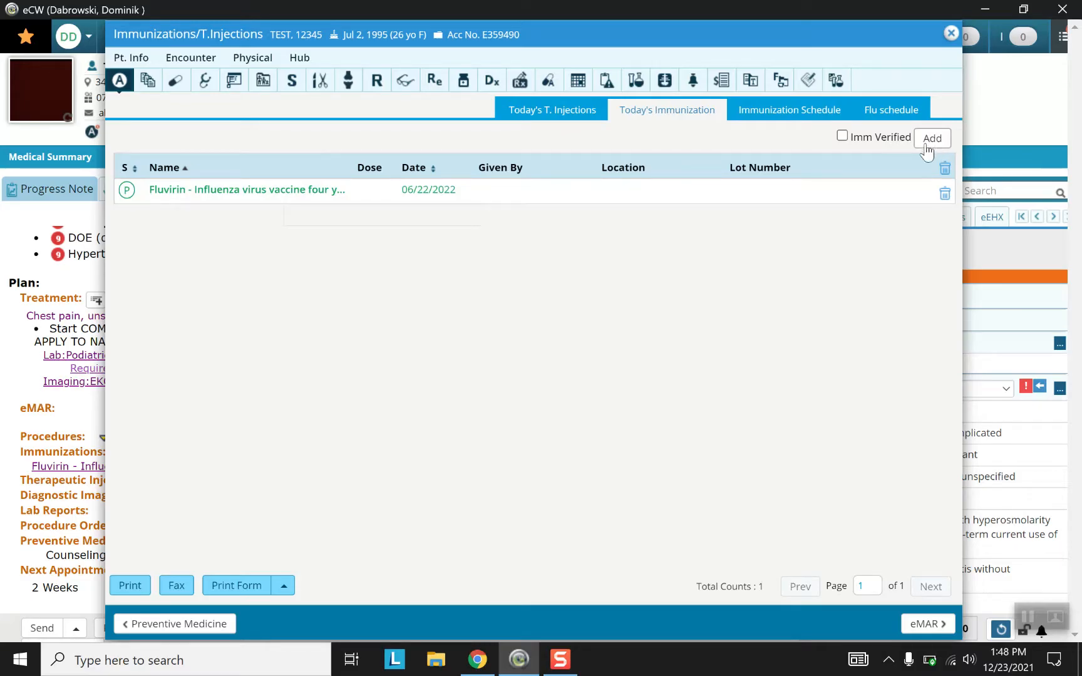
mouse_move(803, 155)
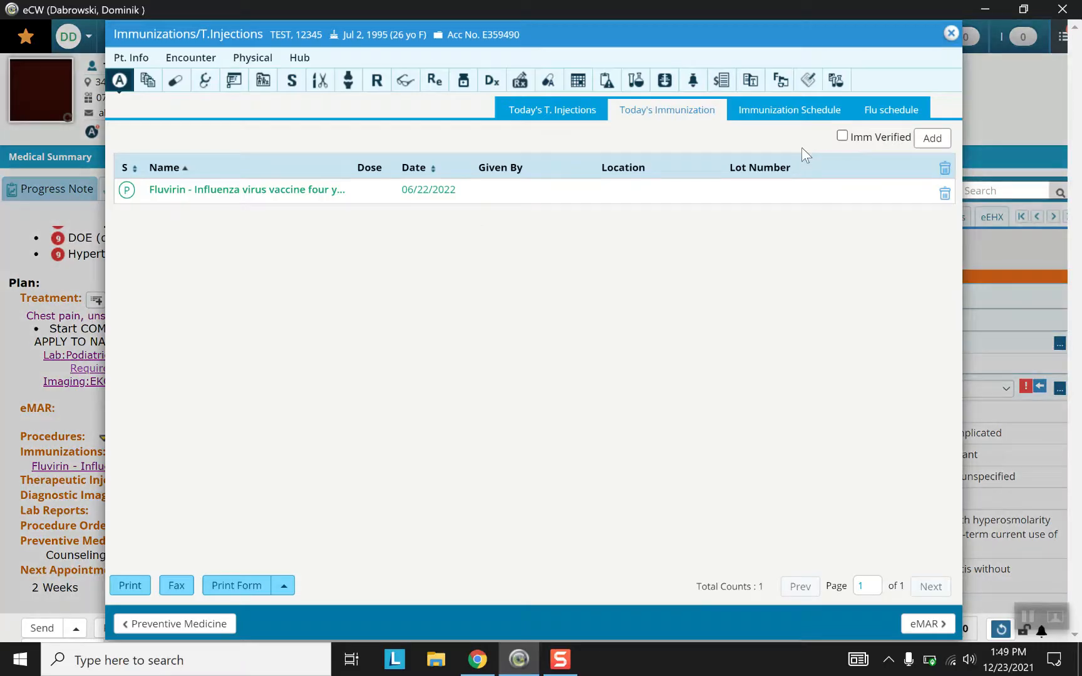
click(247, 189)
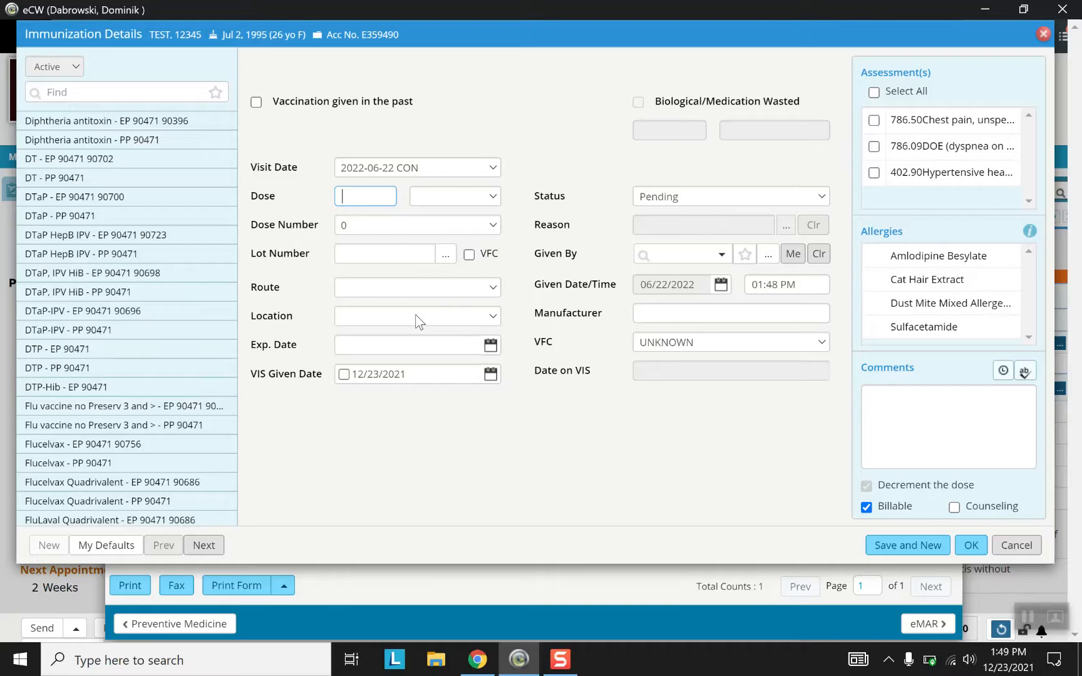
mouse_move(180, 367)
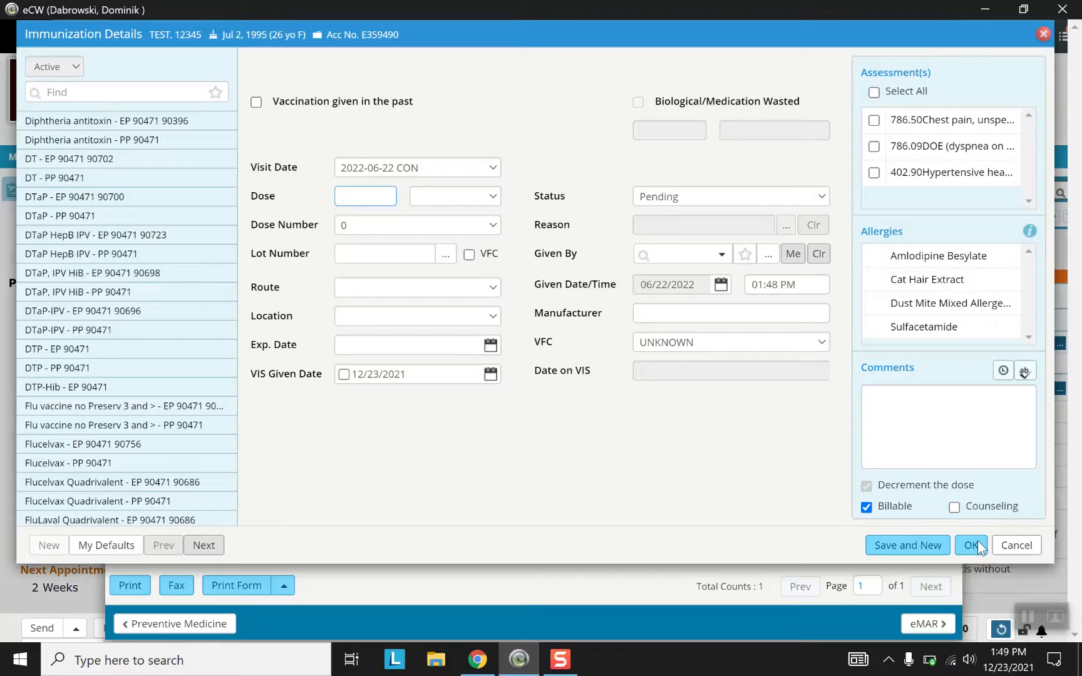
click(971, 546)
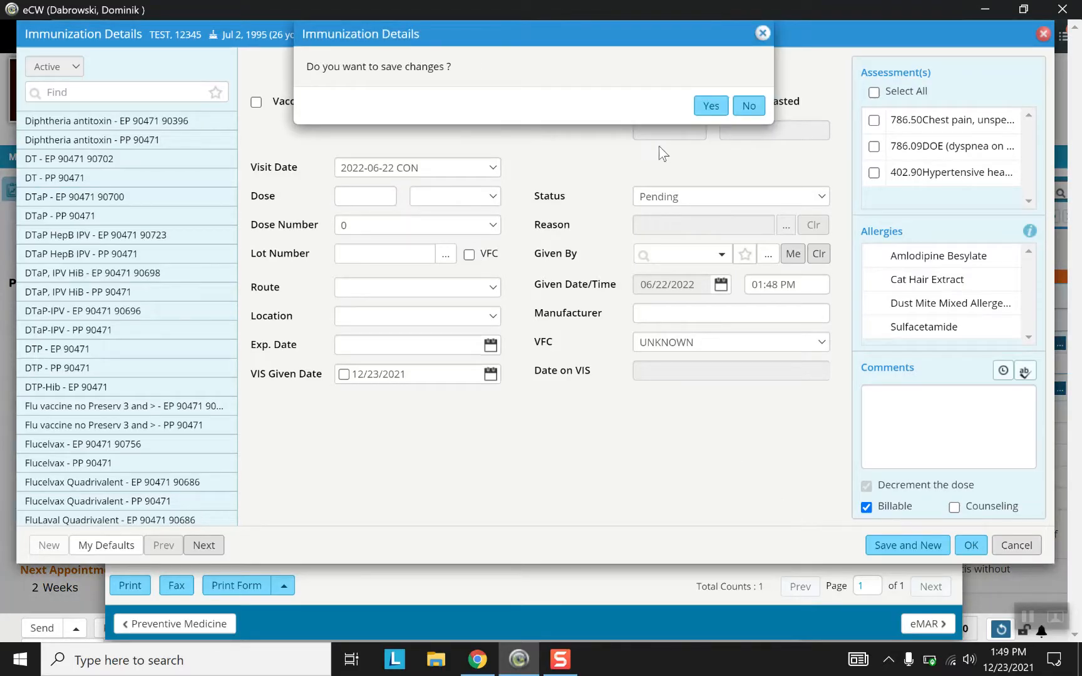
mouse_move(749, 105)
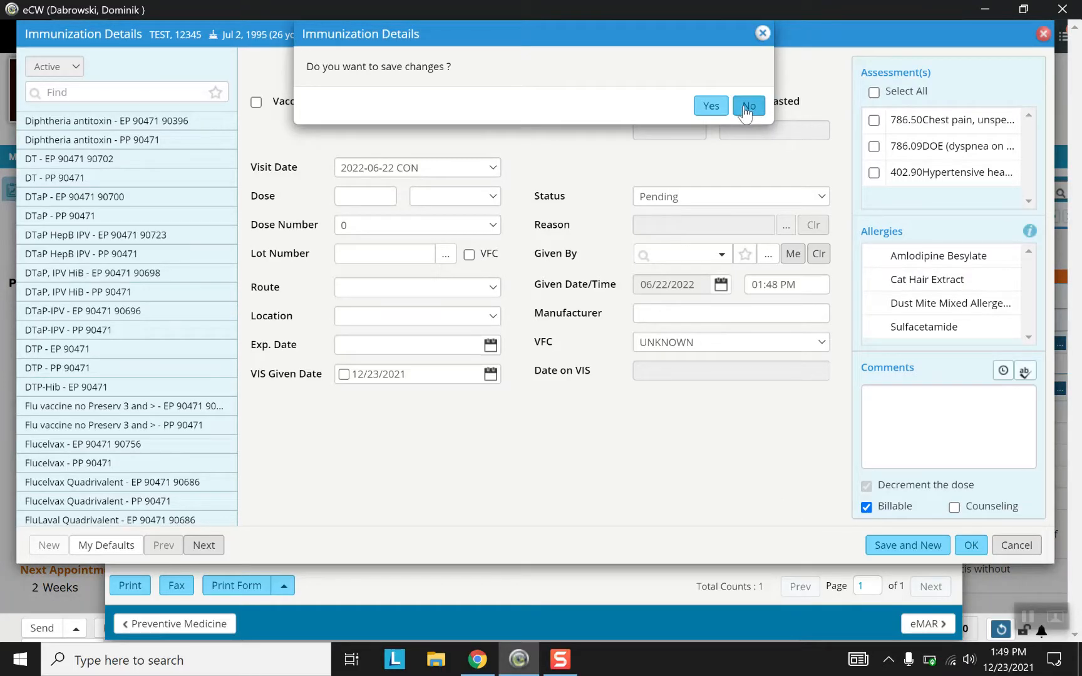
click(749, 106)
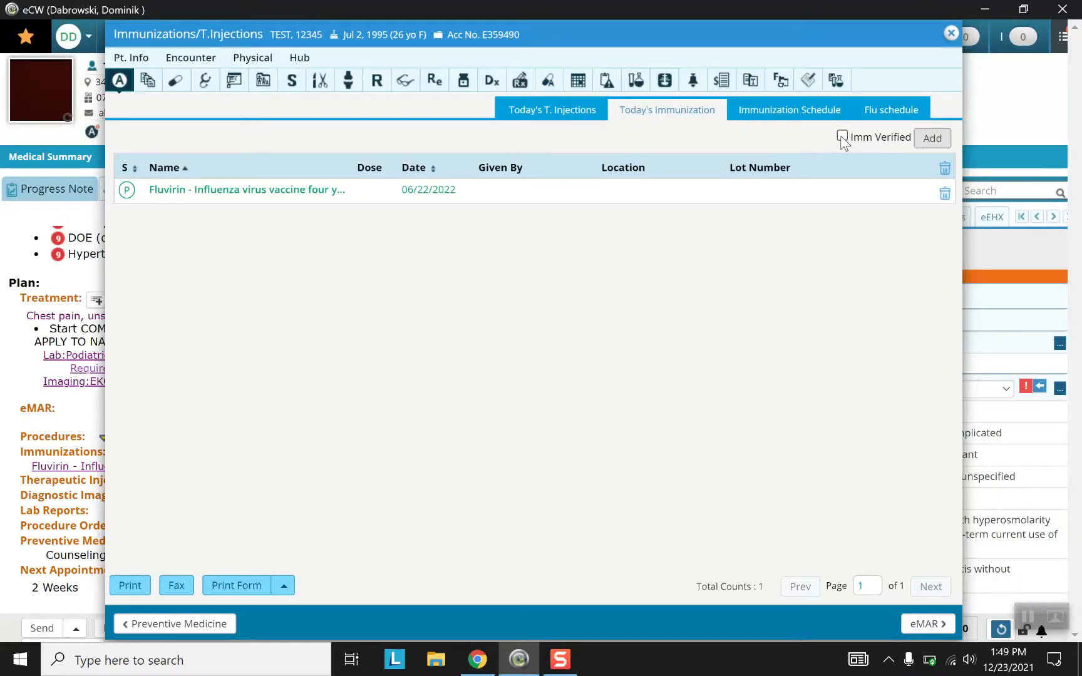
- Mark today's immunizations as Imm Verified
click(842, 137)
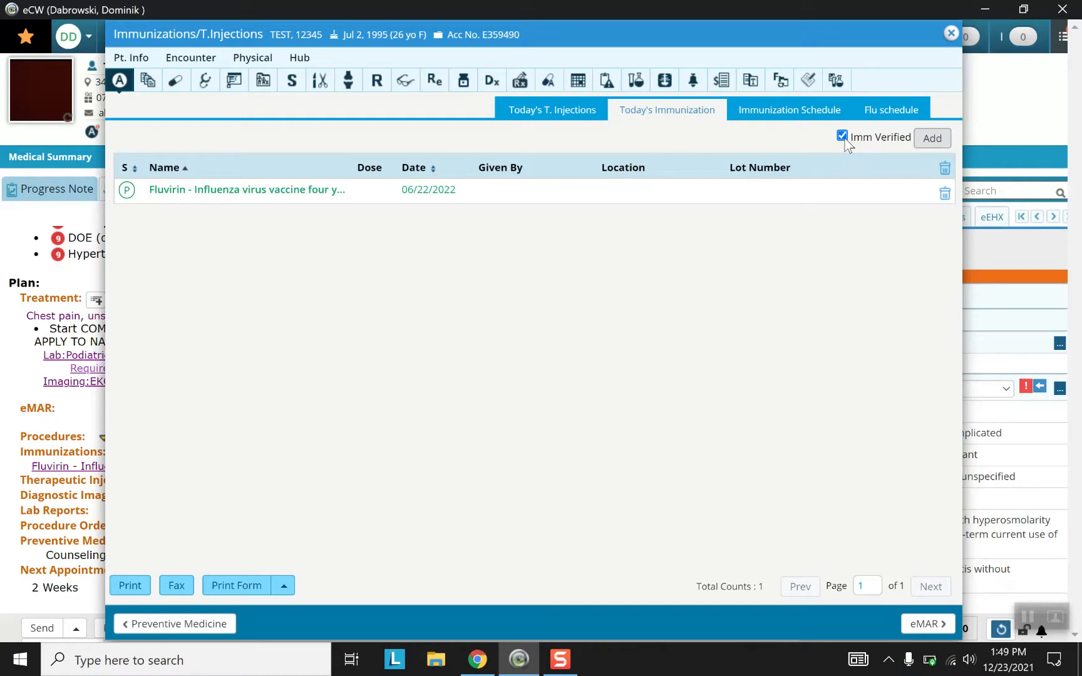
mouse_move(788, 149)
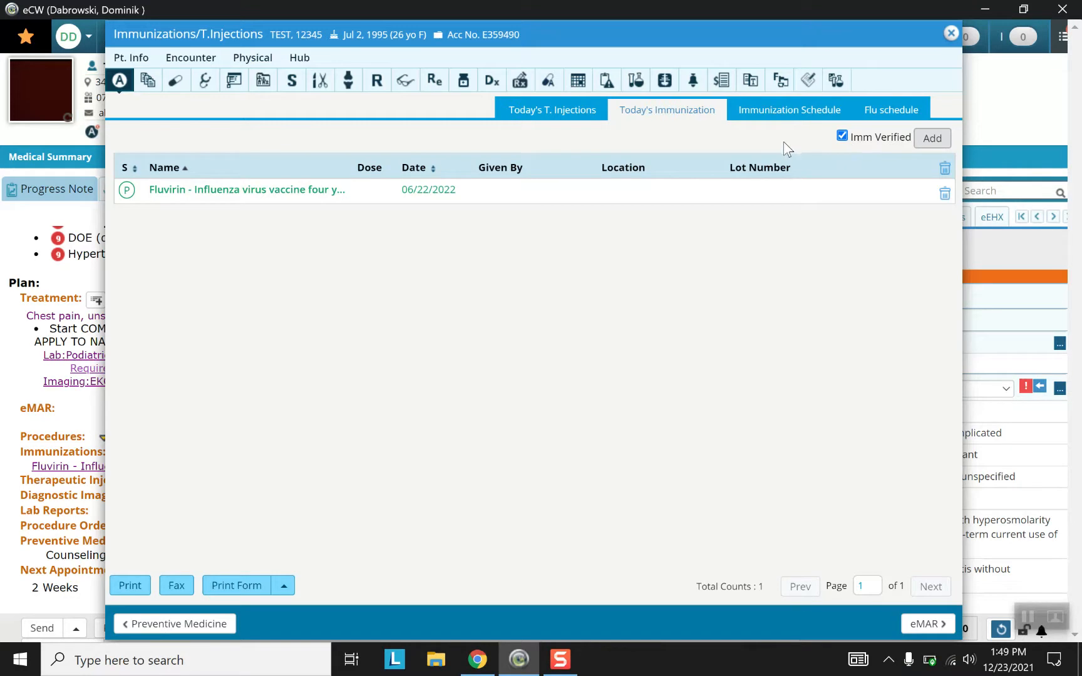
mouse_move(819, 153)
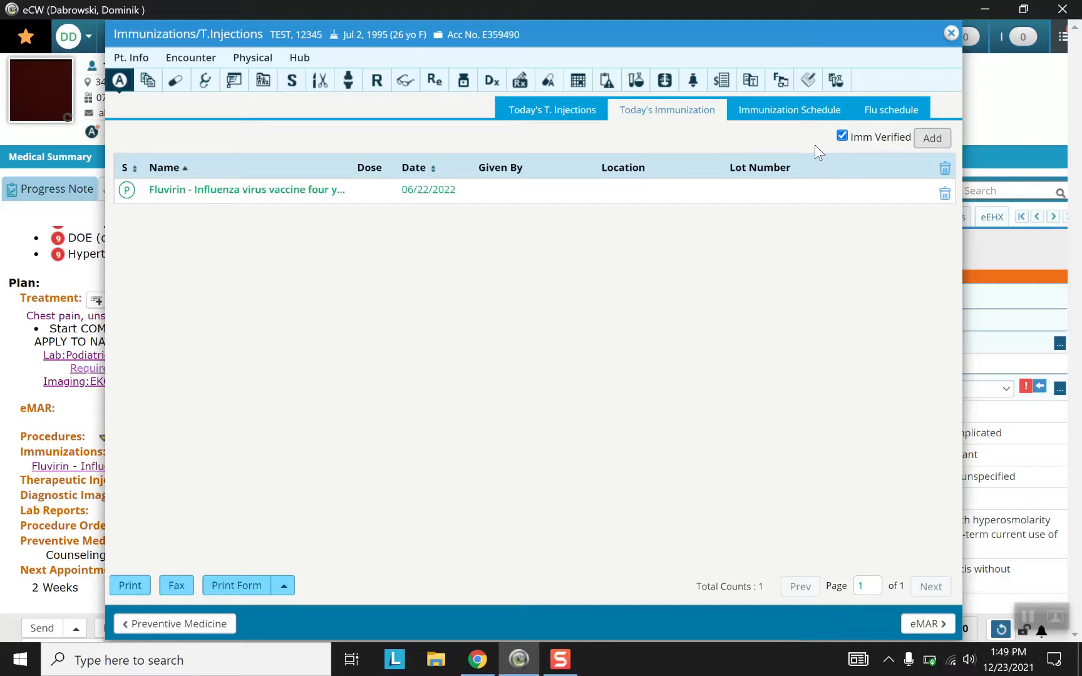
mouse_move(849, 133)
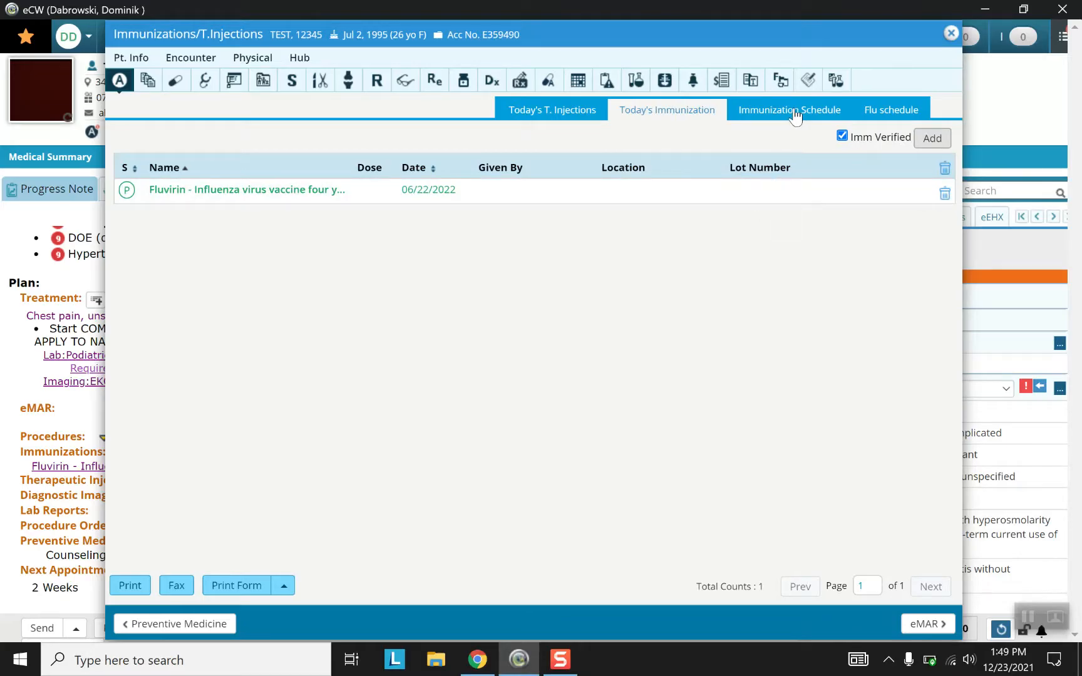
- Review the immunization schedule, then the Flu schedule of influenza shots by season
click(790, 110)
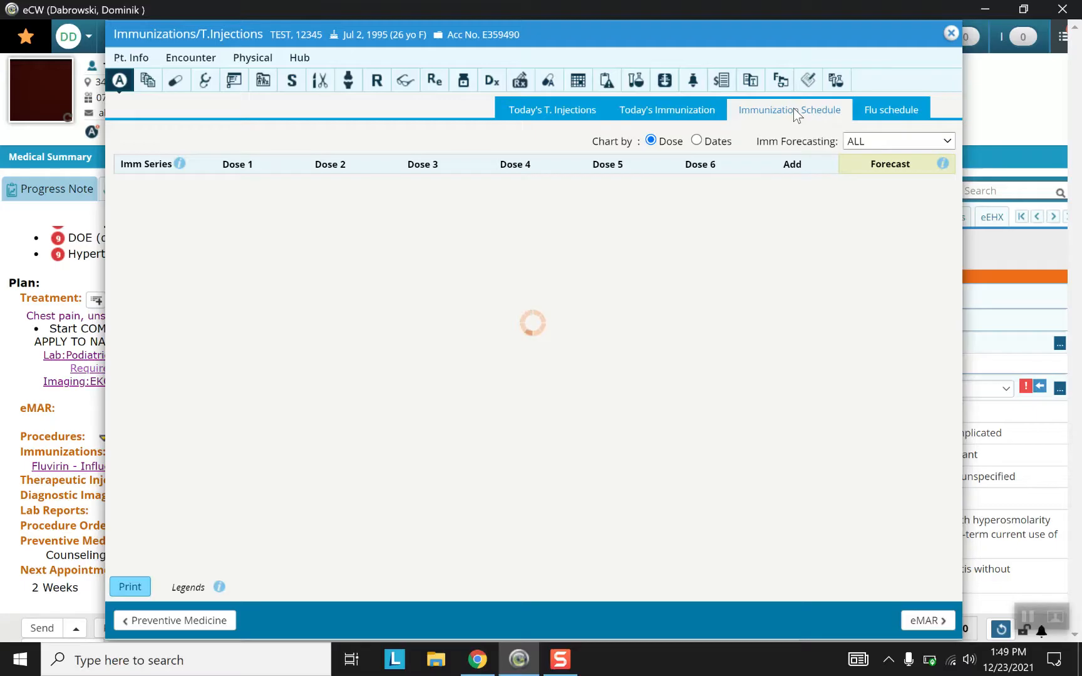
click(791, 110)
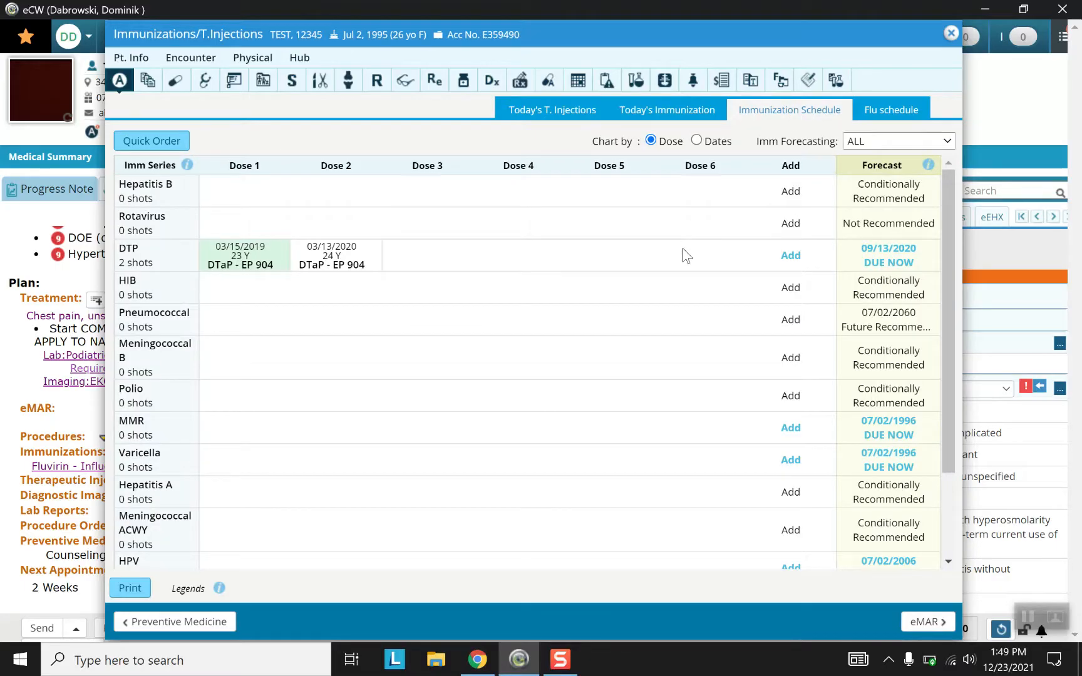
mouse_move(243, 411)
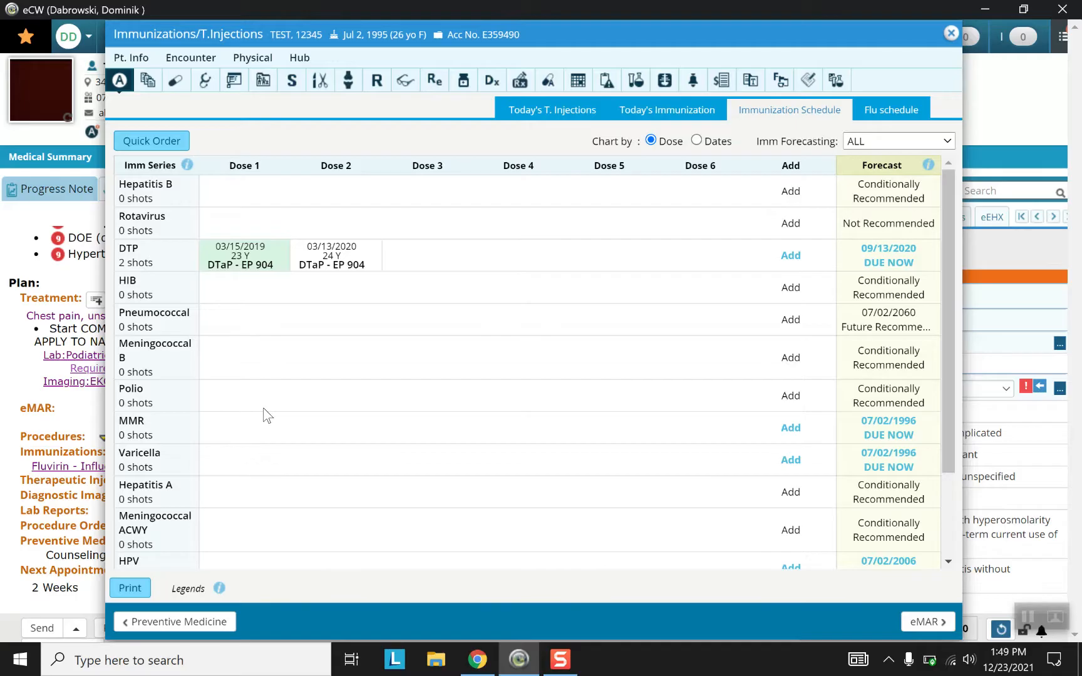
mouse_move(287, 257)
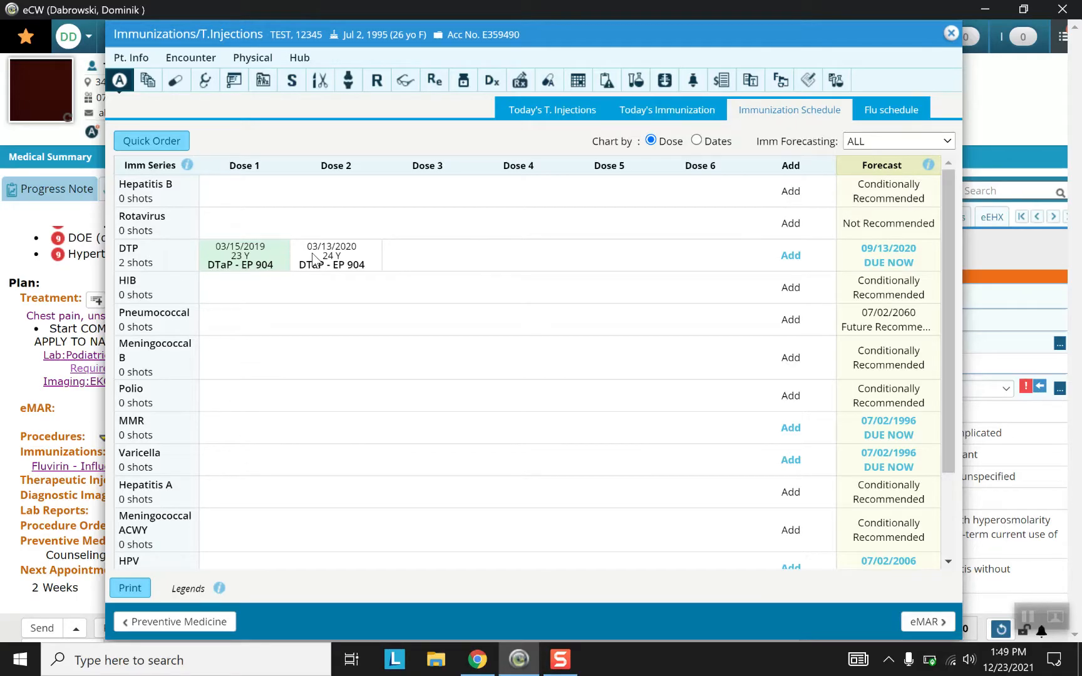
mouse_move(161, 275)
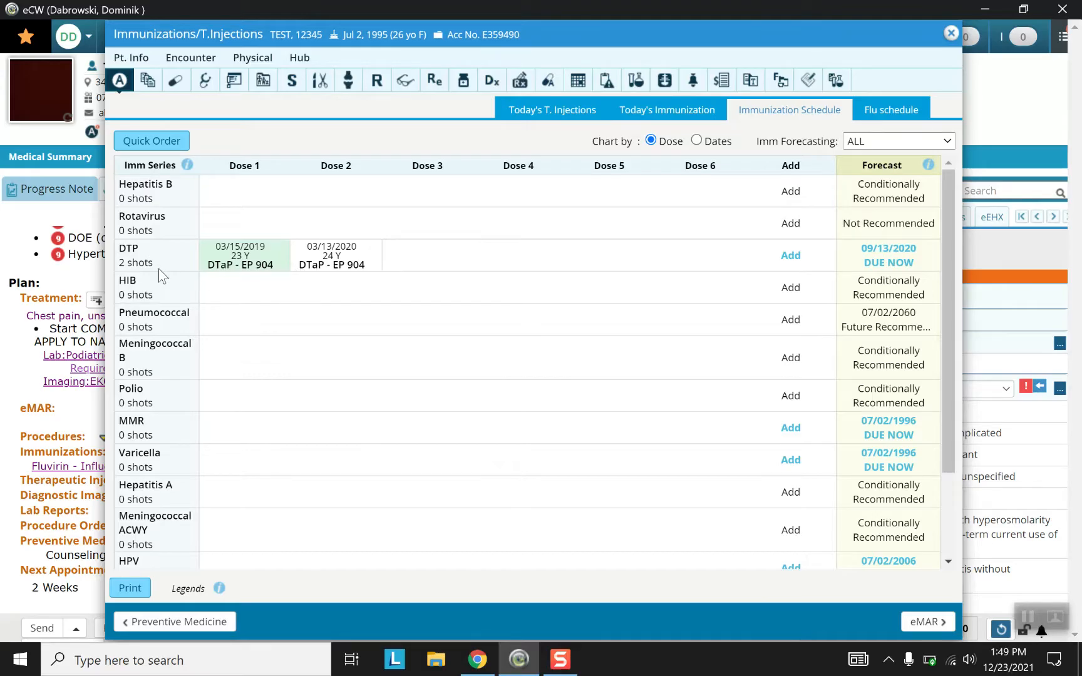
mouse_move(950, 267)
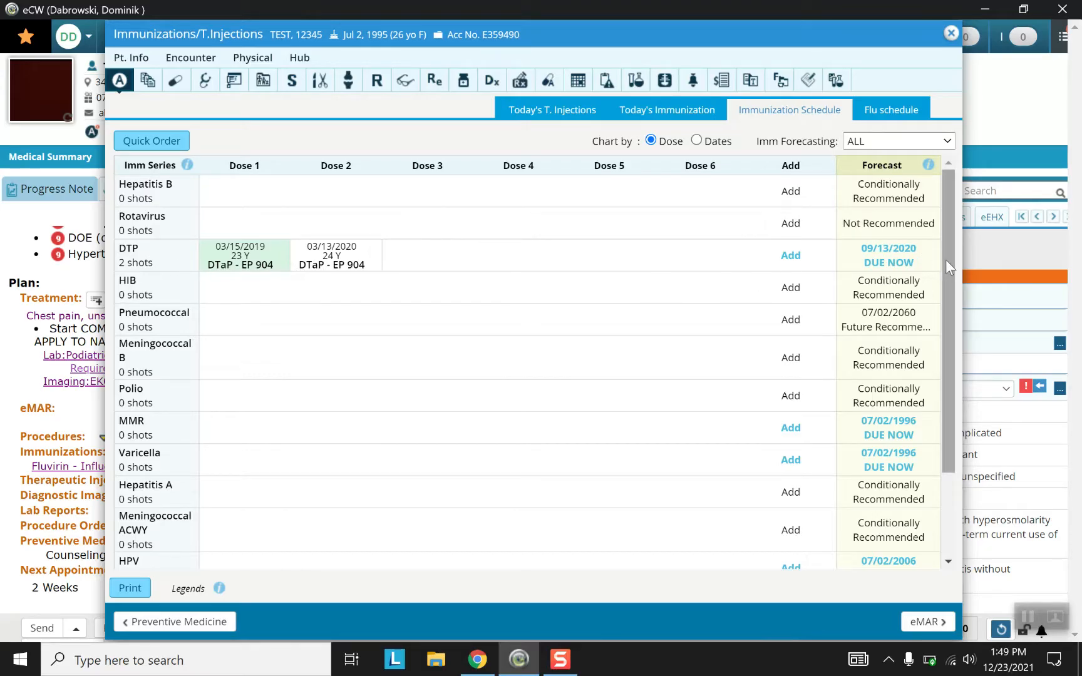
mouse_move(895, 266)
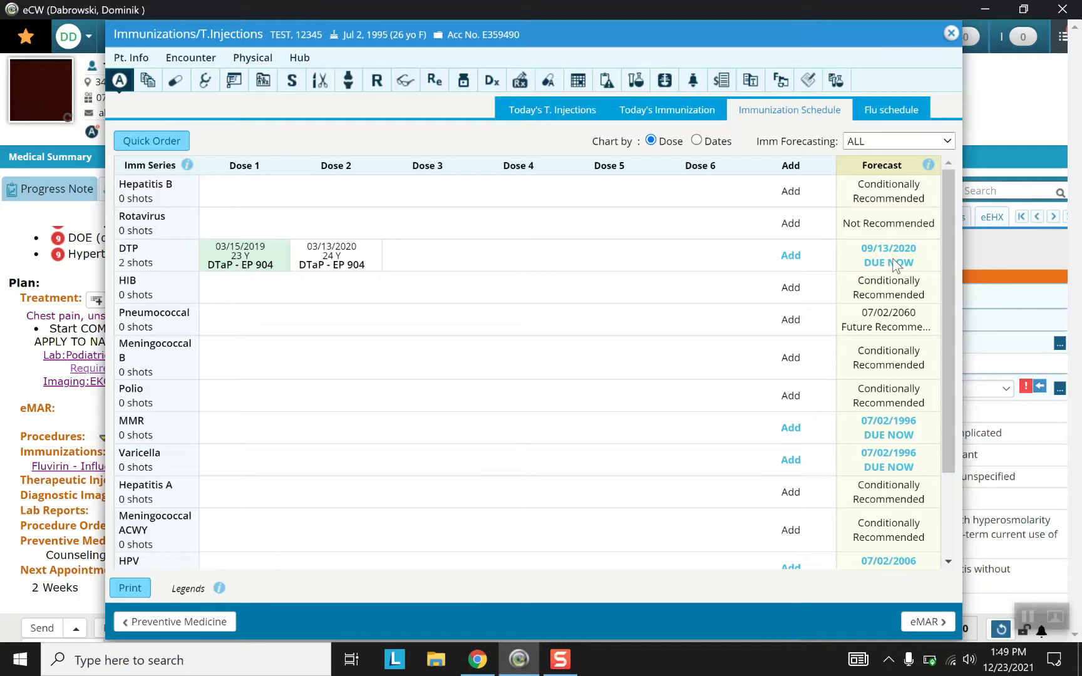
mouse_move(922, 261)
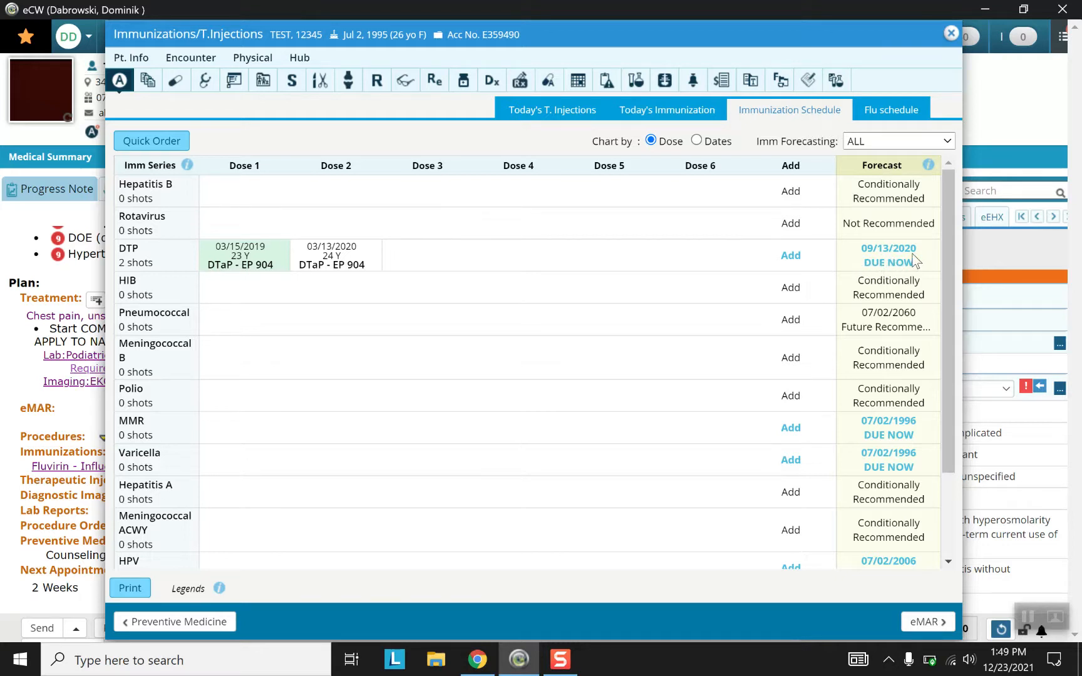
mouse_move(907, 204)
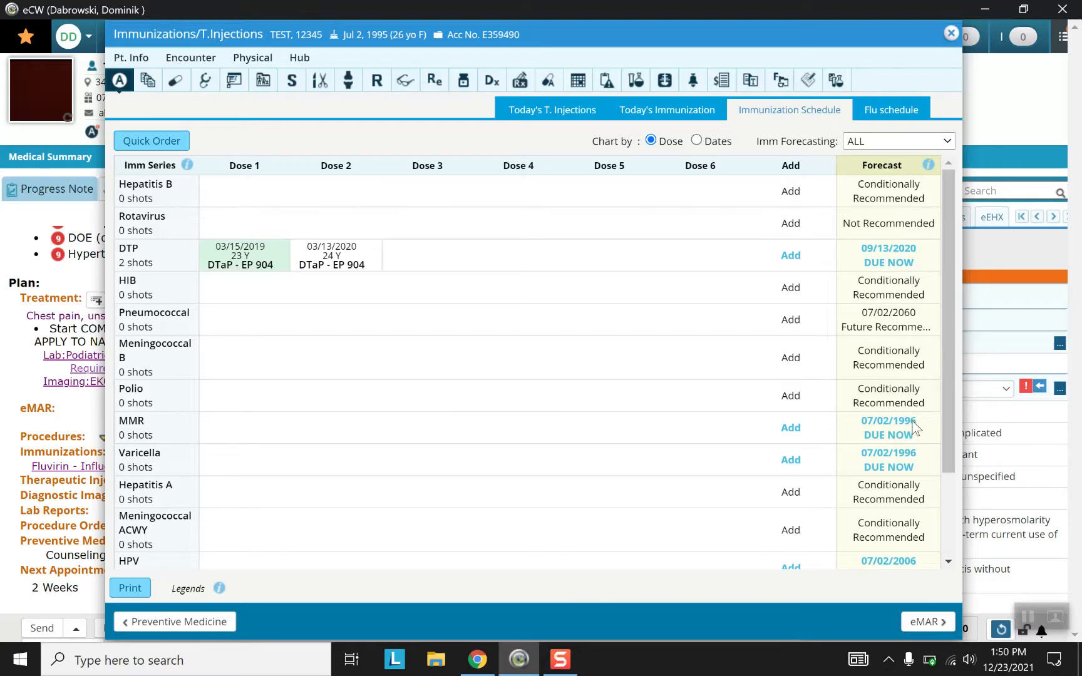
scroll(down, 3)
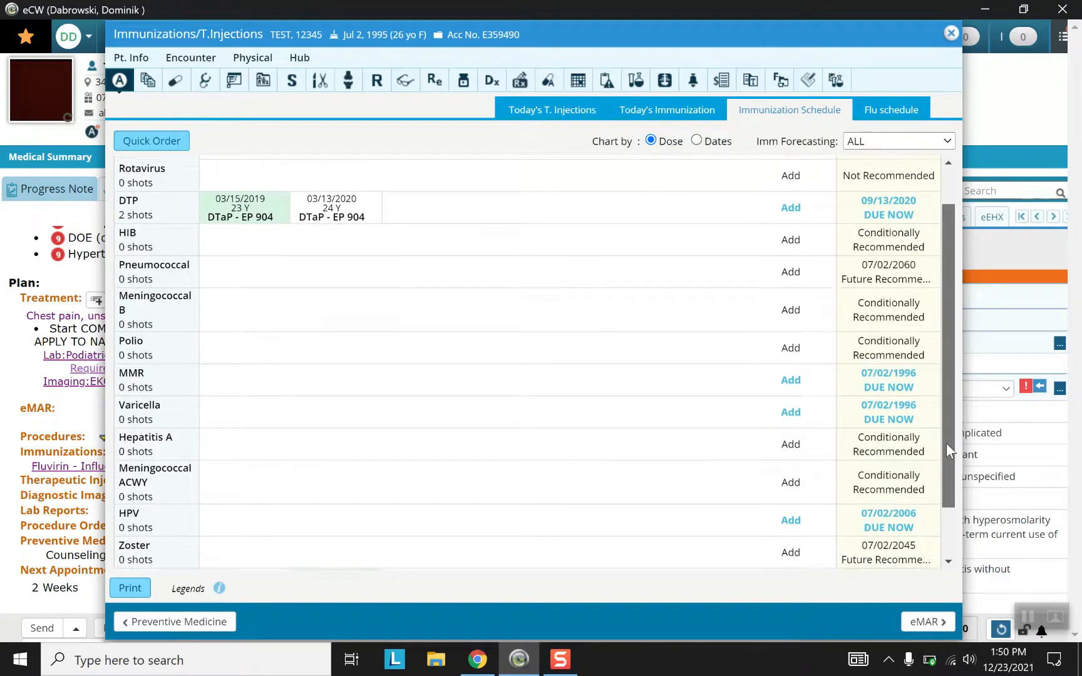
scroll(down, 3)
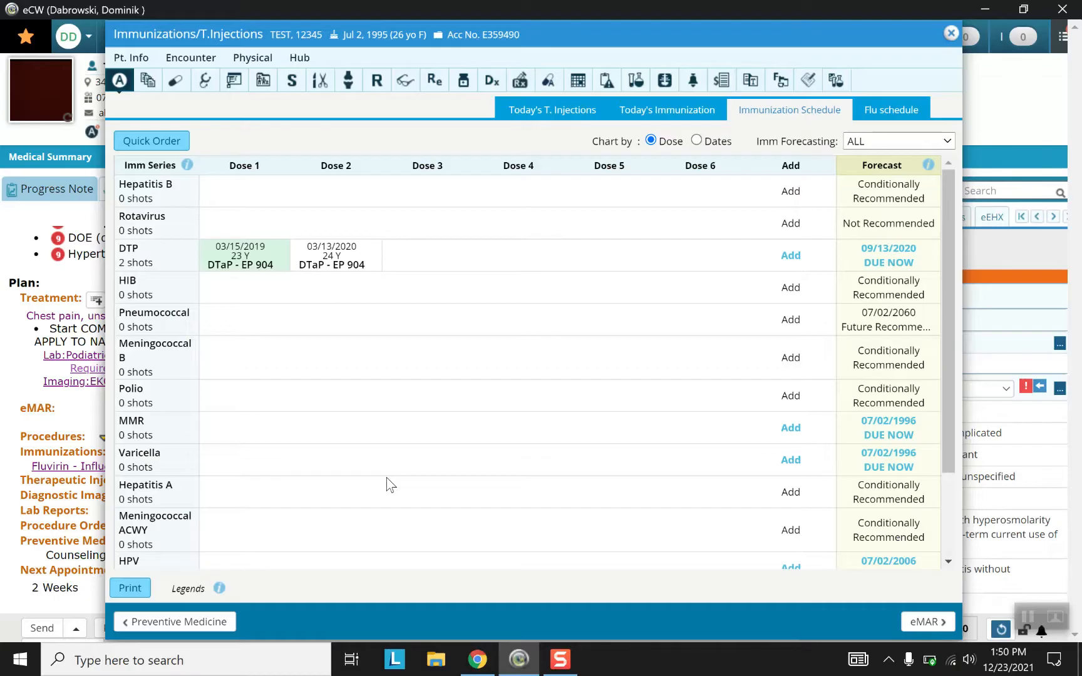
mouse_move(751, 208)
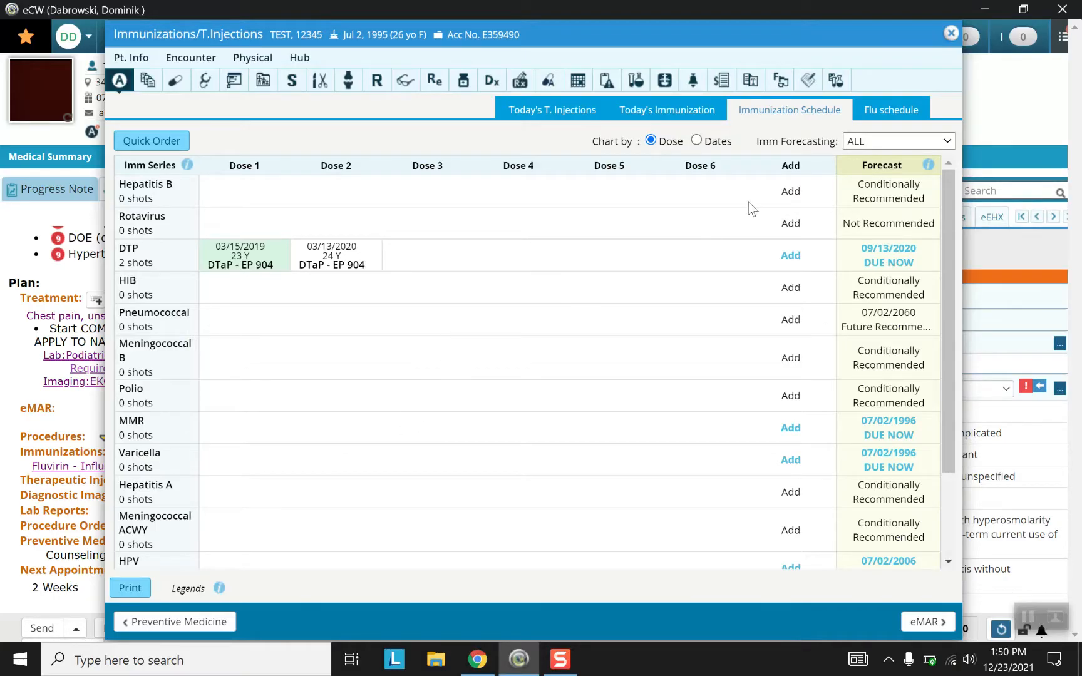
mouse_move(891, 124)
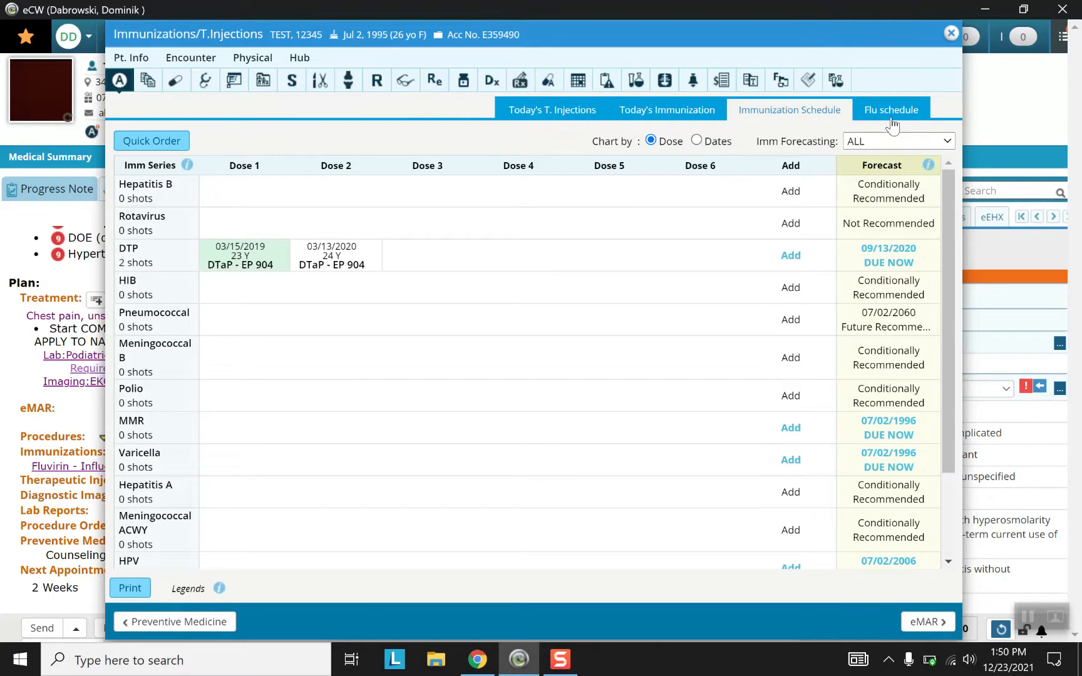
mouse_move(893, 117)
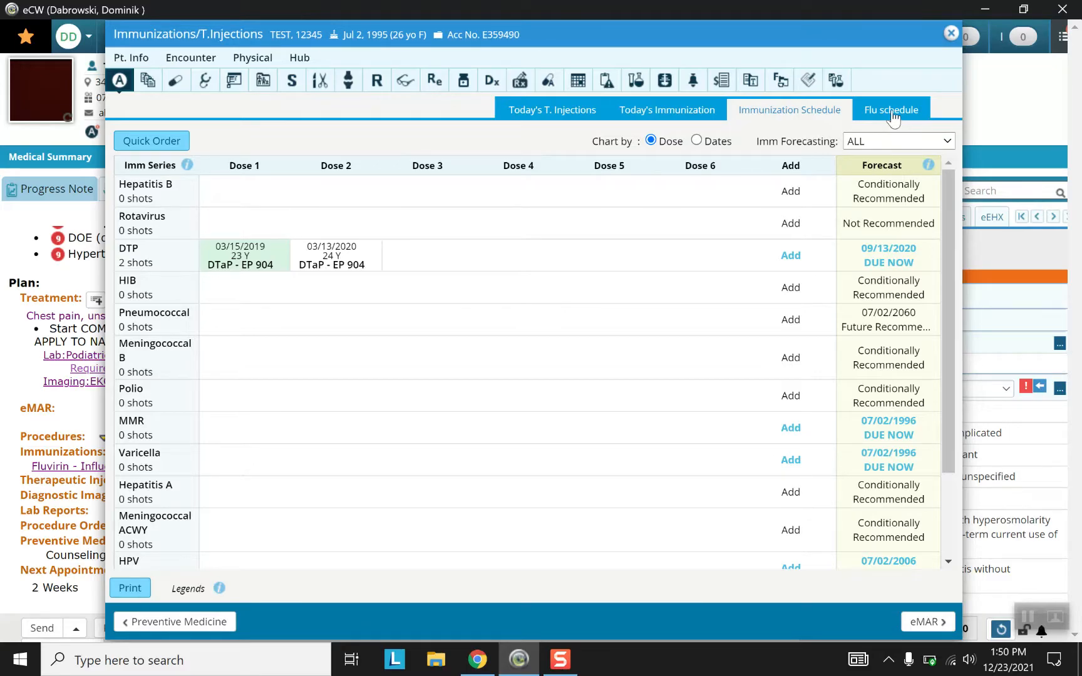
click(892, 111)
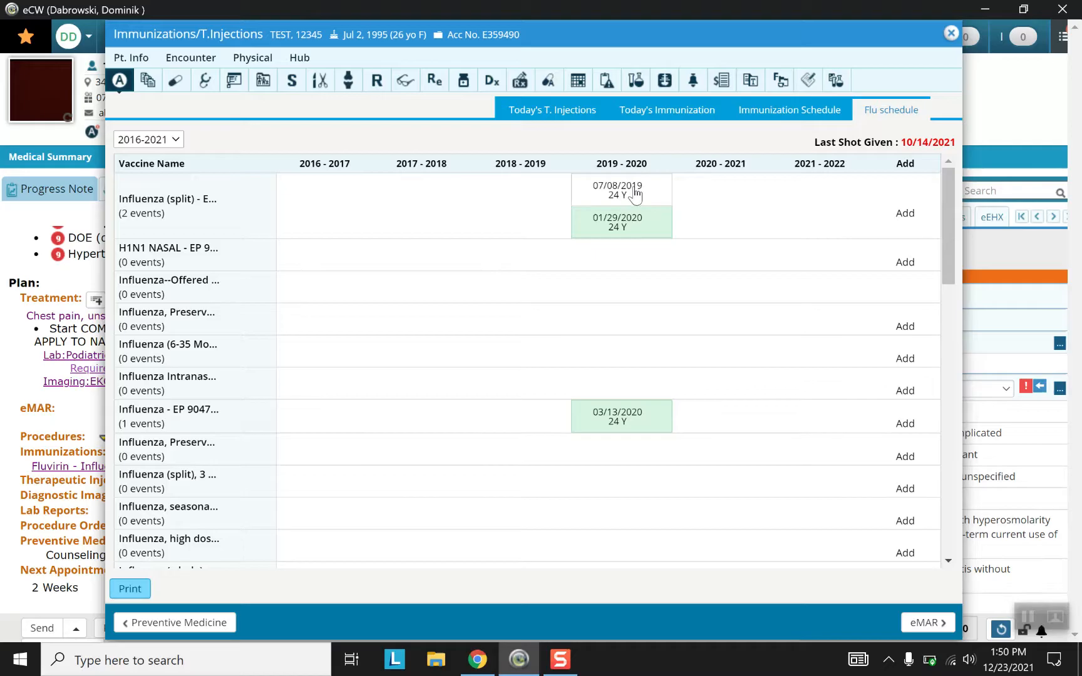
mouse_move(644, 231)
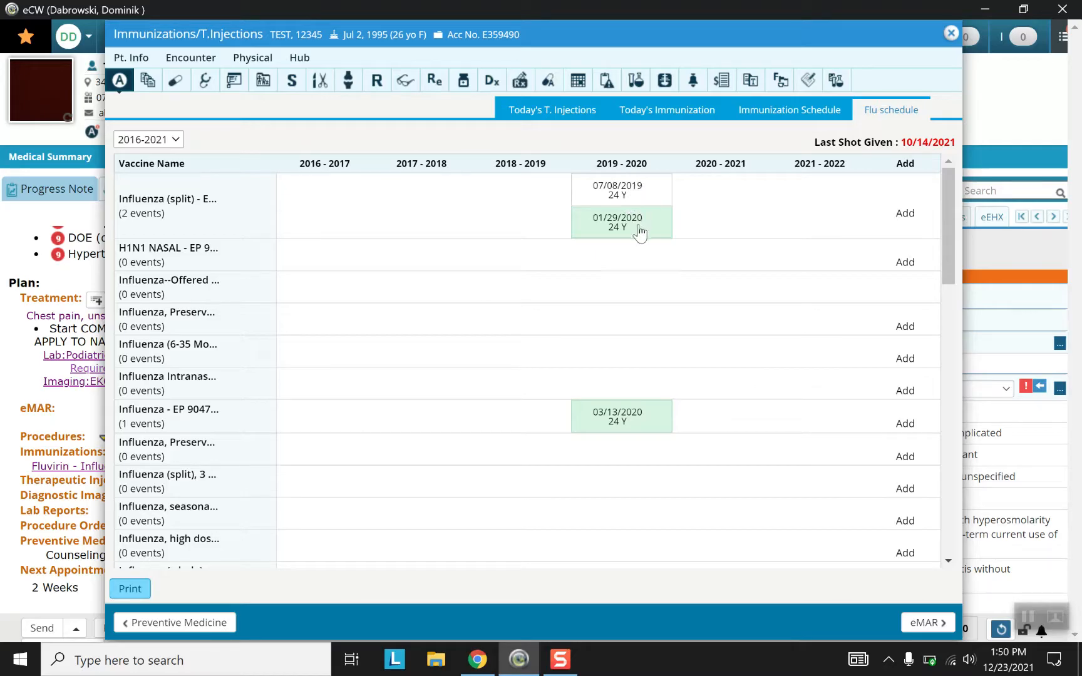
mouse_move(604, 427)
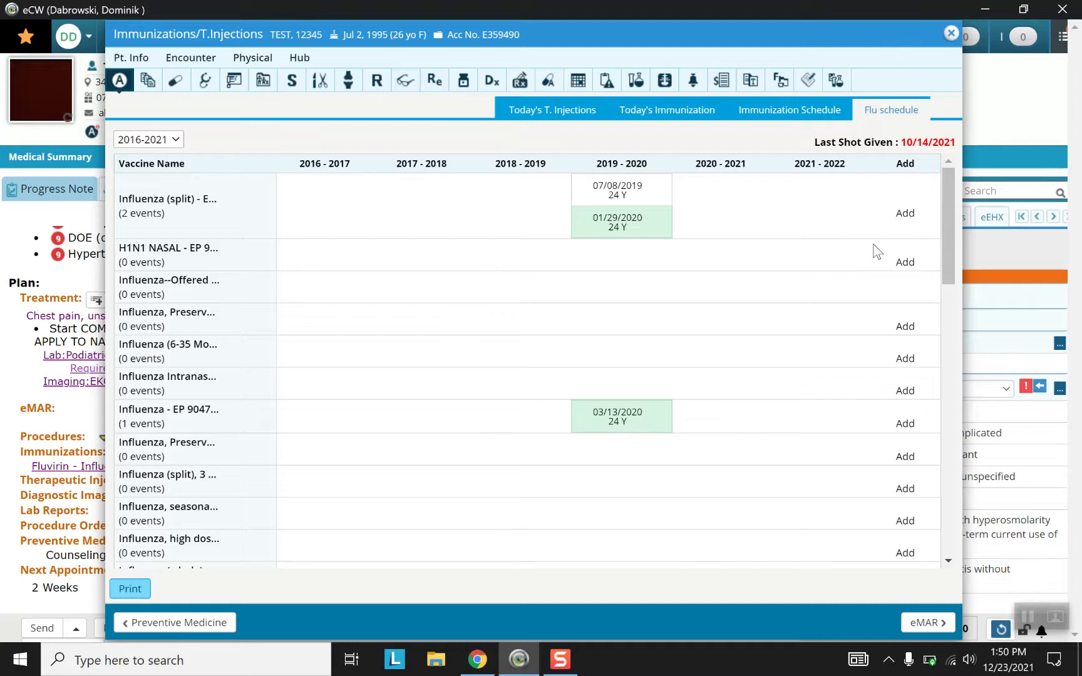
mouse_move(911, 263)
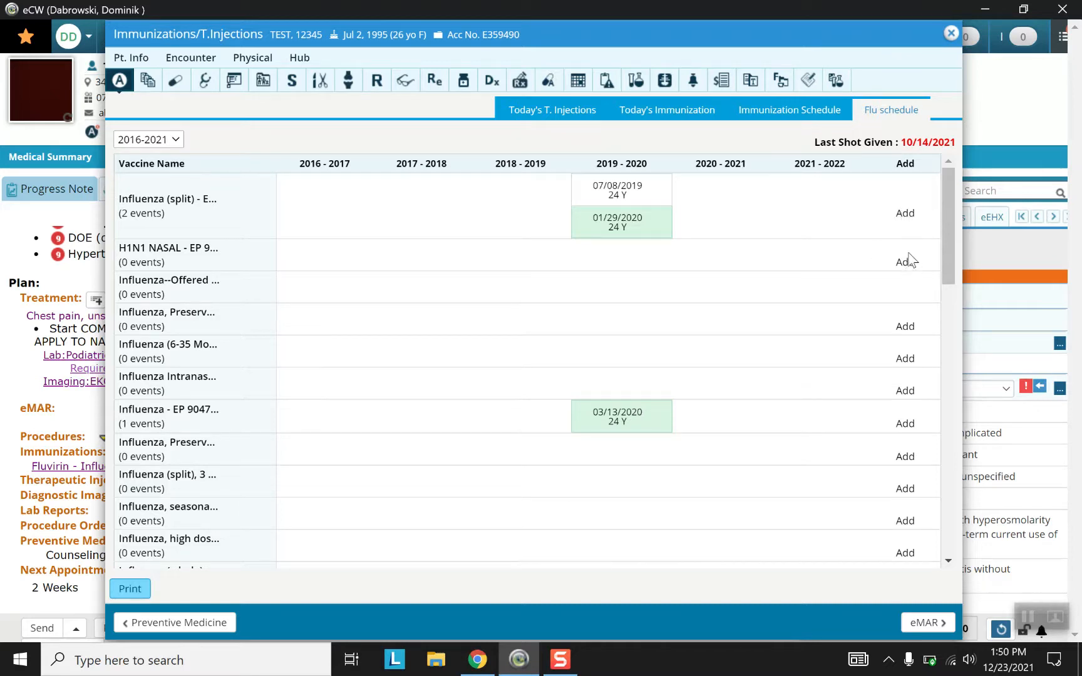
click(906, 213)
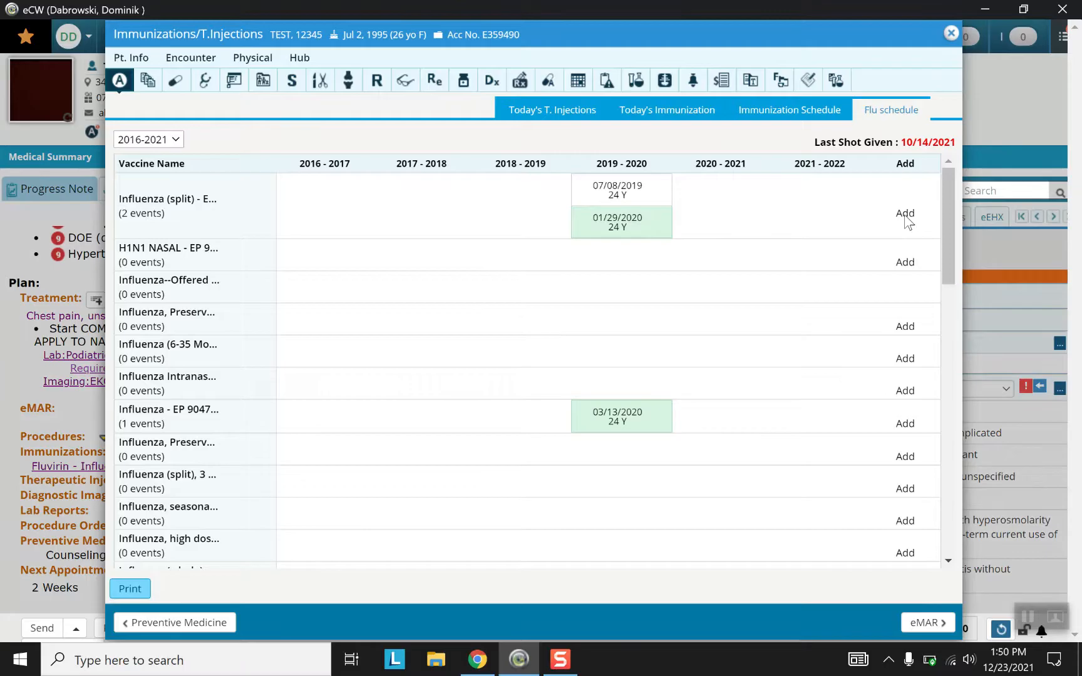
click(905, 213)
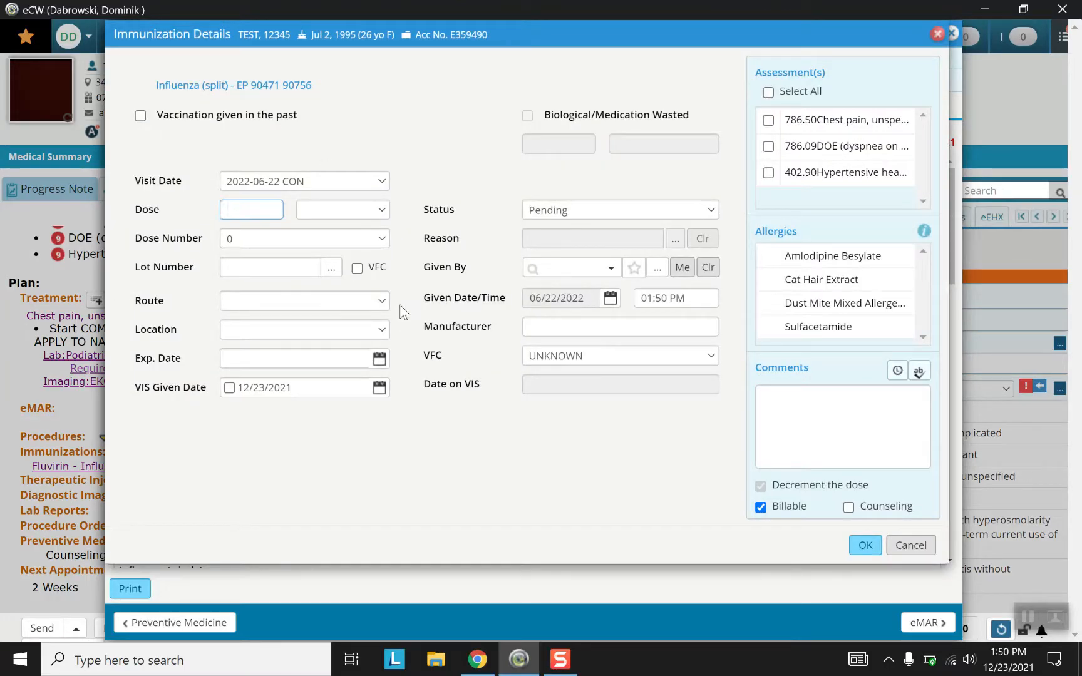
mouse_move(777, 169)
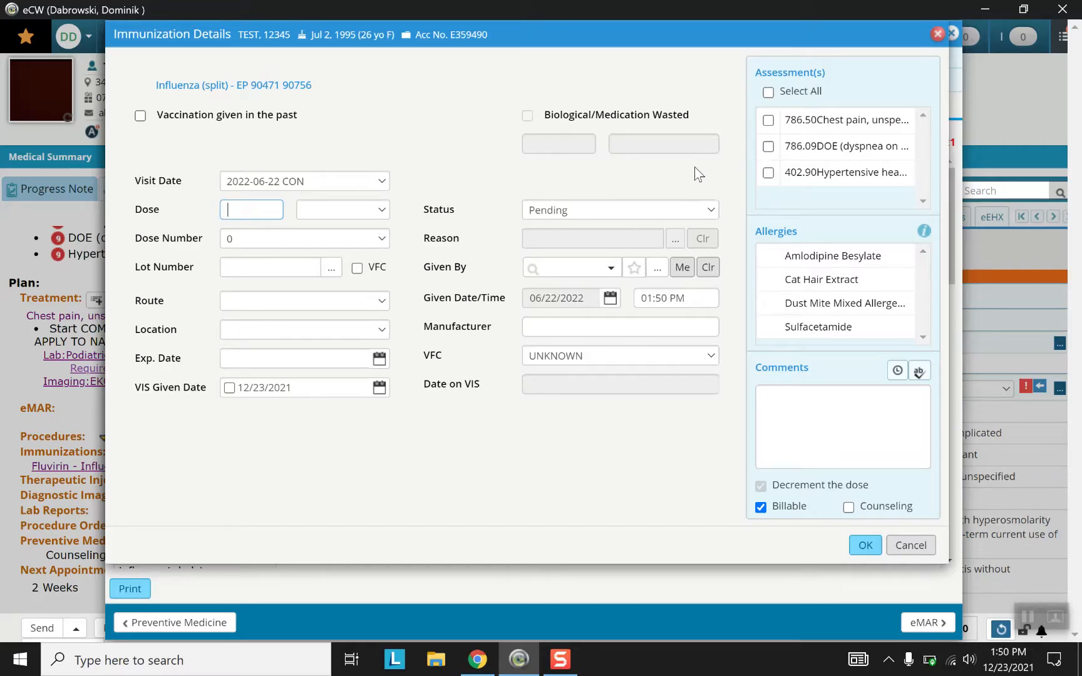
mouse_move(726, 169)
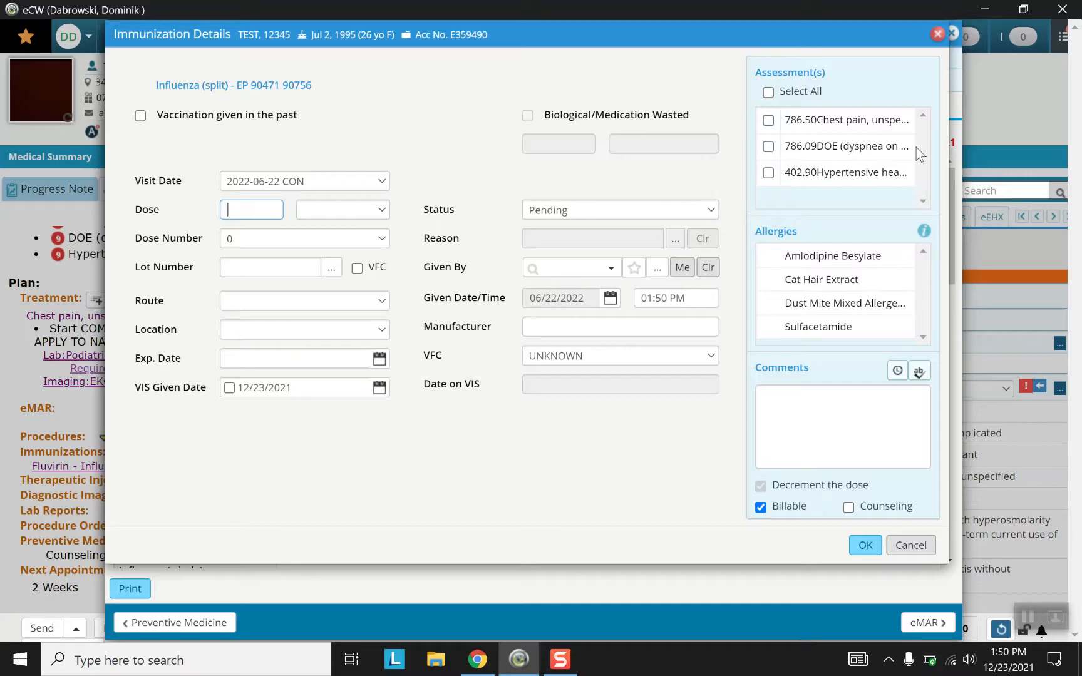
mouse_move(913, 547)
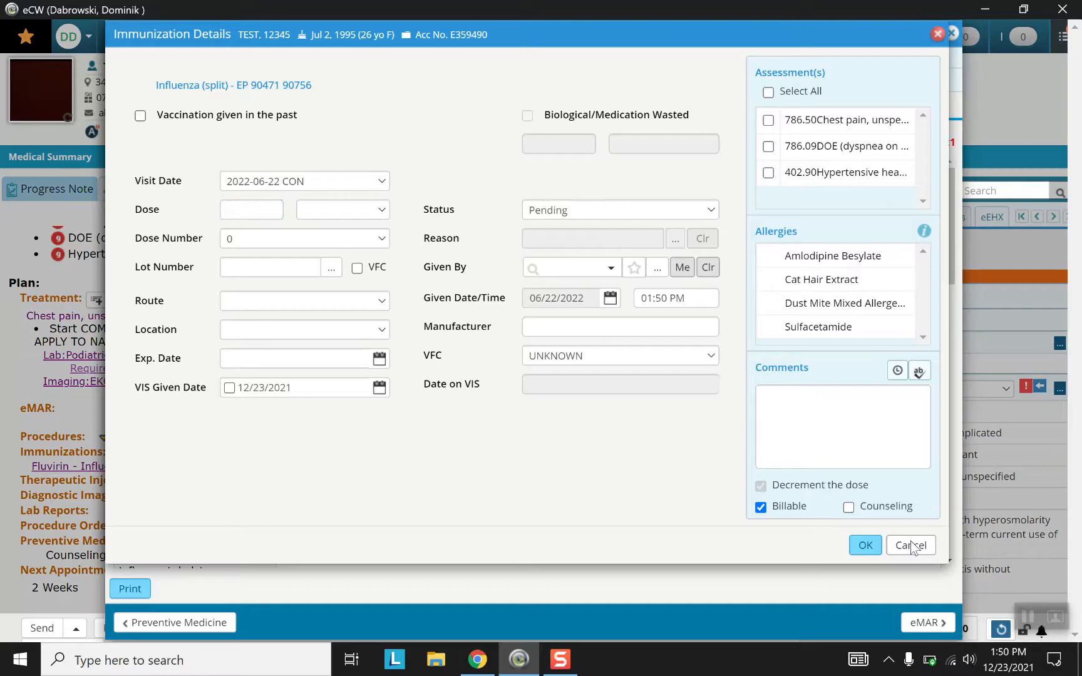
click(910, 546)
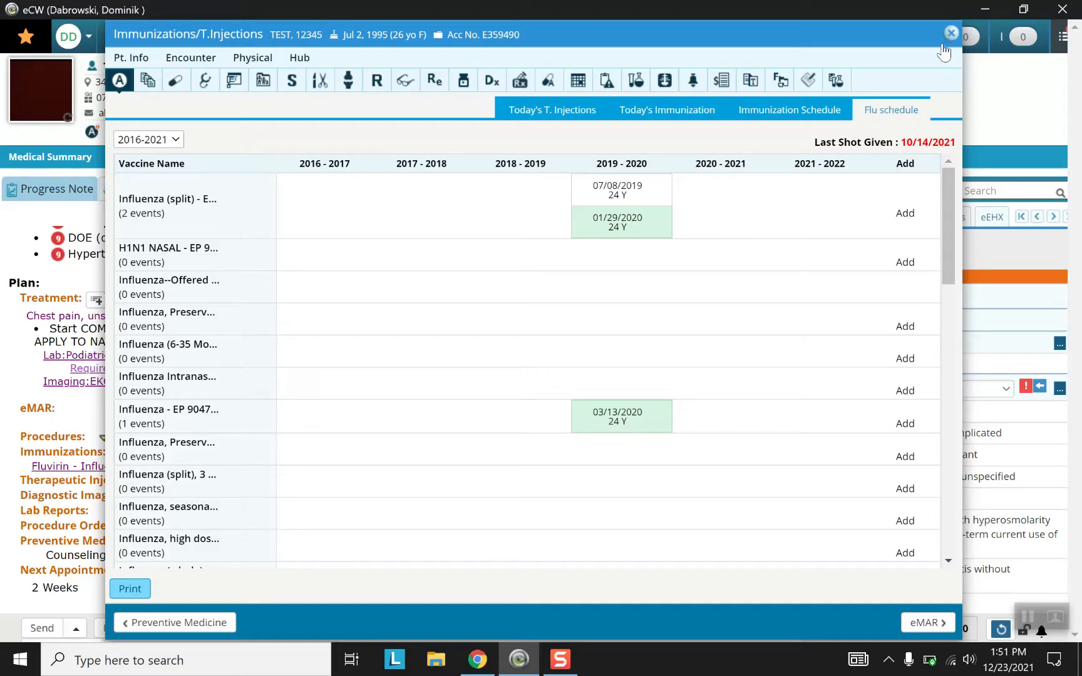
- Close the immunizations window, confirm the future-date prompt, and open then close Procedures
click(949, 32)
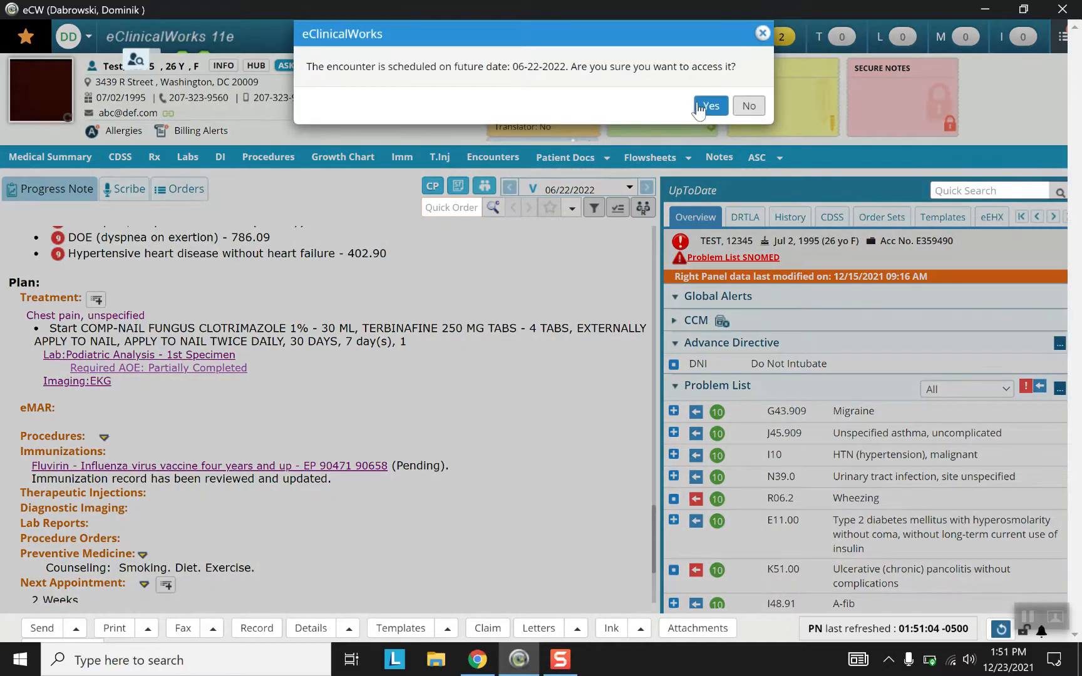
click(712, 107)
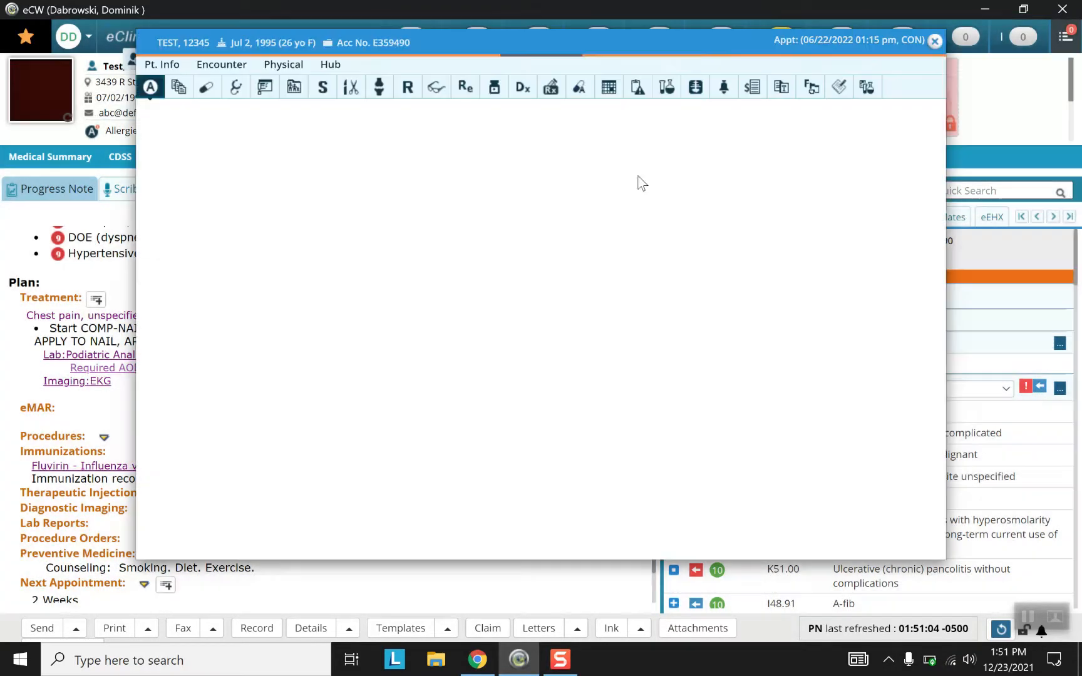
click(494, 86)
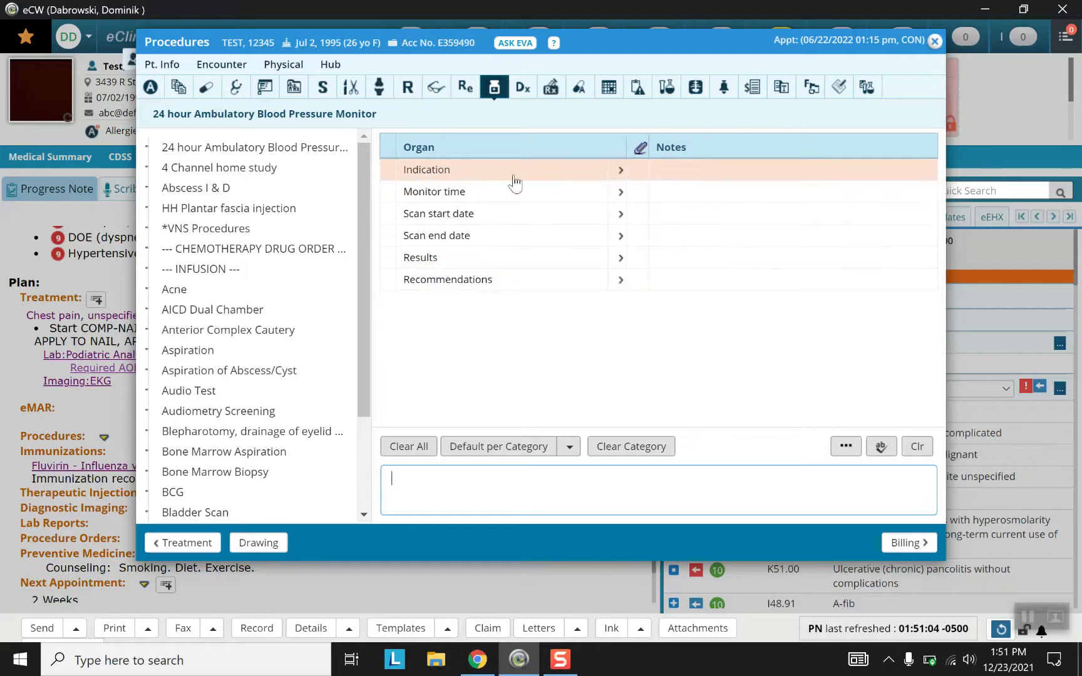
mouse_move(692, 173)
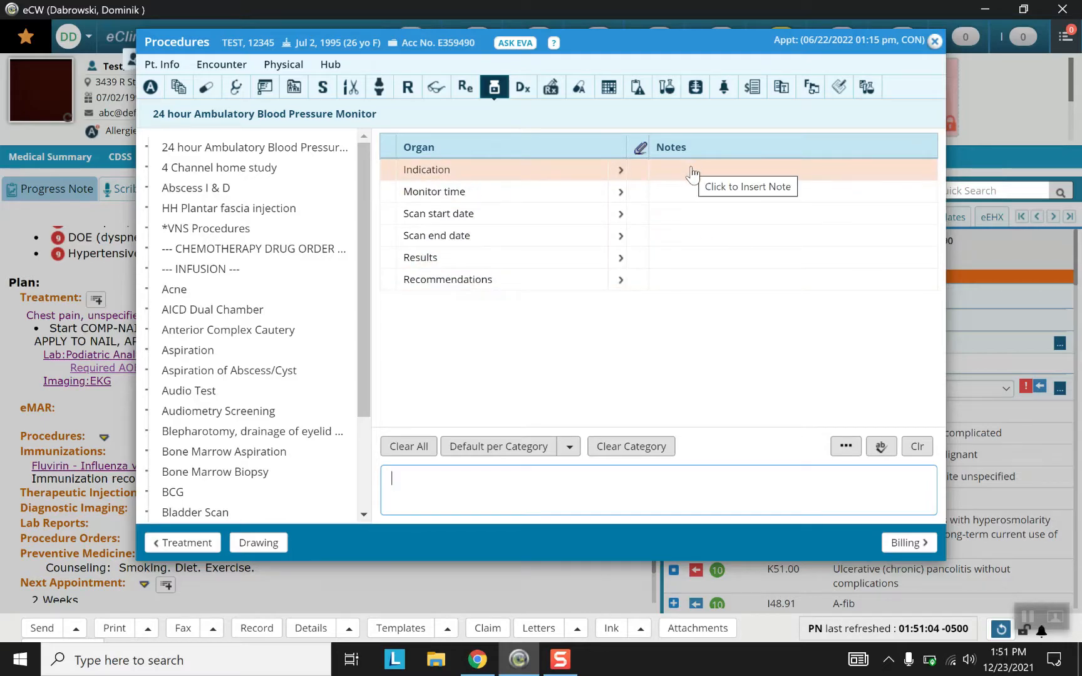
mouse_move(656, 392)
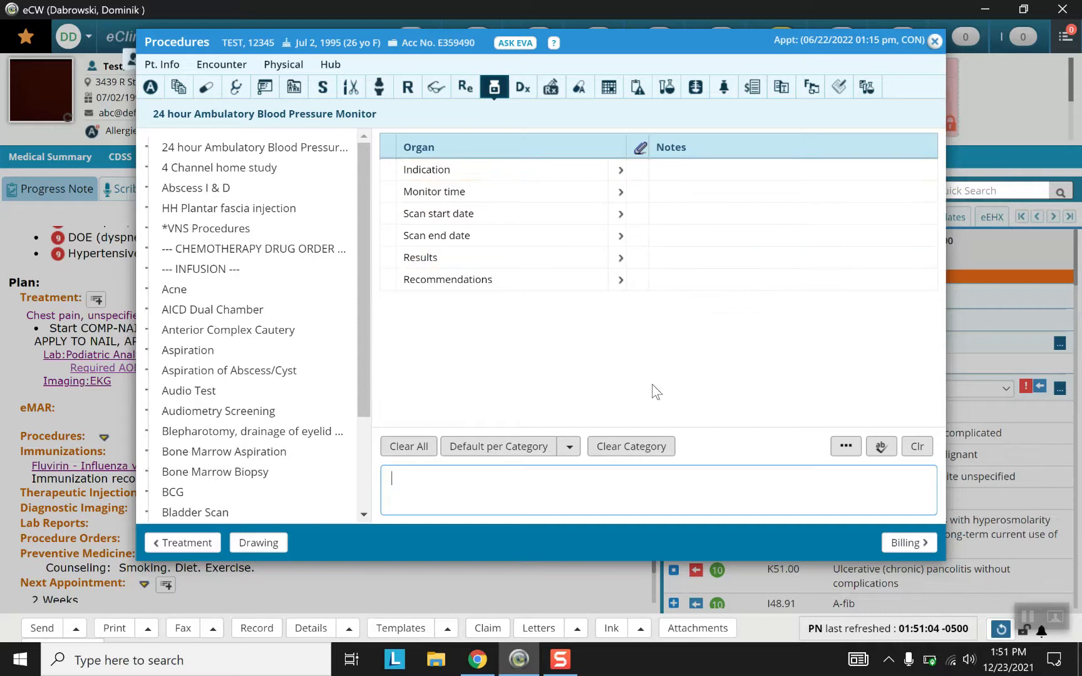
mouse_move(342, 506)
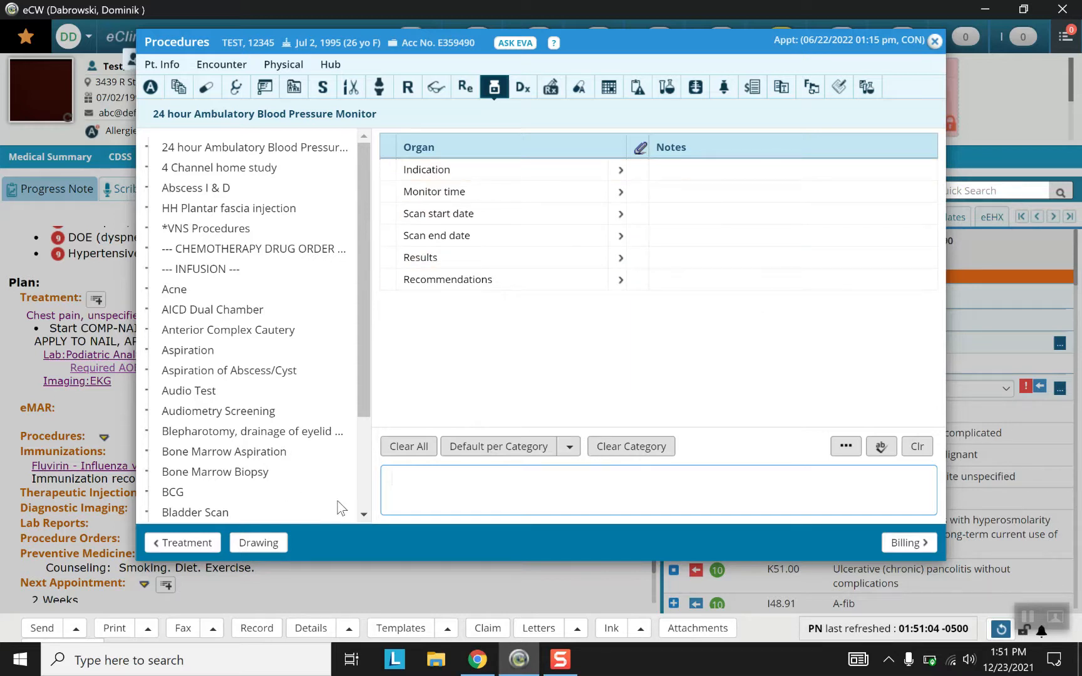
mouse_move(935, 41)
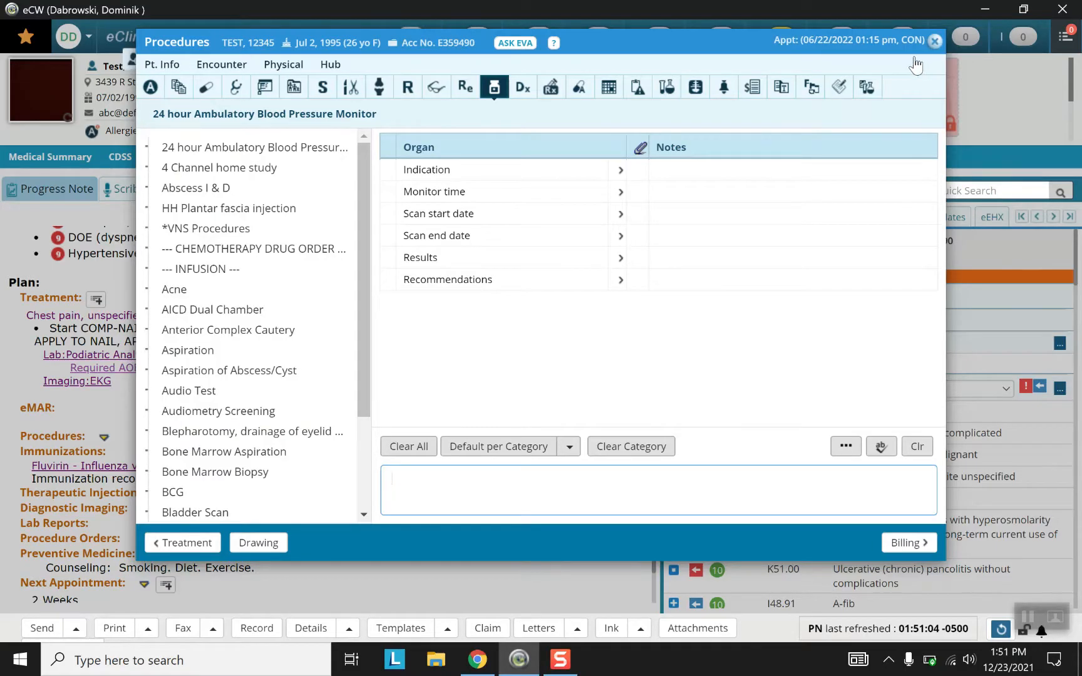
click(935, 40)
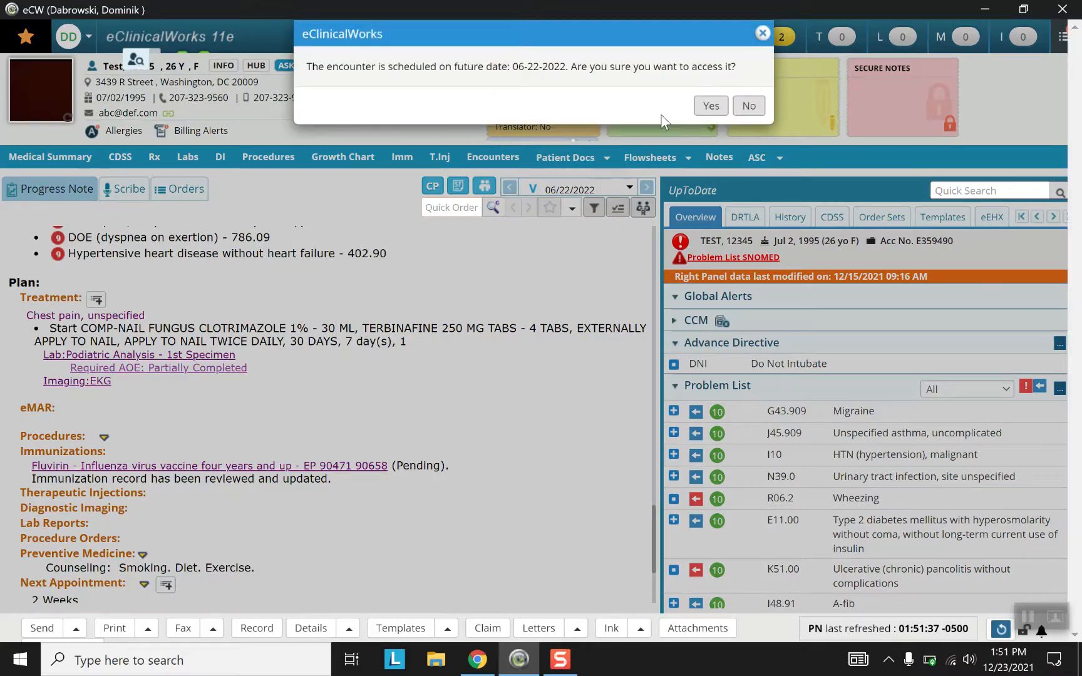
- Confirm the future-date prompt and search diagnostic imaging orders for 'echo'
click(712, 105)
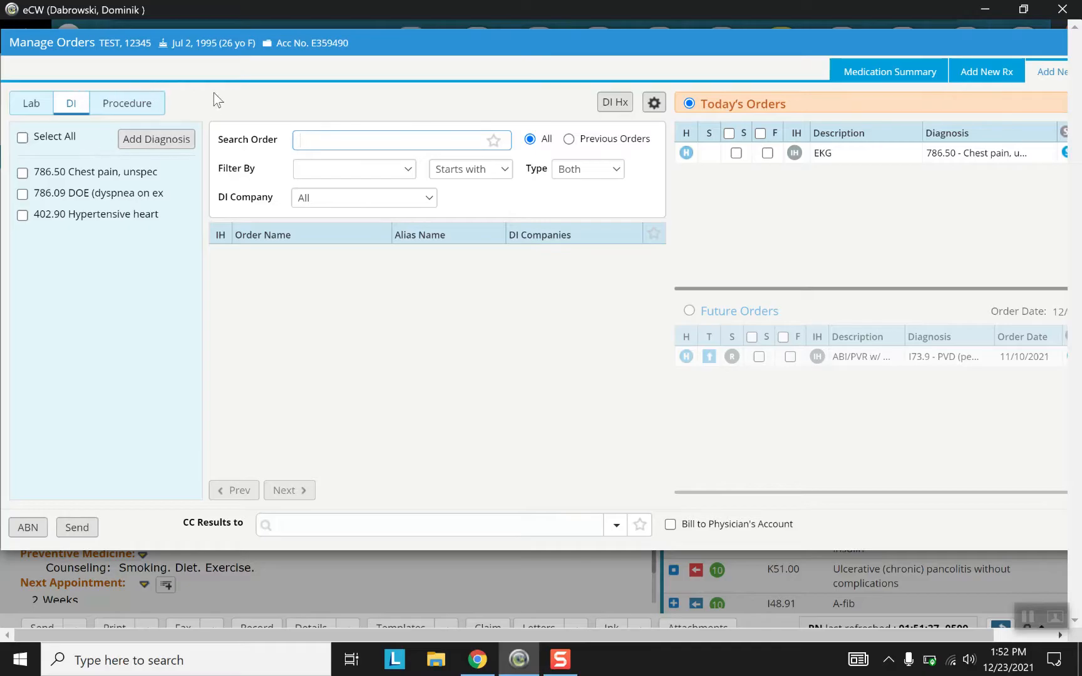
click(396, 139)
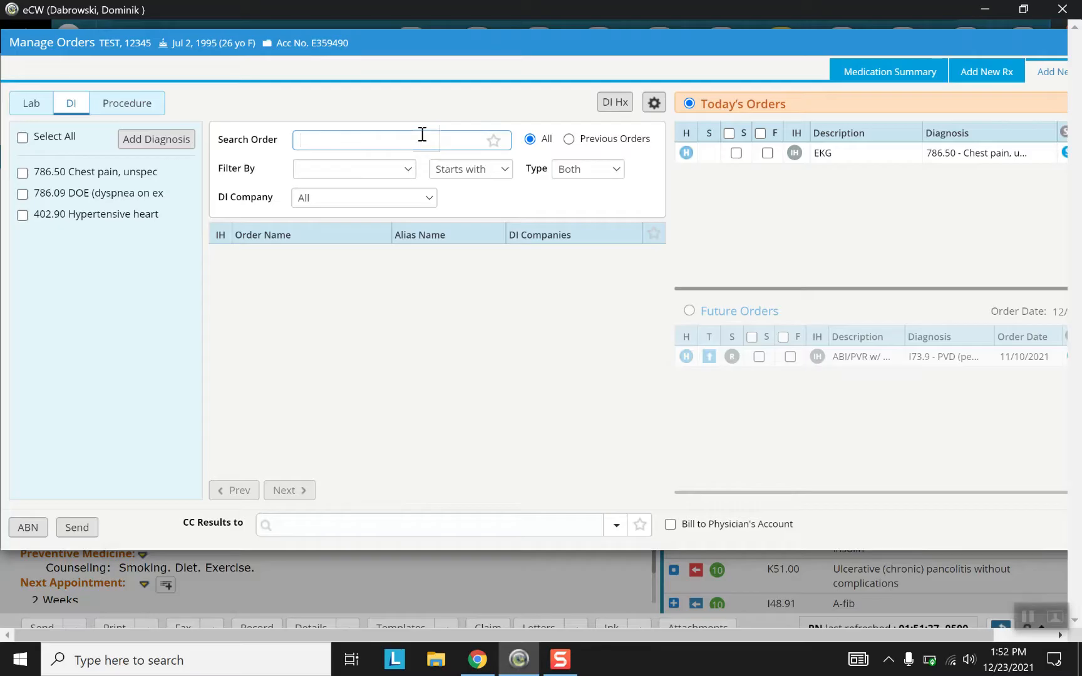
text(echo)
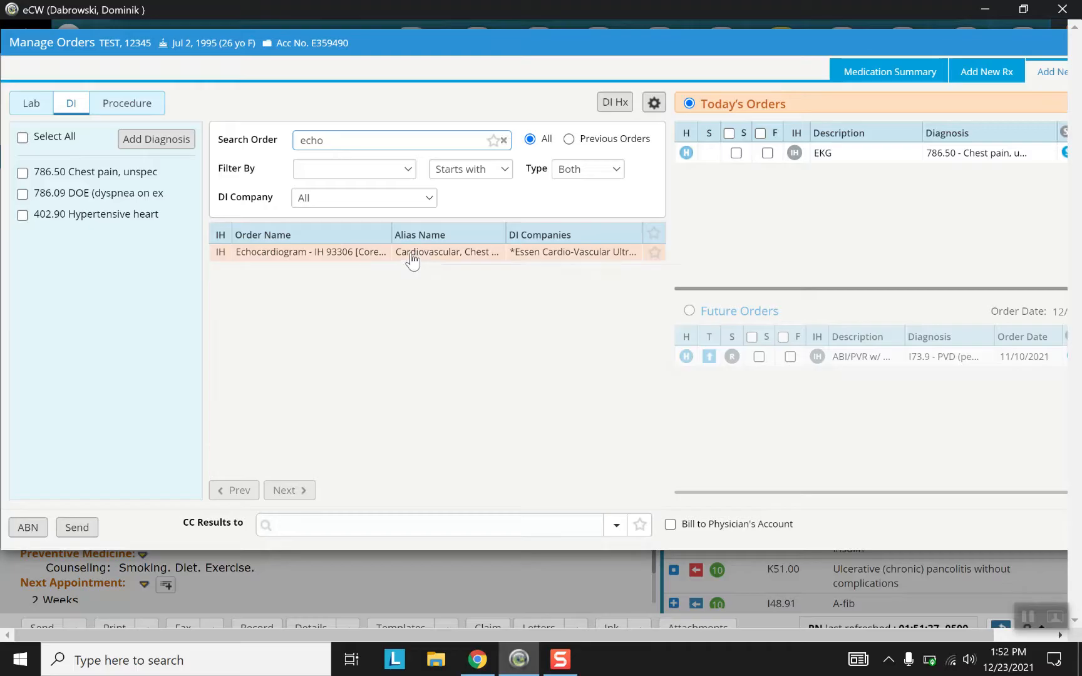
- Add the Echocardiogram order linked to ICD 786.50 Chest pain, unspecified
click(310, 252)
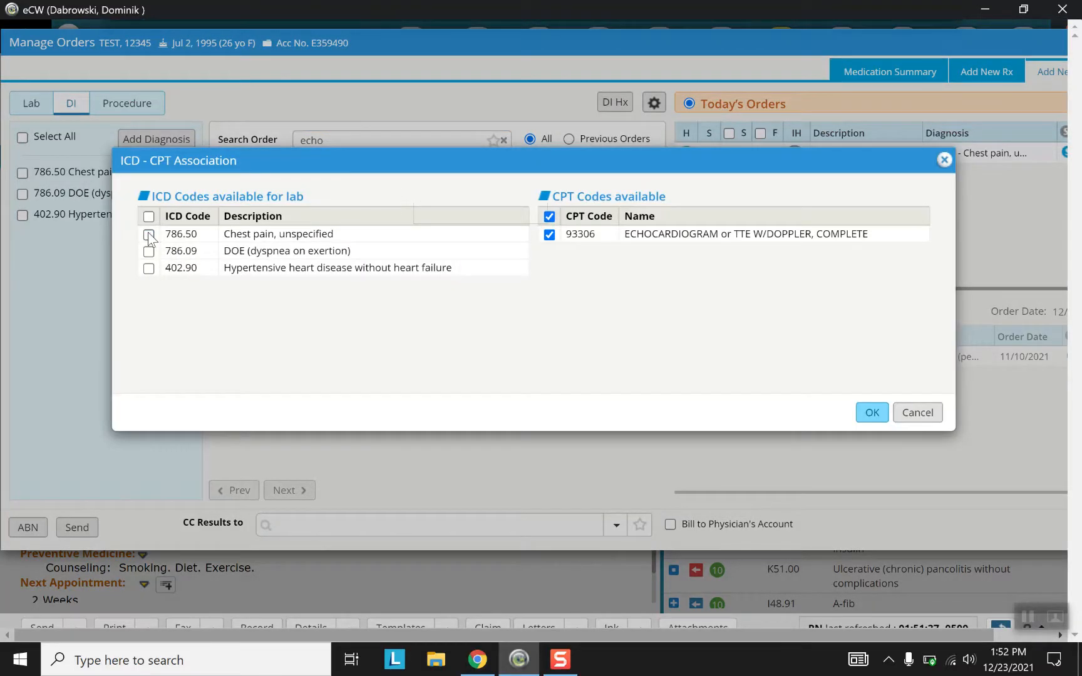
click(149, 234)
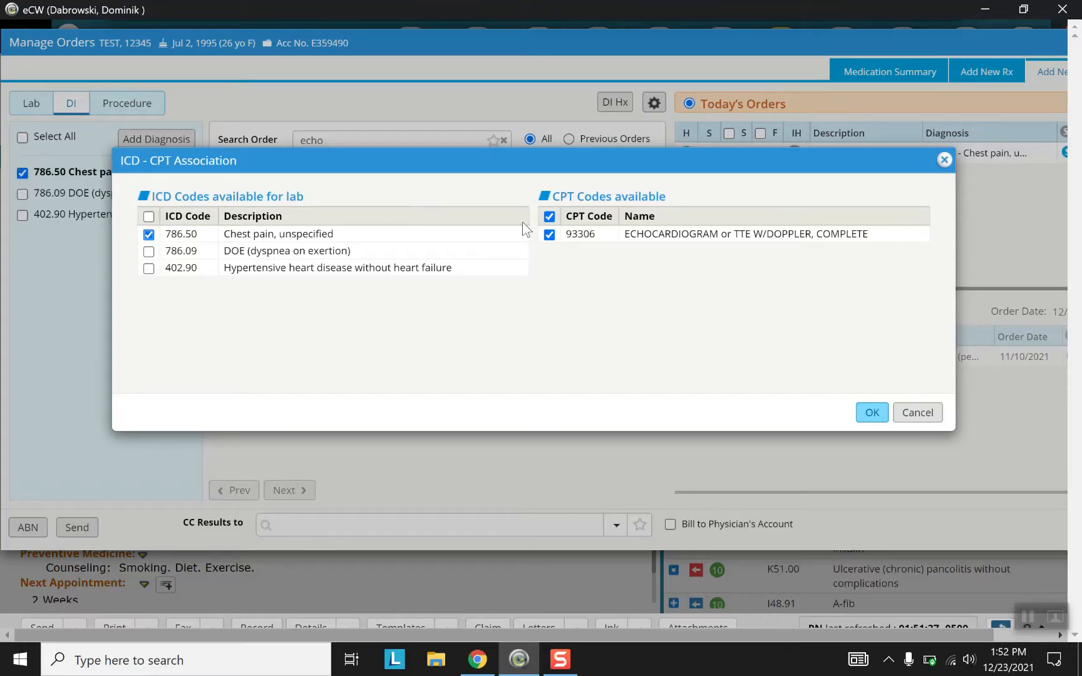
mouse_move(636, 256)
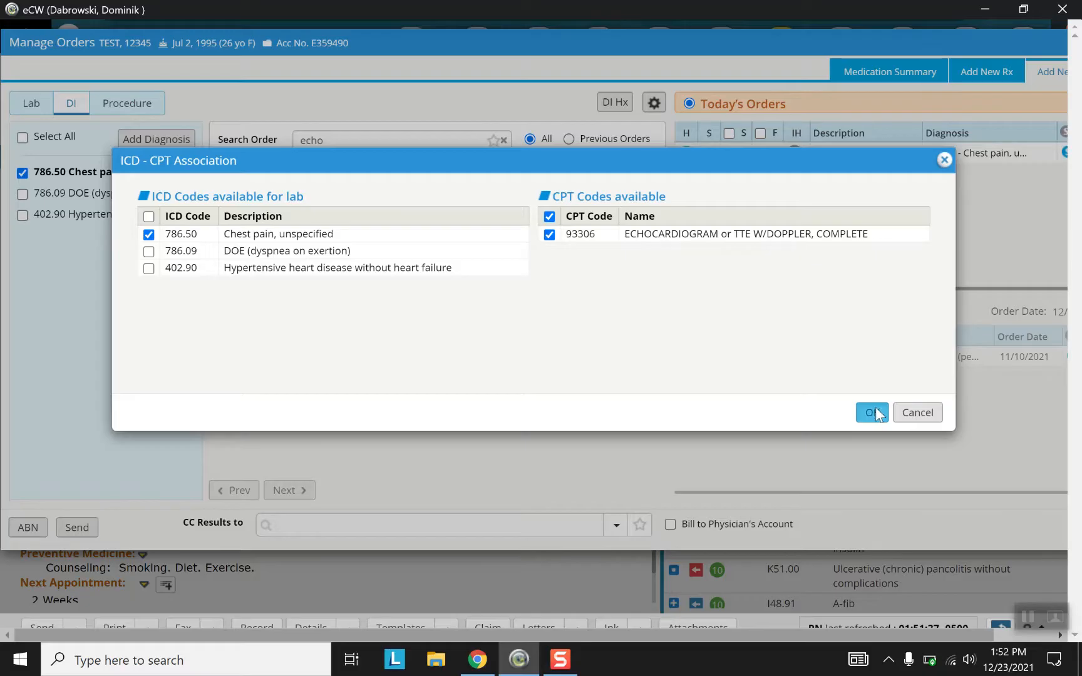
click(872, 412)
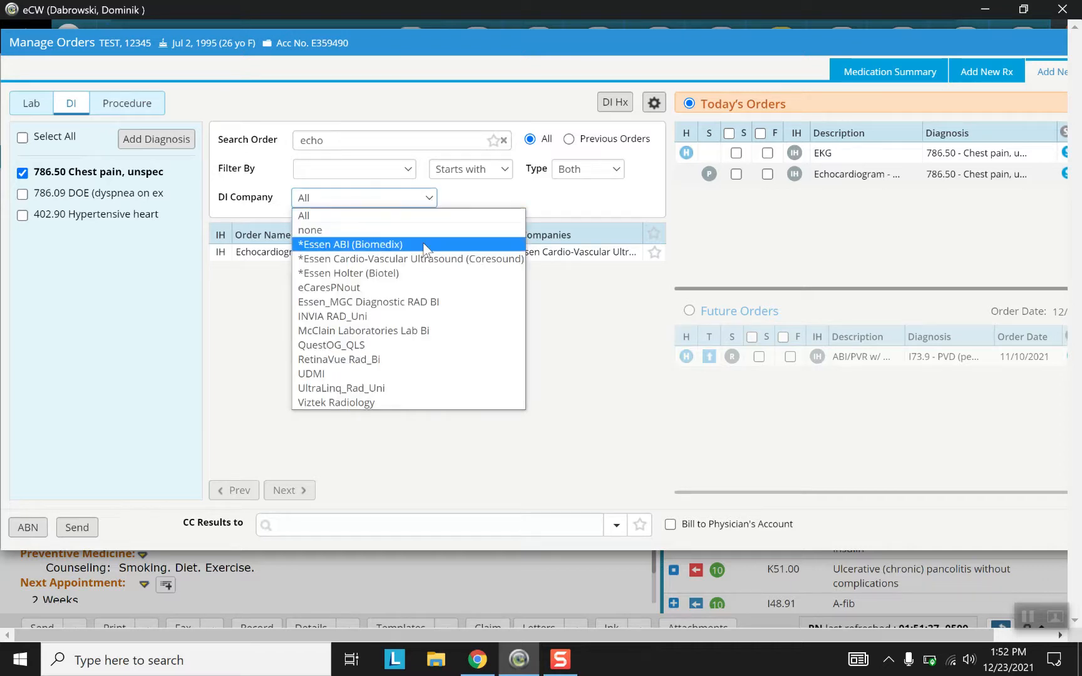
mouse_move(416, 384)
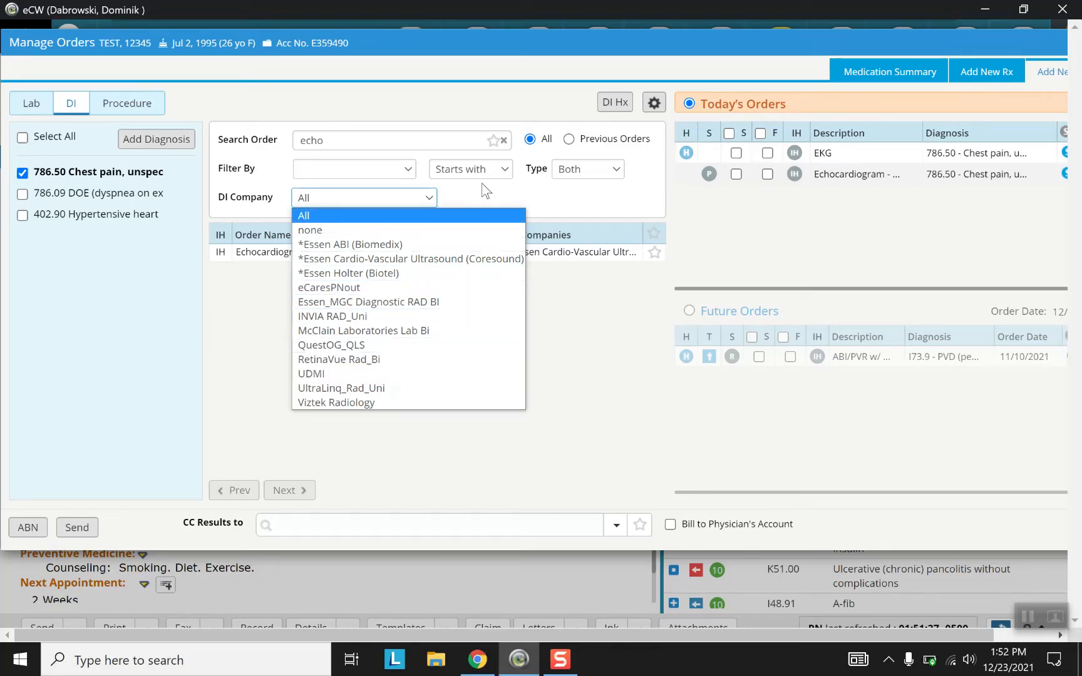
click(303, 216)
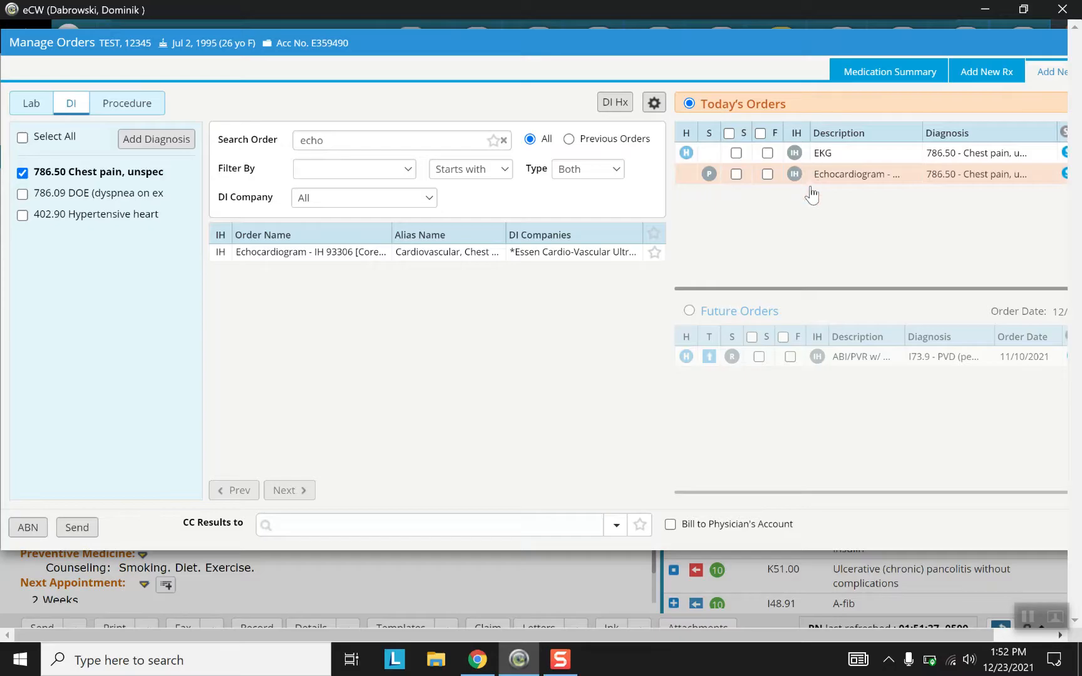
mouse_move(826, 156)
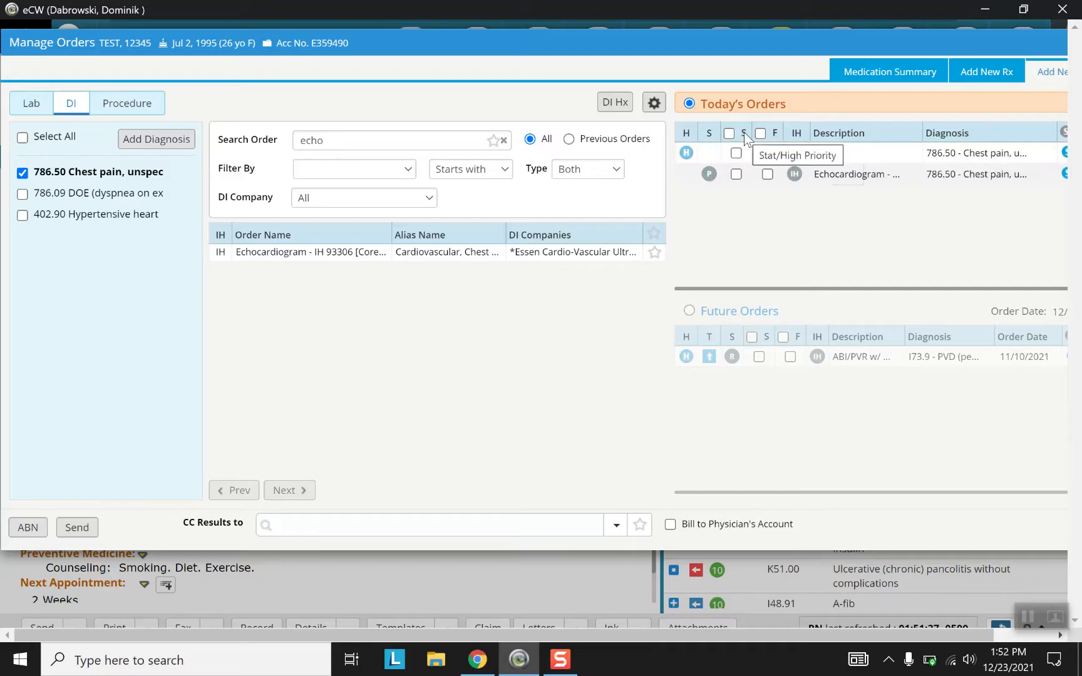
mouse_move(774, 136)
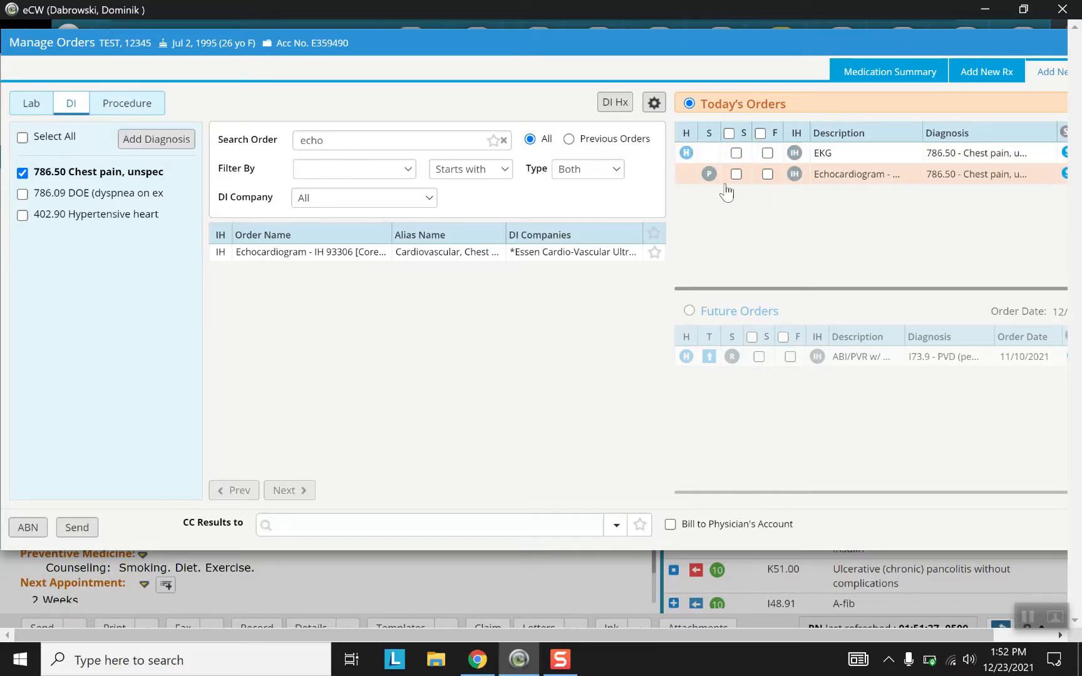
mouse_move(709, 174)
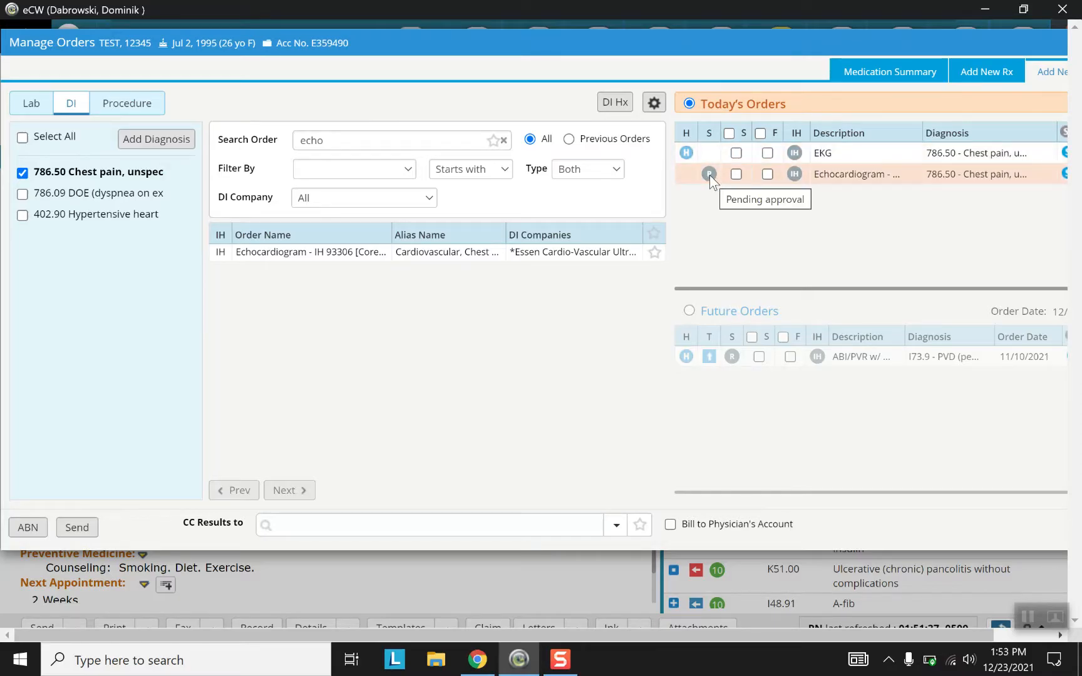
mouse_move(641, 629)
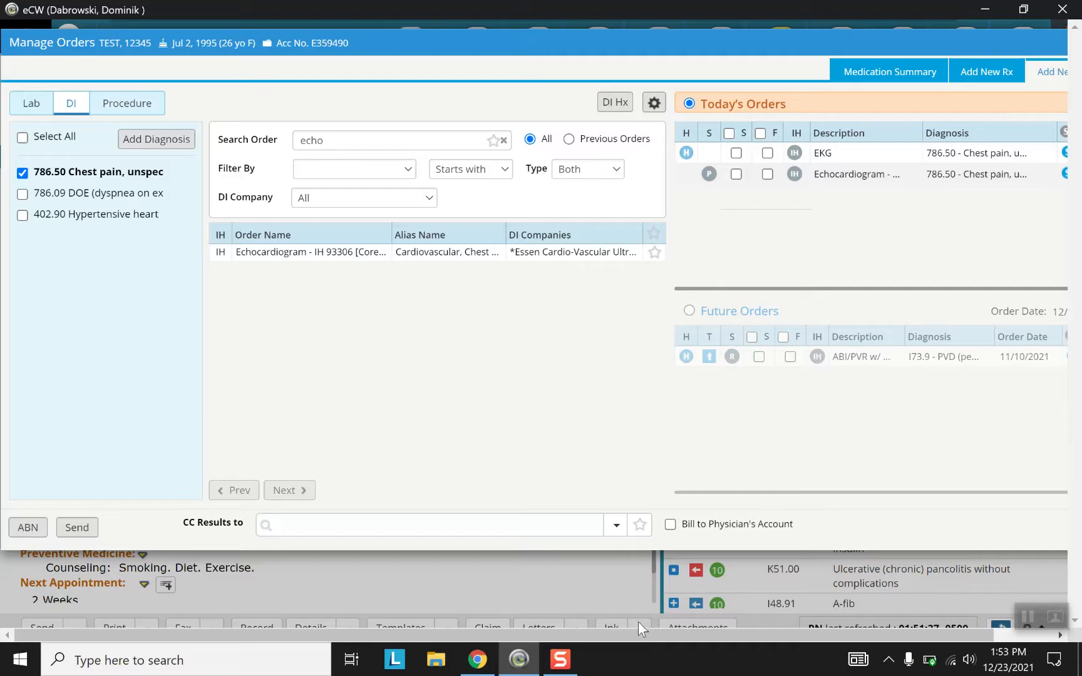
mouse_move(1044, 45)
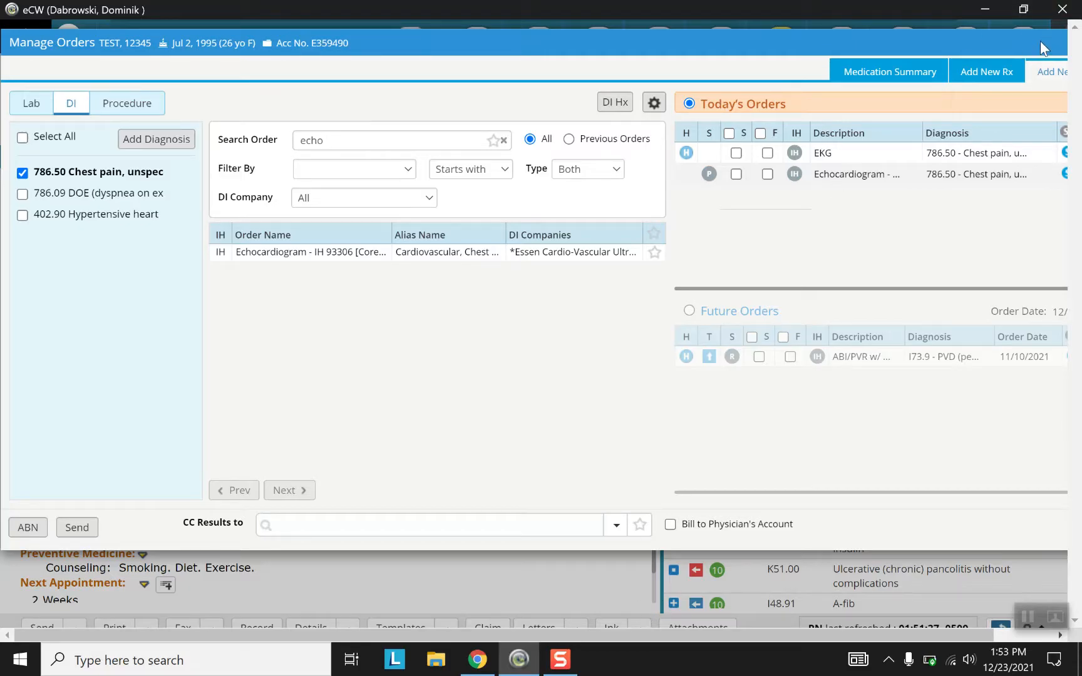
mouse_move(620, 644)
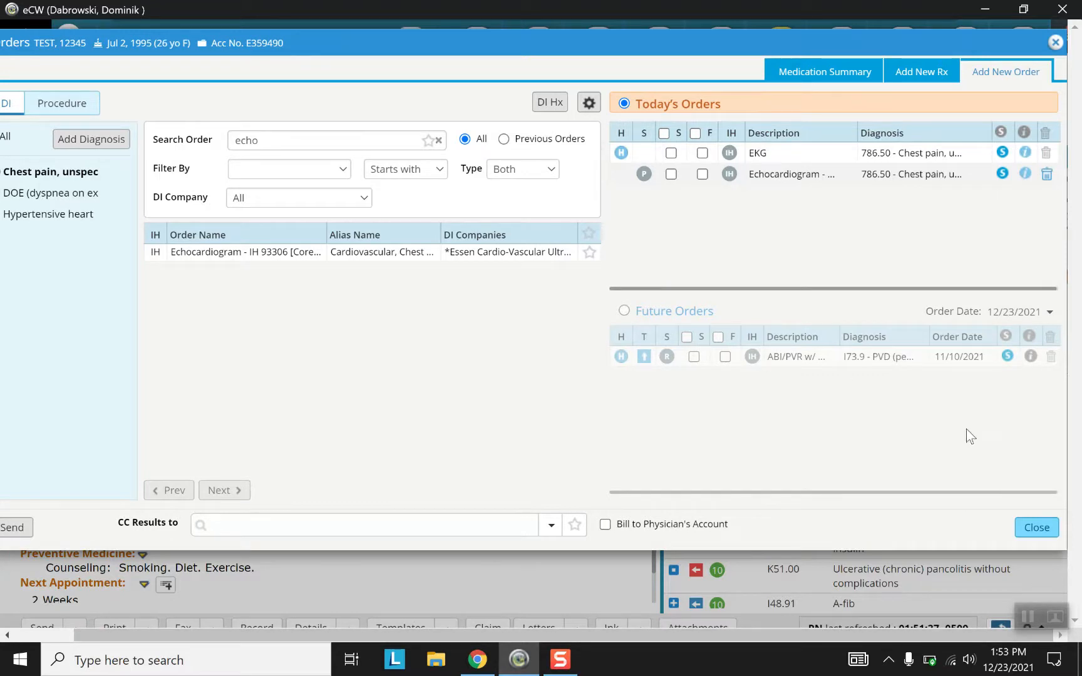
mouse_move(905, 531)
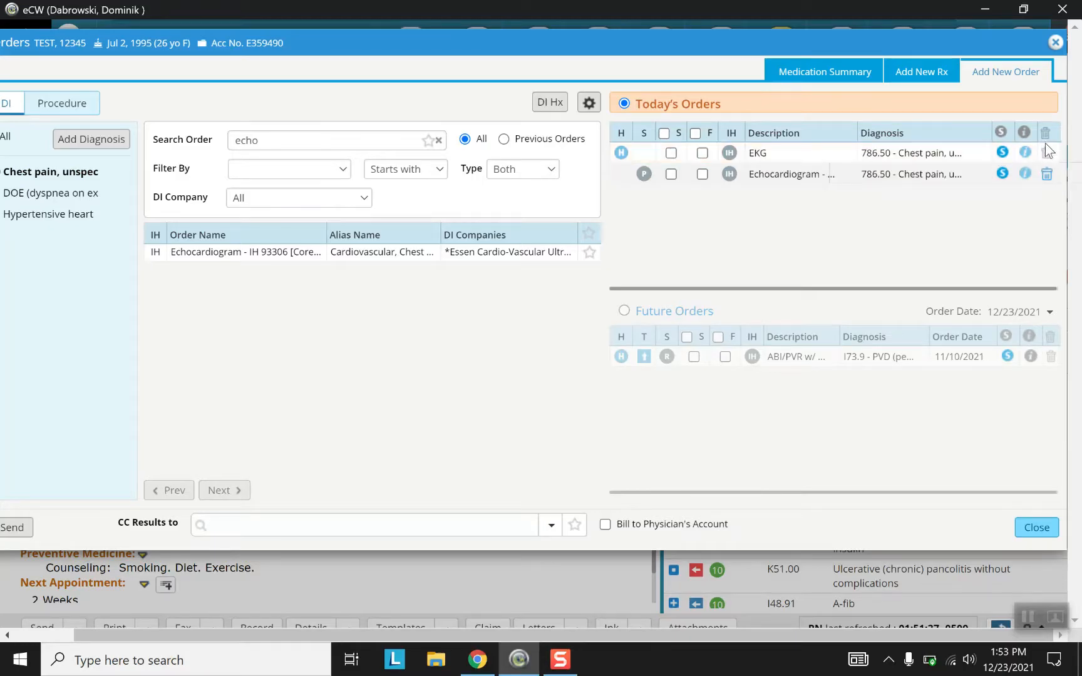
mouse_move(1045, 174)
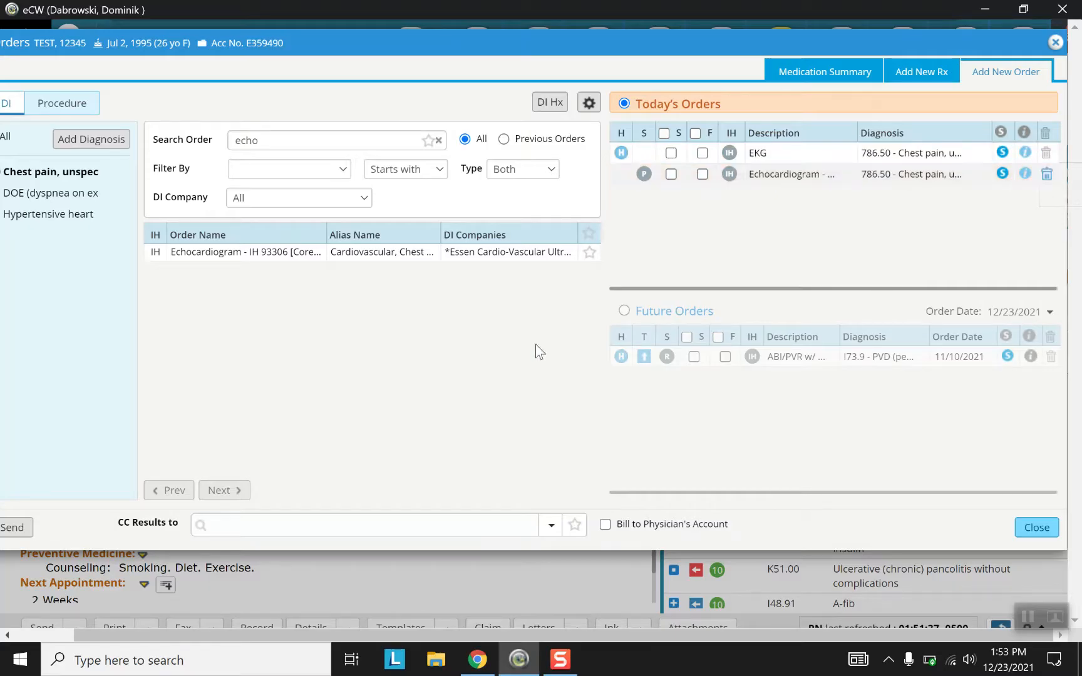
mouse_move(716, 281)
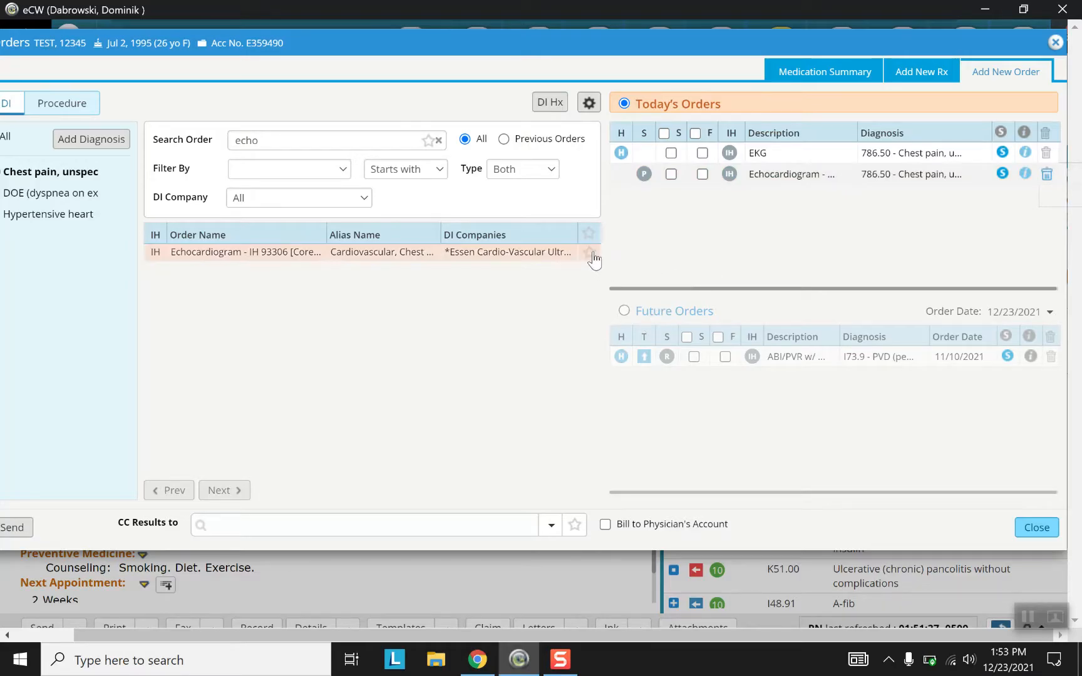
- Star the Echocardiogram order as a favourite, clear the search, and view the Medication Summary
click(590, 253)
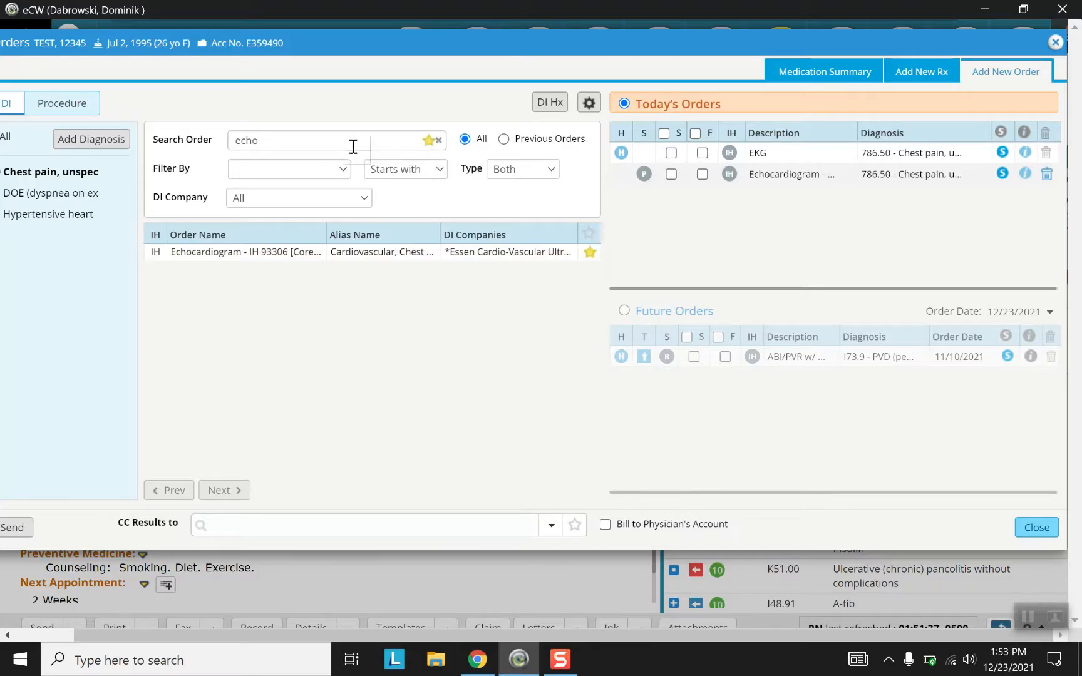
click(441, 140)
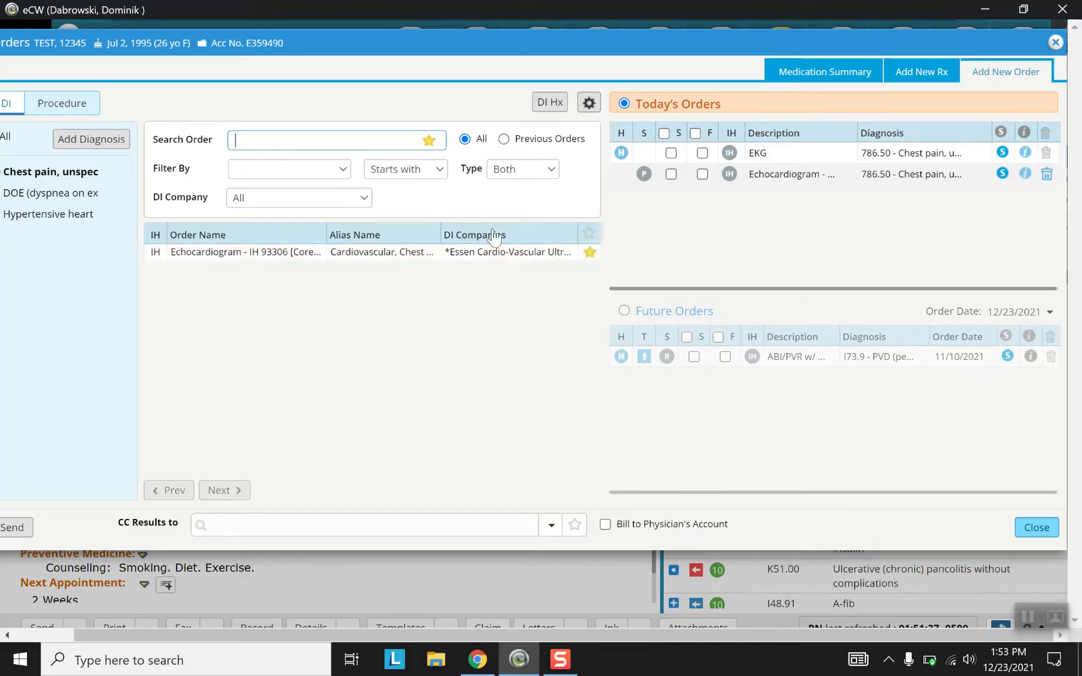
mouse_move(837, 111)
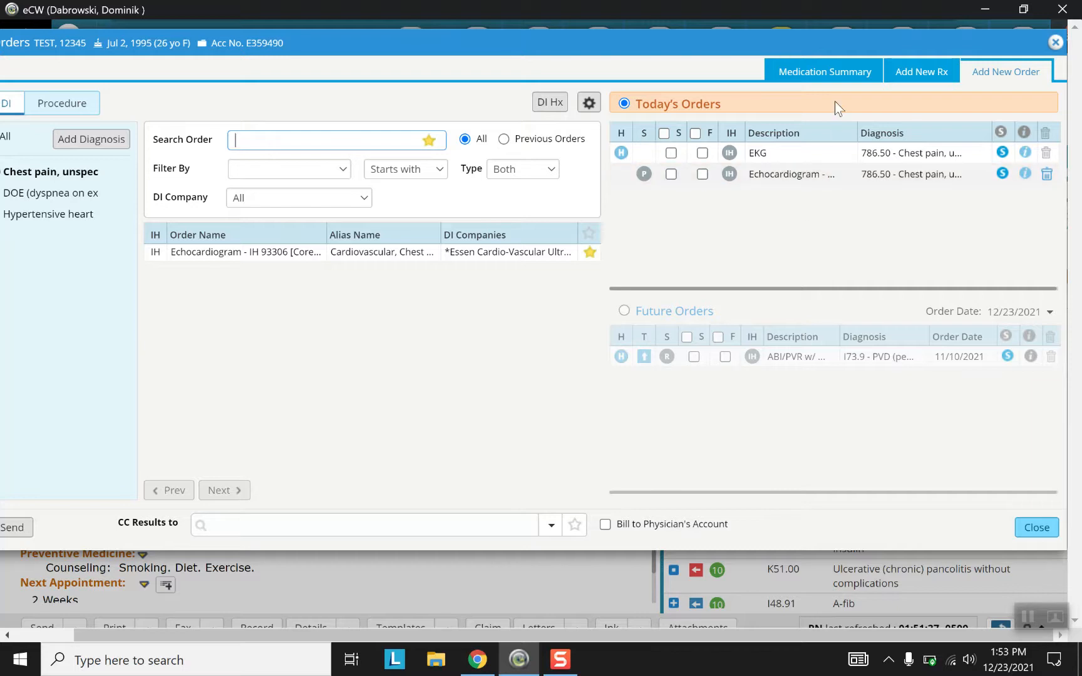
mouse_move(841, 75)
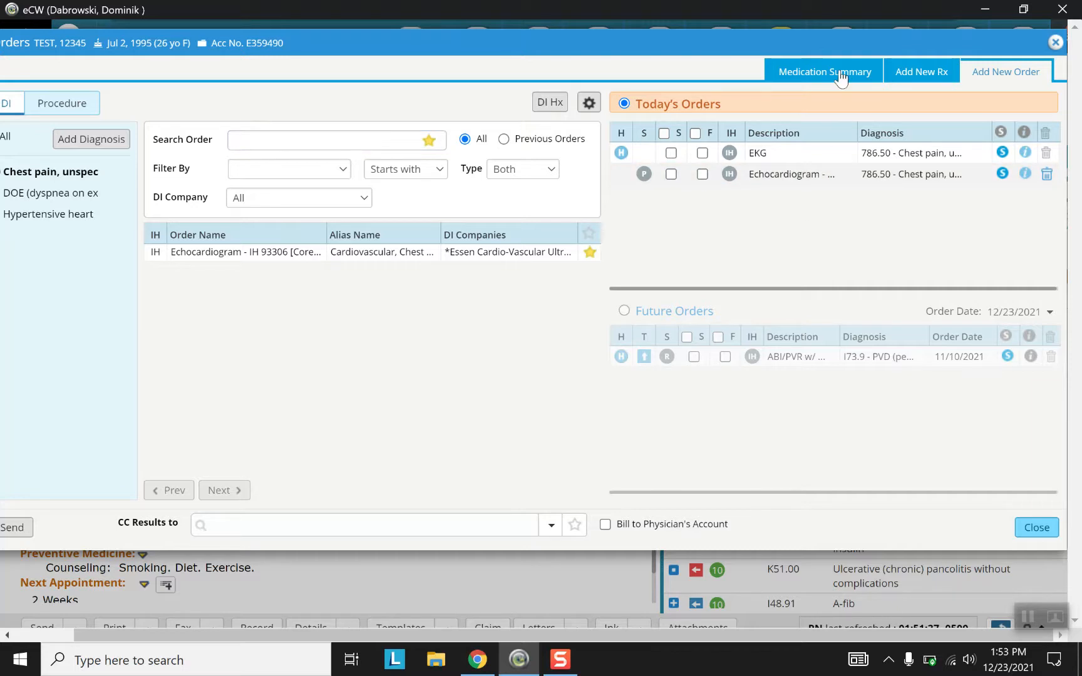
click(824, 72)
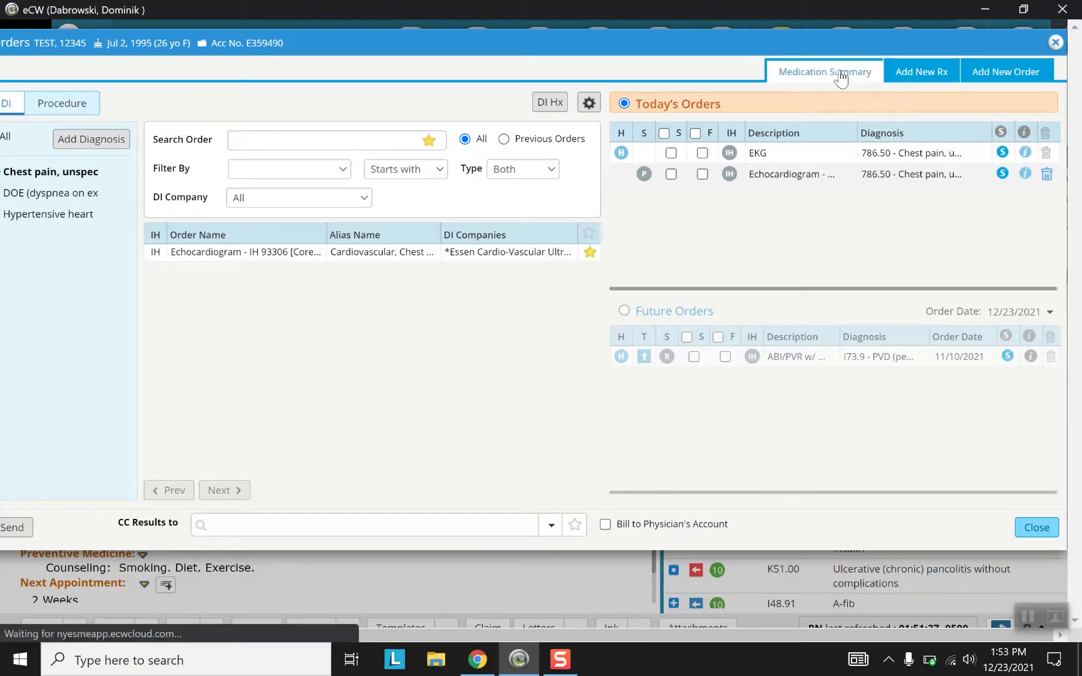
click(825, 72)
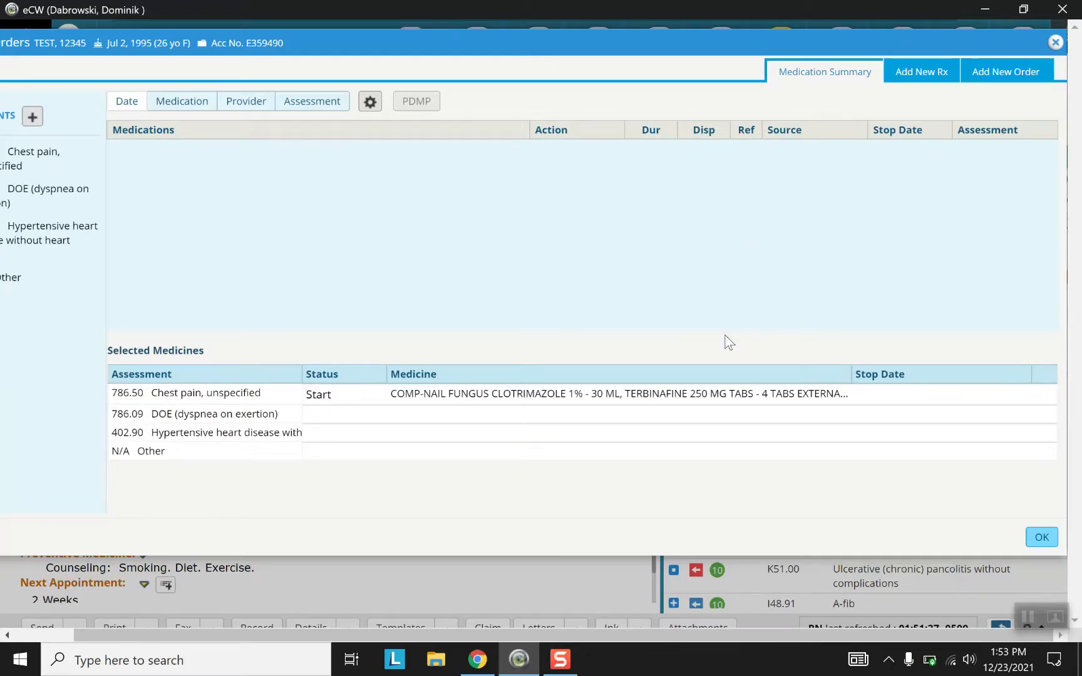
mouse_move(280, 406)
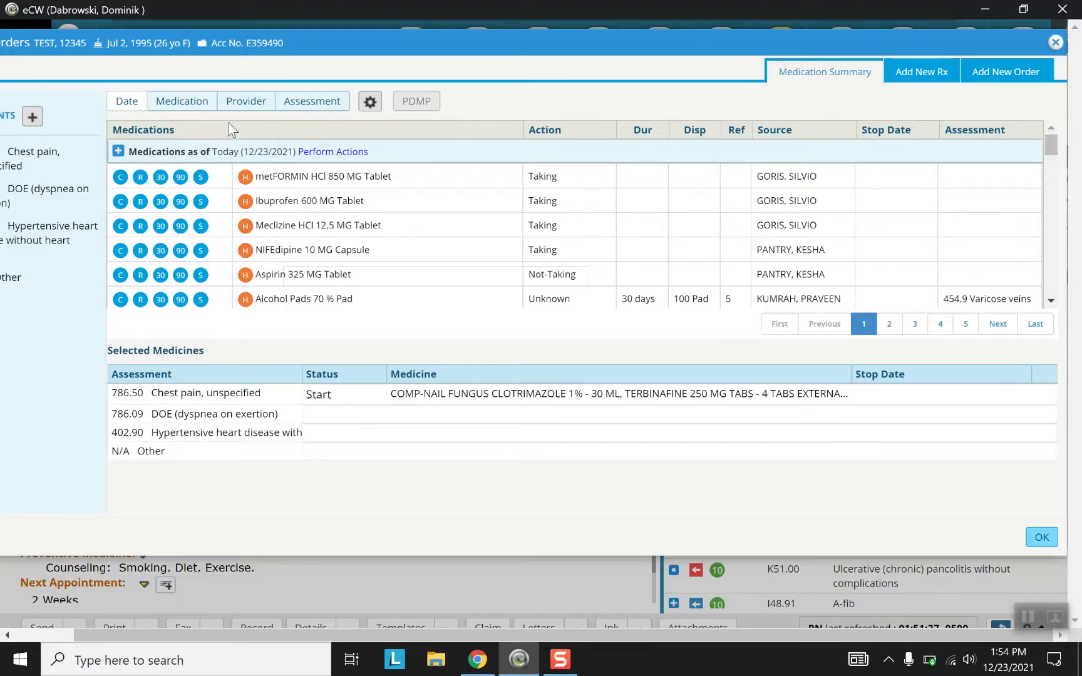
mouse_move(121, 178)
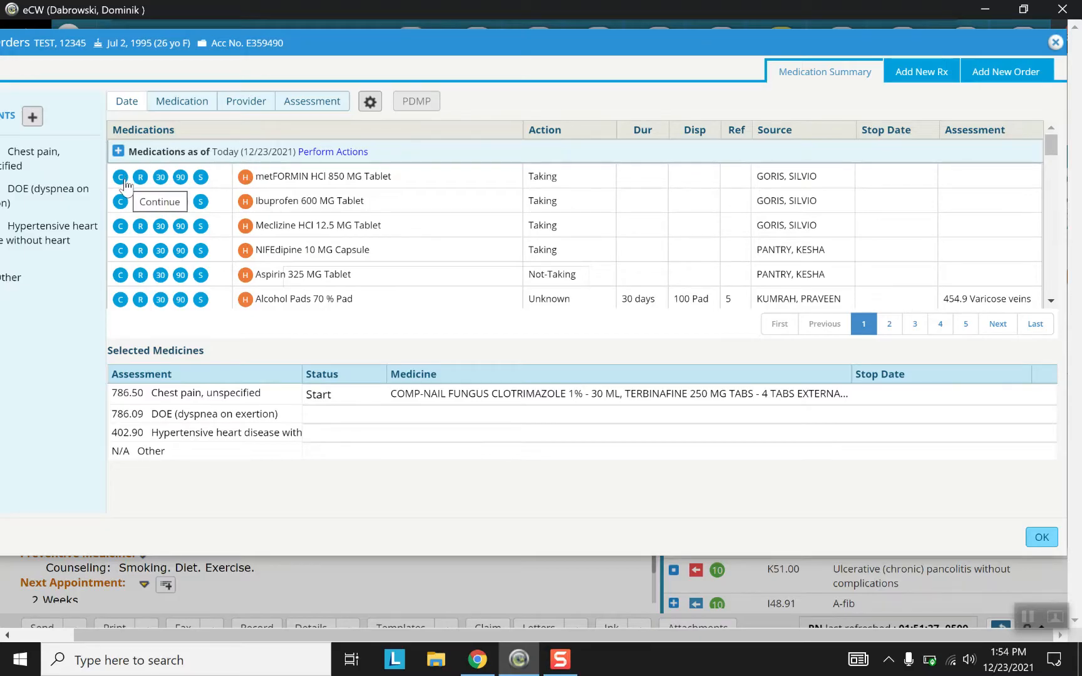
mouse_move(161, 185)
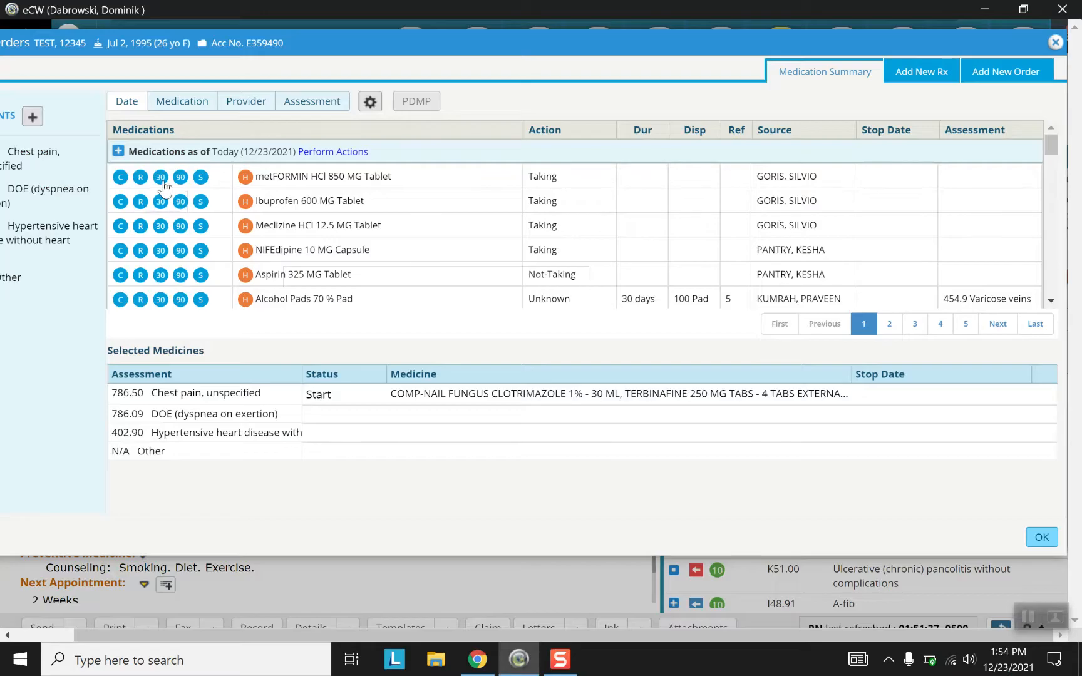
mouse_move(181, 188)
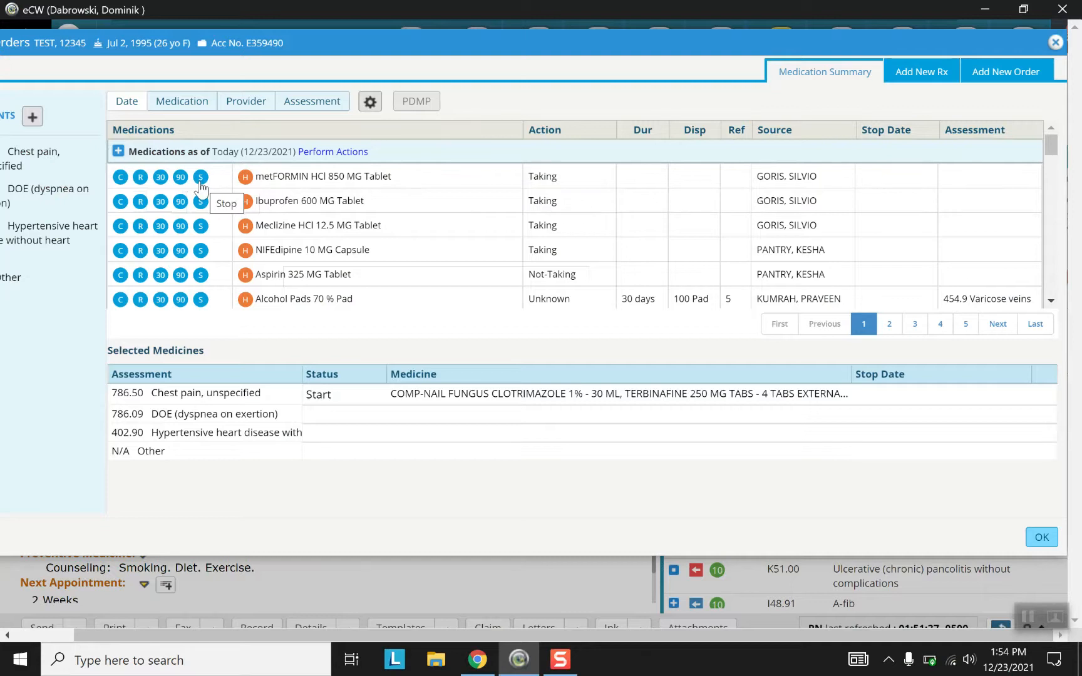
mouse_move(267, 180)
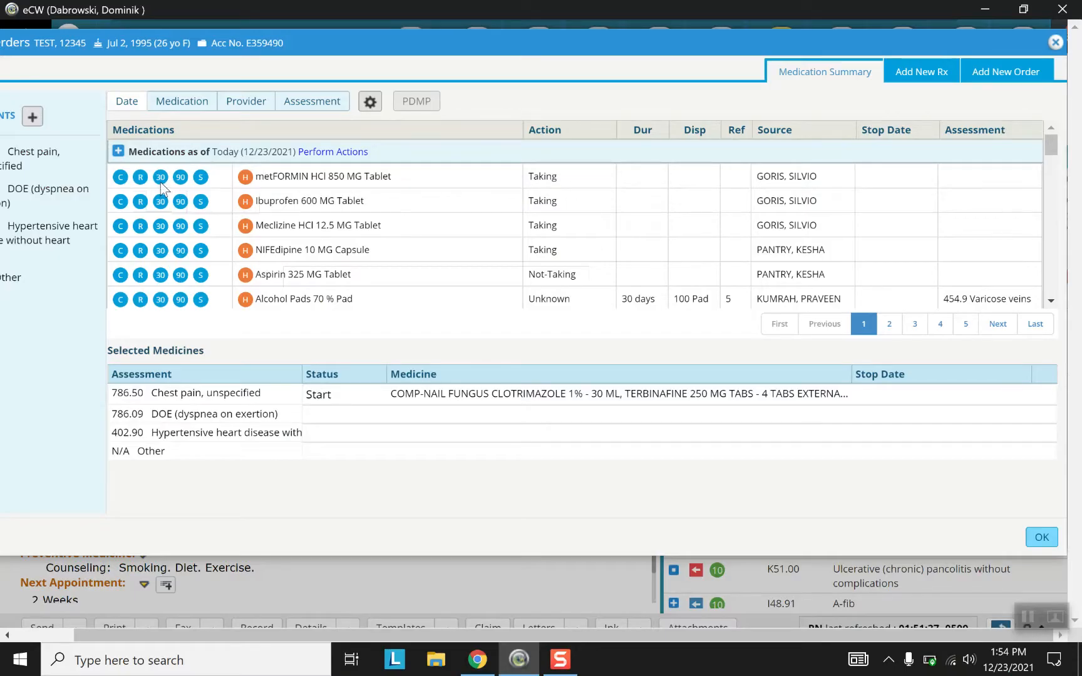
- Add a 30-day refill of metformin 850 MG to Selected Medicines
click(160, 178)
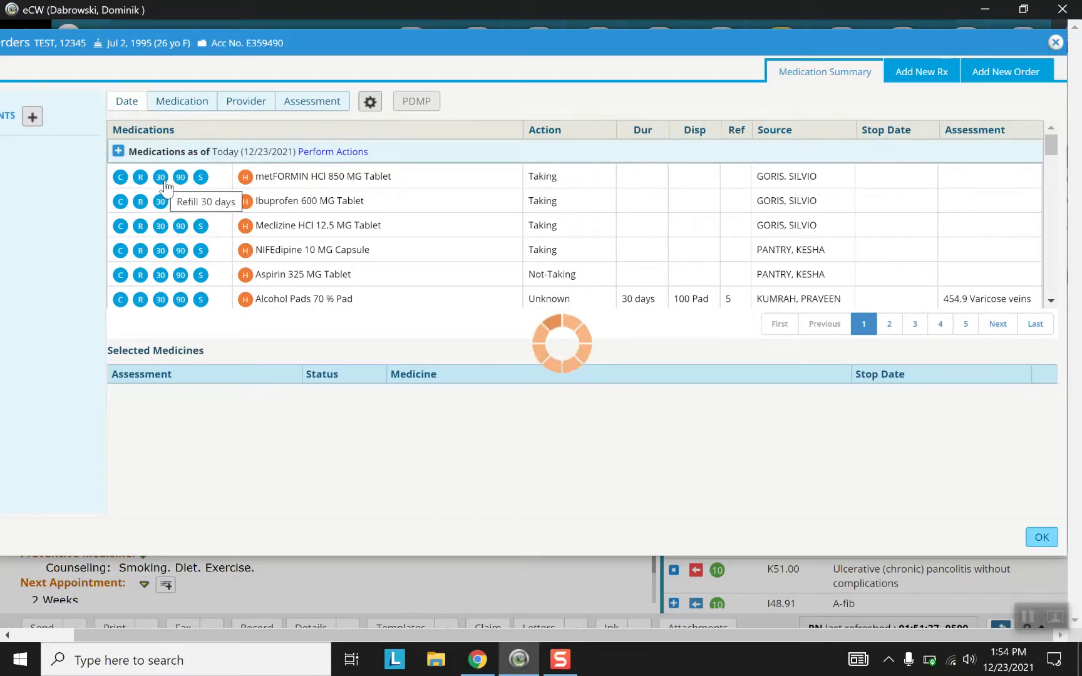
click(161, 178)
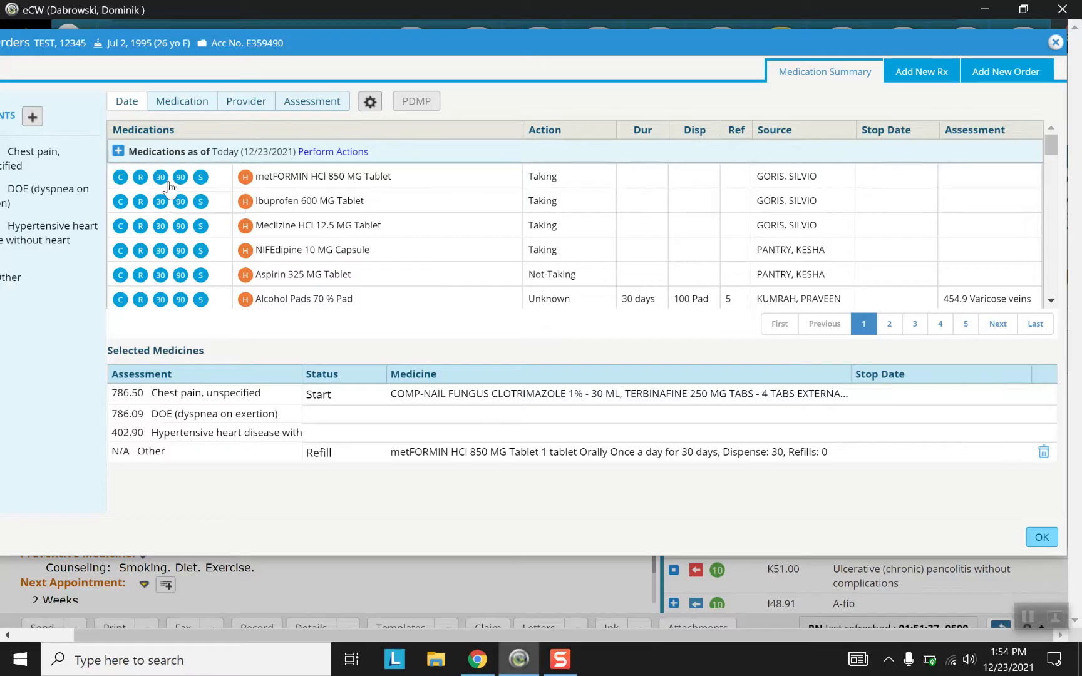
mouse_move(180, 177)
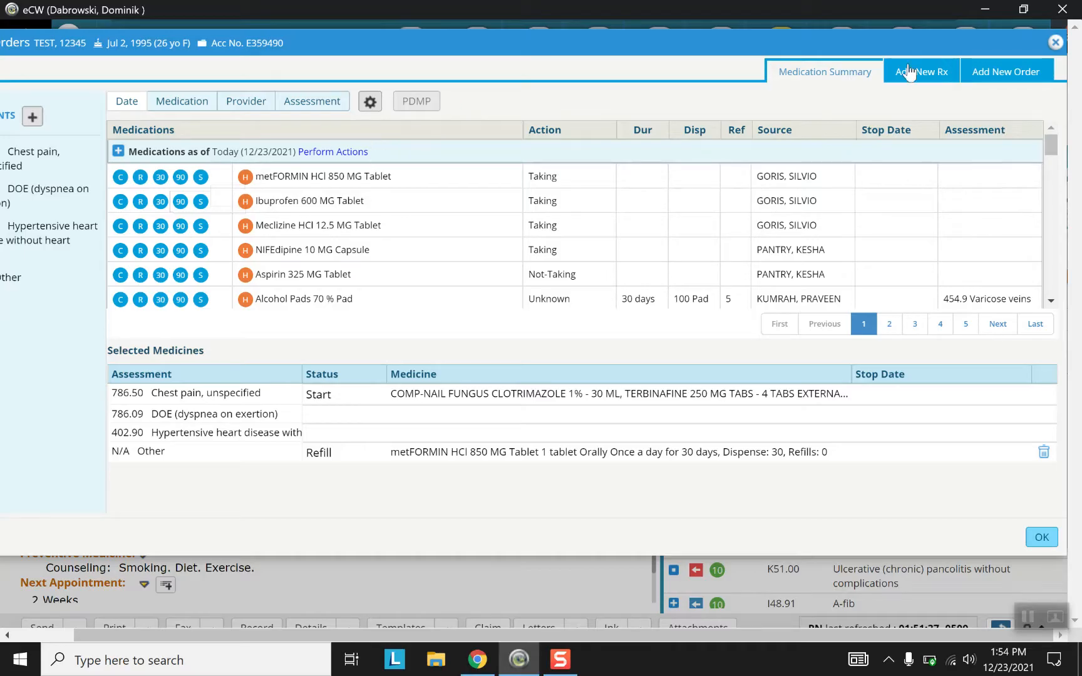
- Show the Add New Rx screen with the metformin refill still selected
click(921, 71)
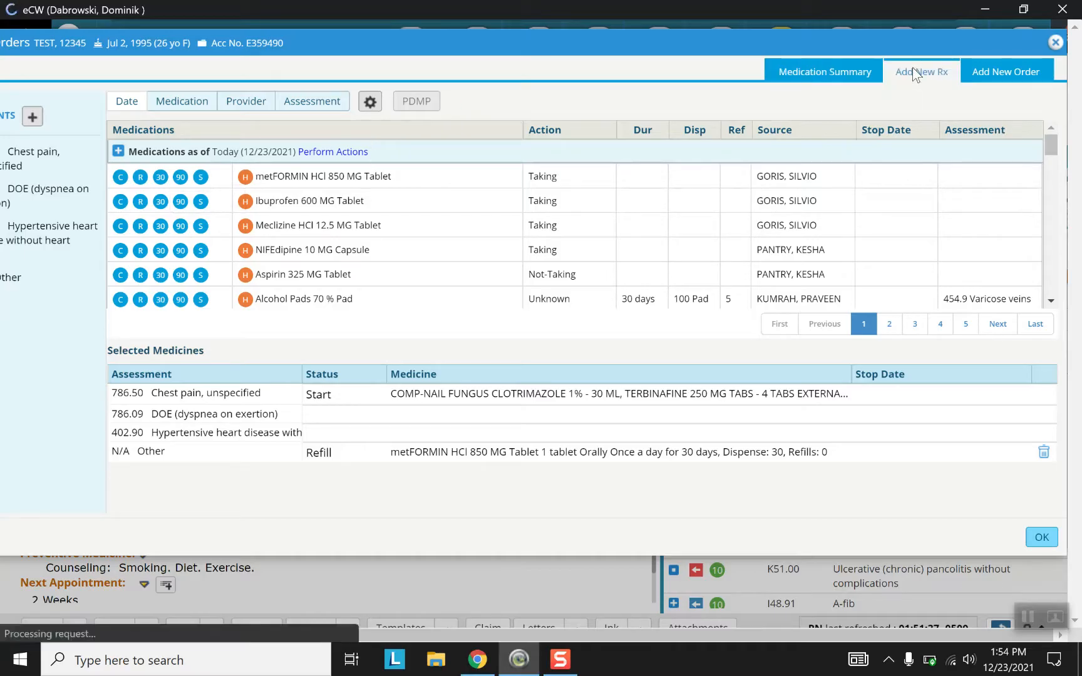
click(922, 72)
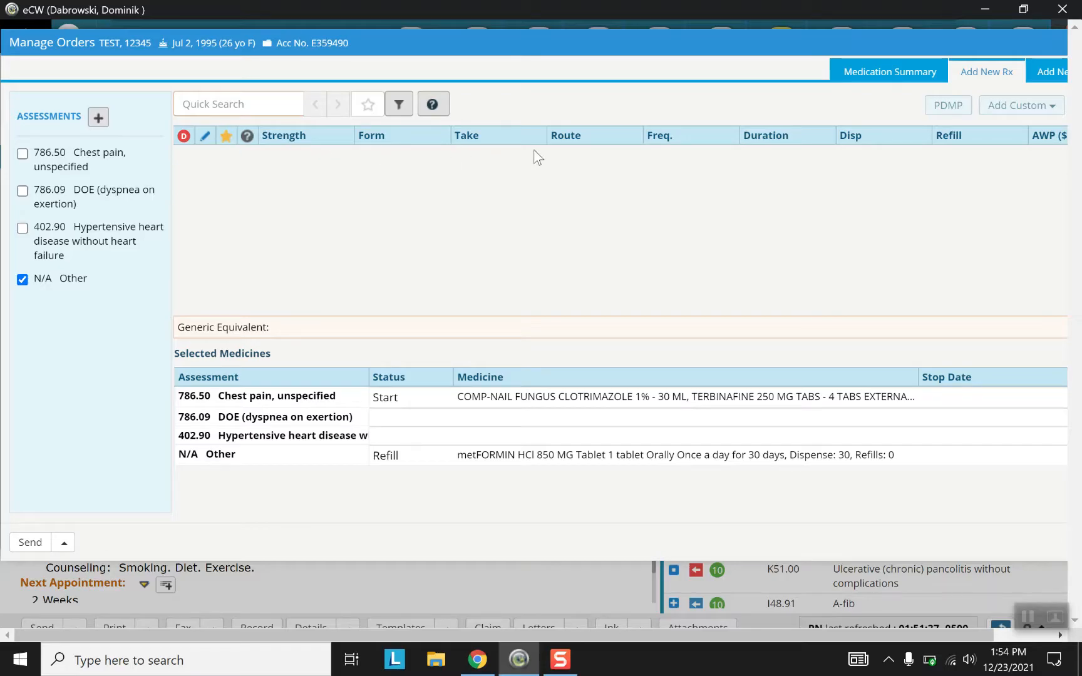
mouse_move(462, 183)
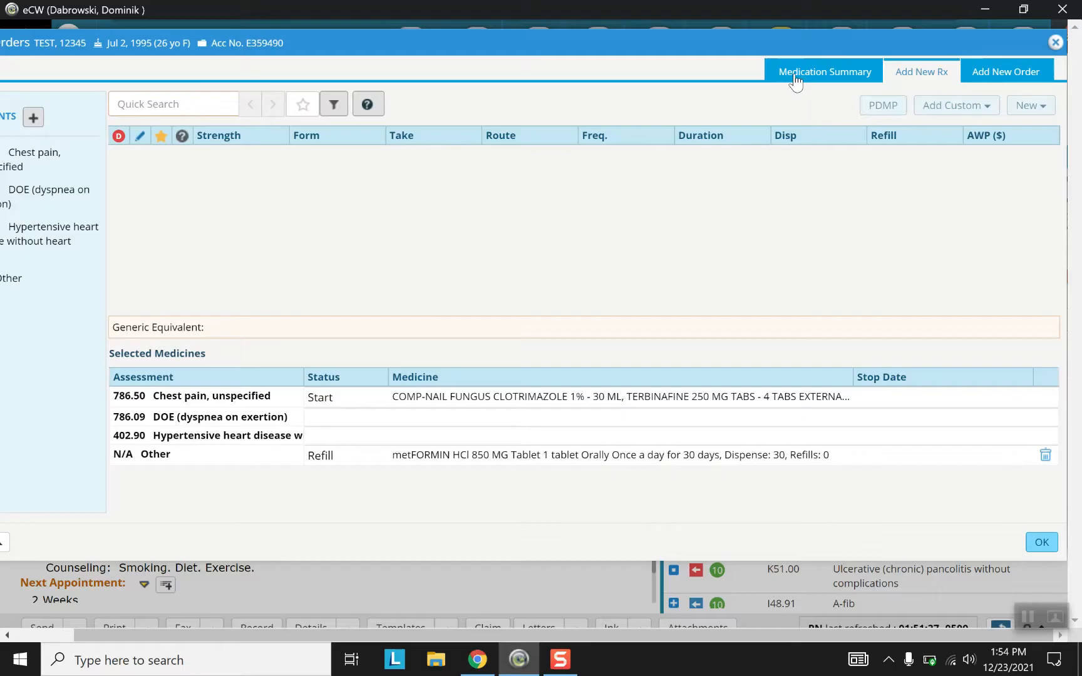
mouse_move(789, 81)
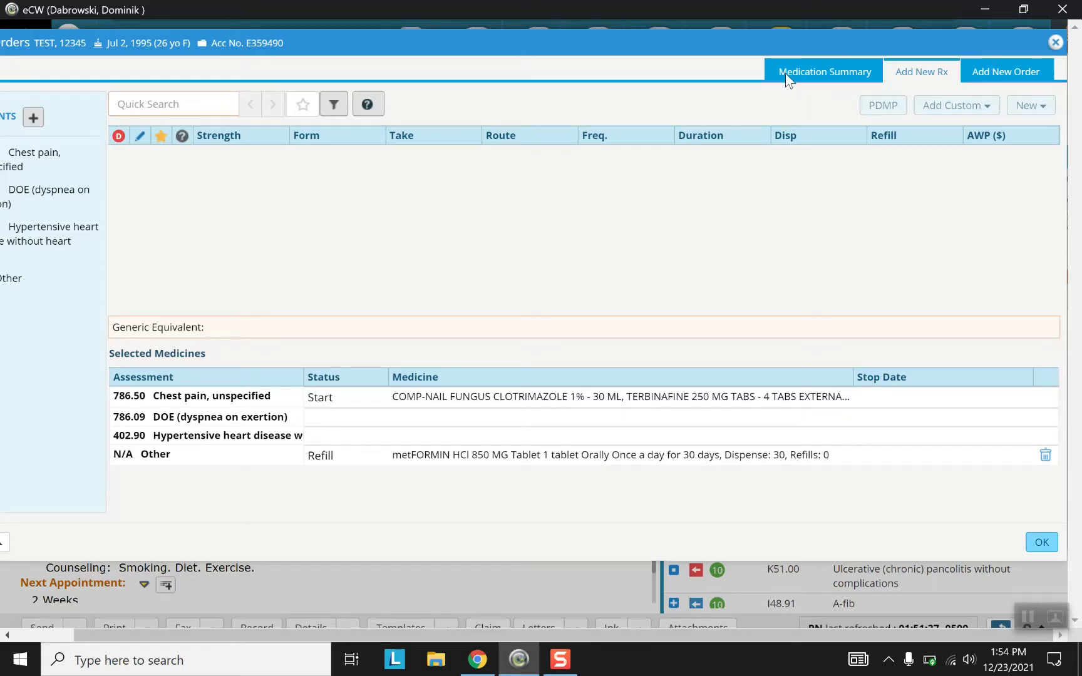
- Return to the Medication Summary with metformin and the clotrimazole/terbinafine compound selected
click(824, 71)
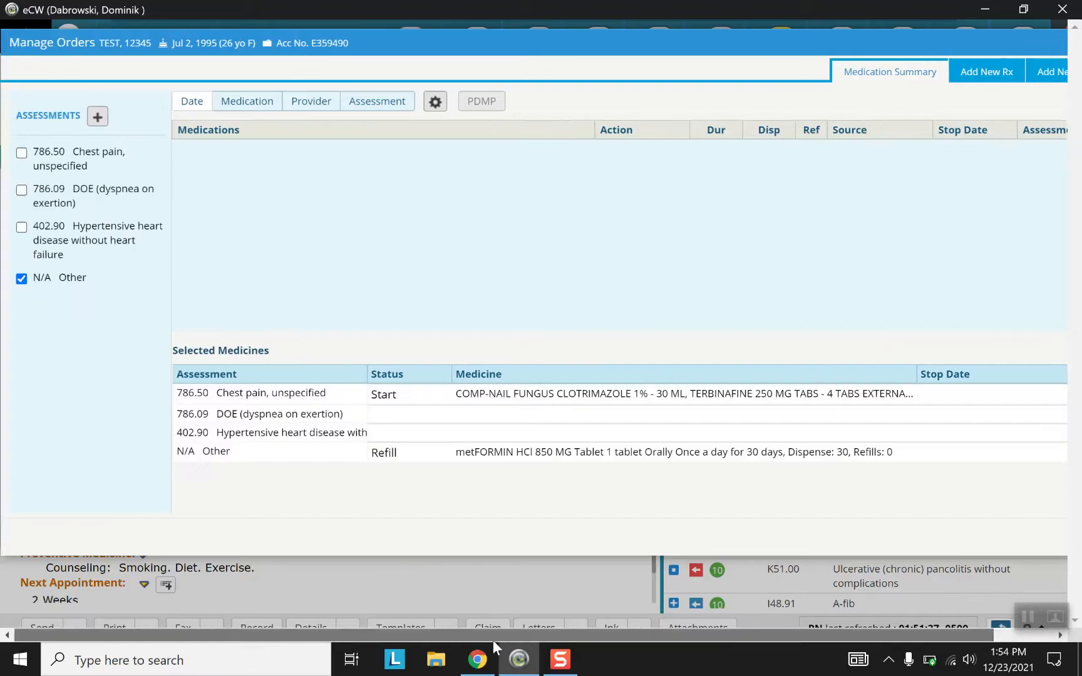
mouse_move(787, 462)
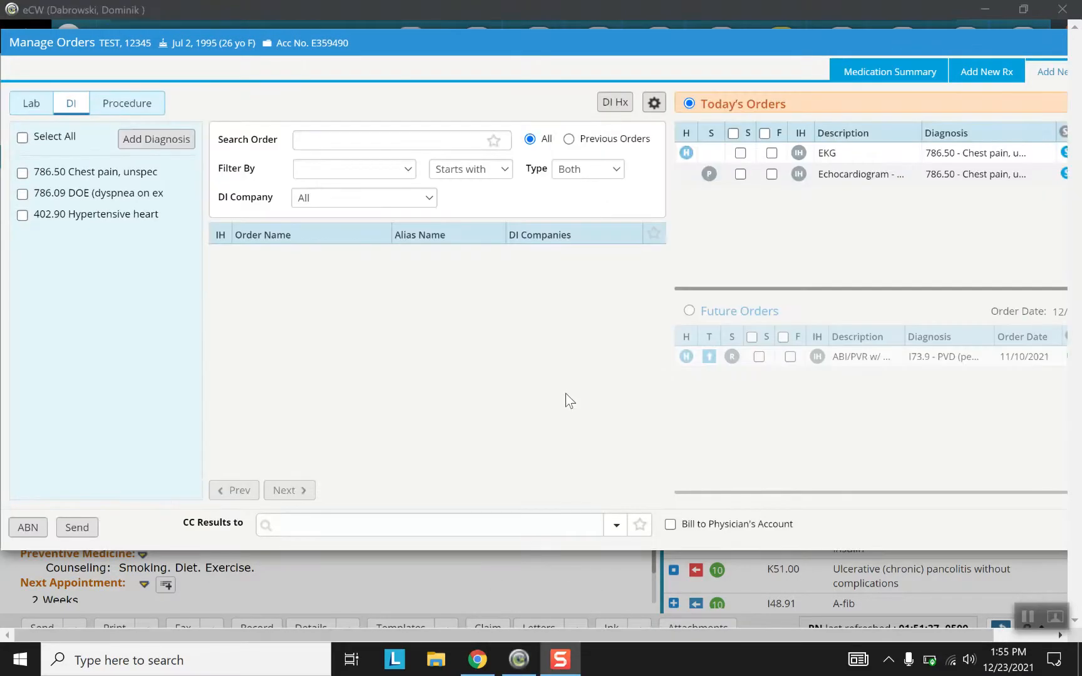
mouse_move(377, 187)
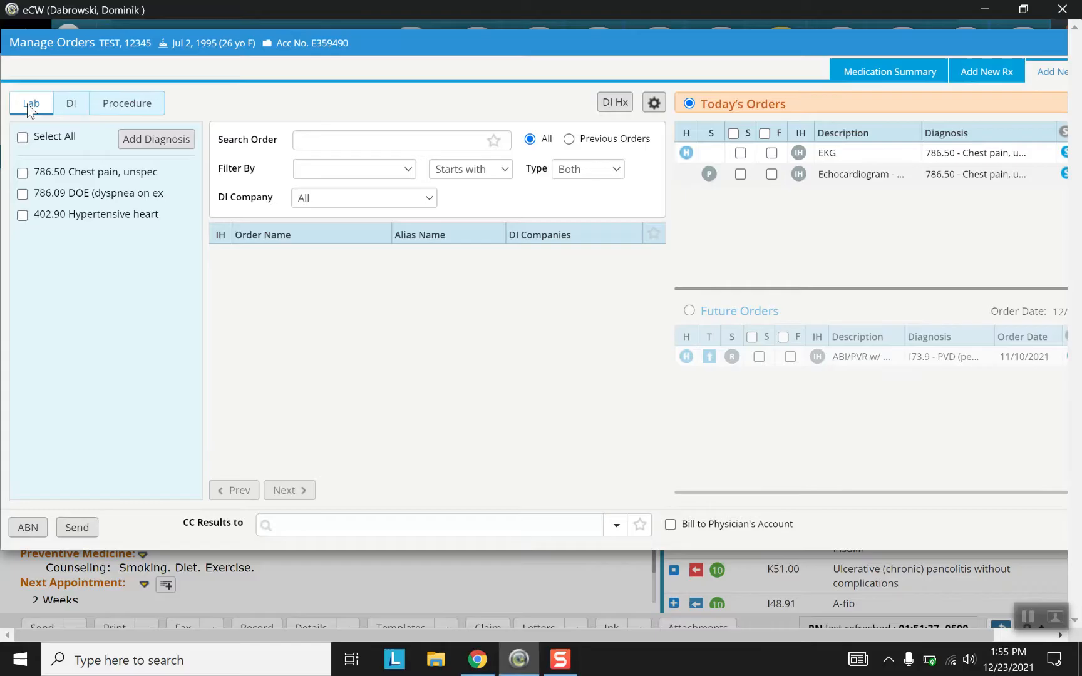
- Set ABIFI Corp,ABIFI Corp as the CC Results recipient for the lab orders
click(31, 103)
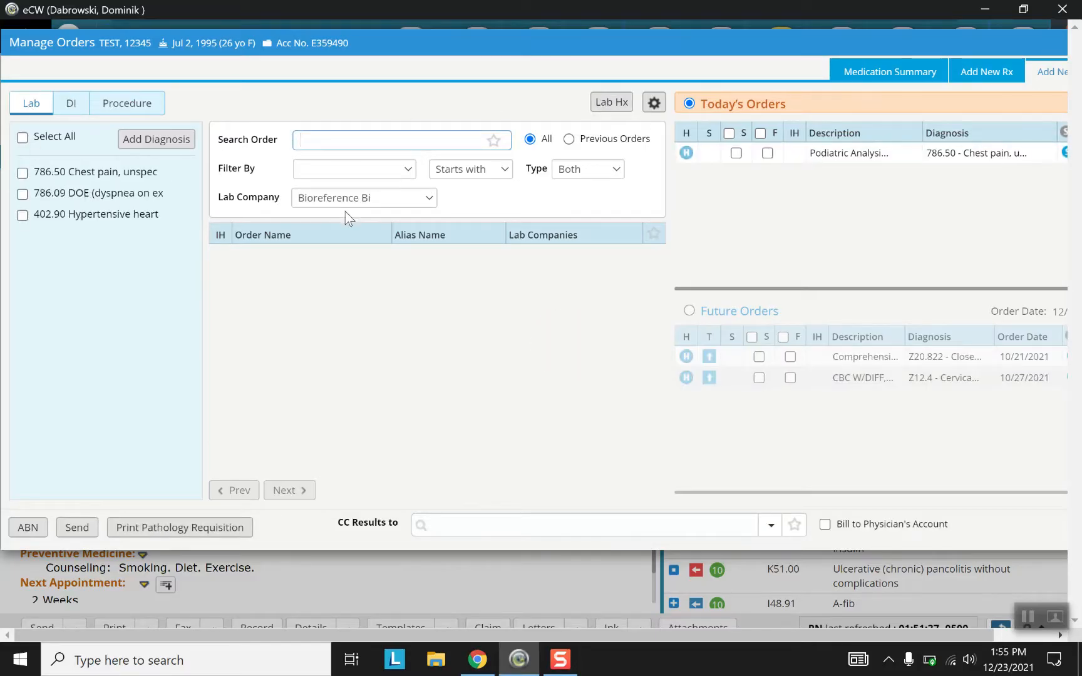
mouse_move(784, 196)
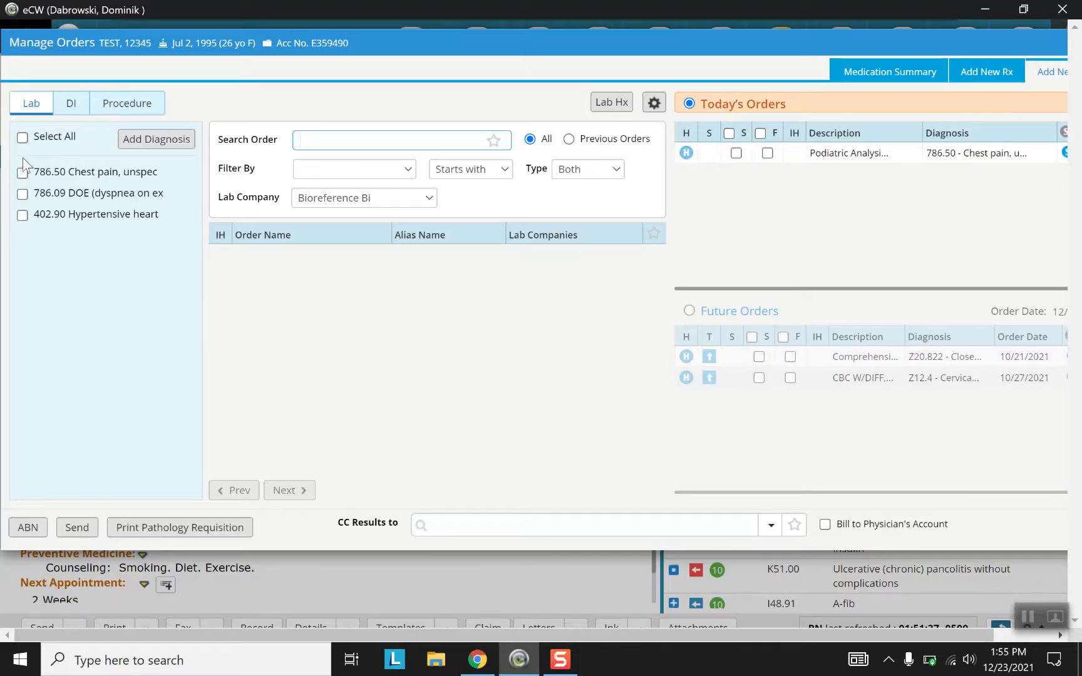
mouse_move(100, 222)
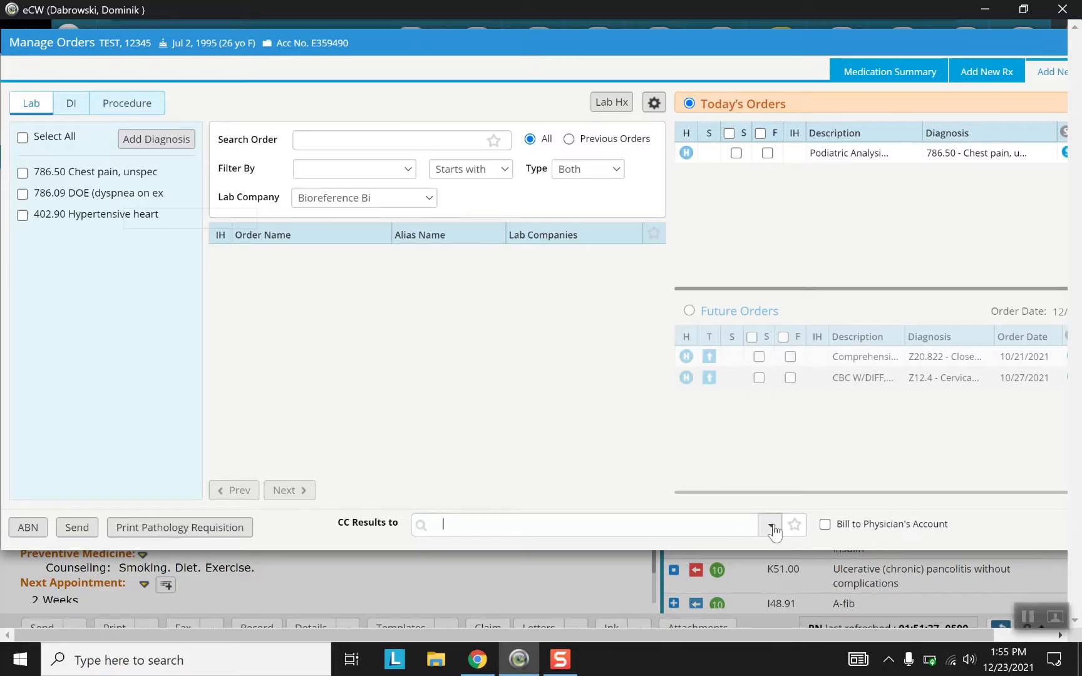
click(770, 525)
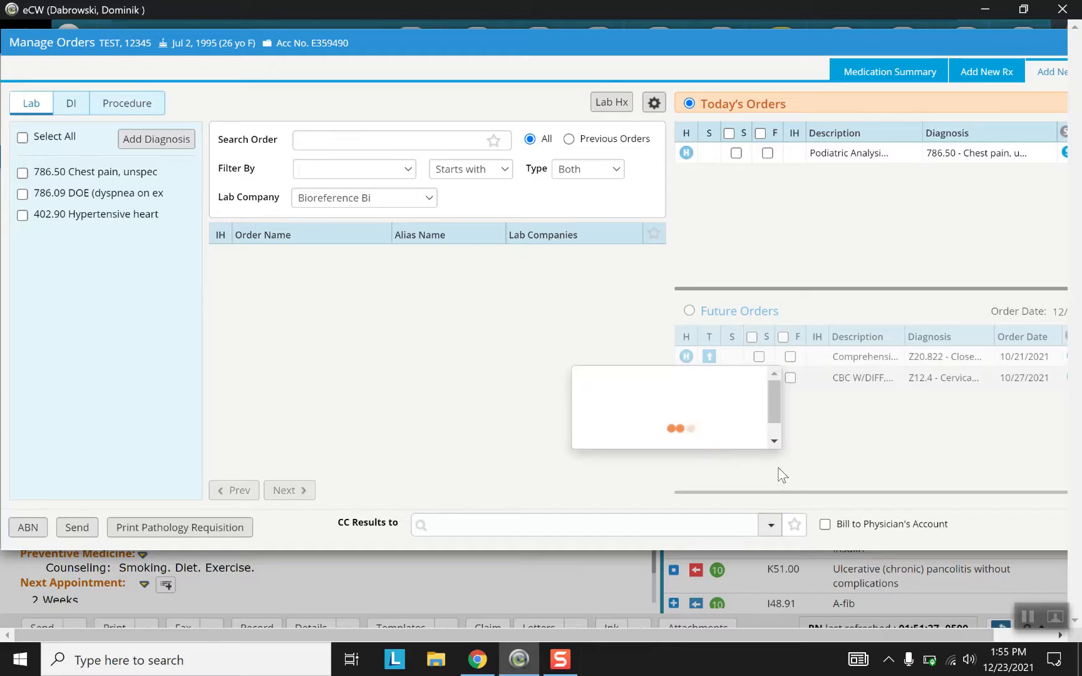
mouse_move(747, 473)
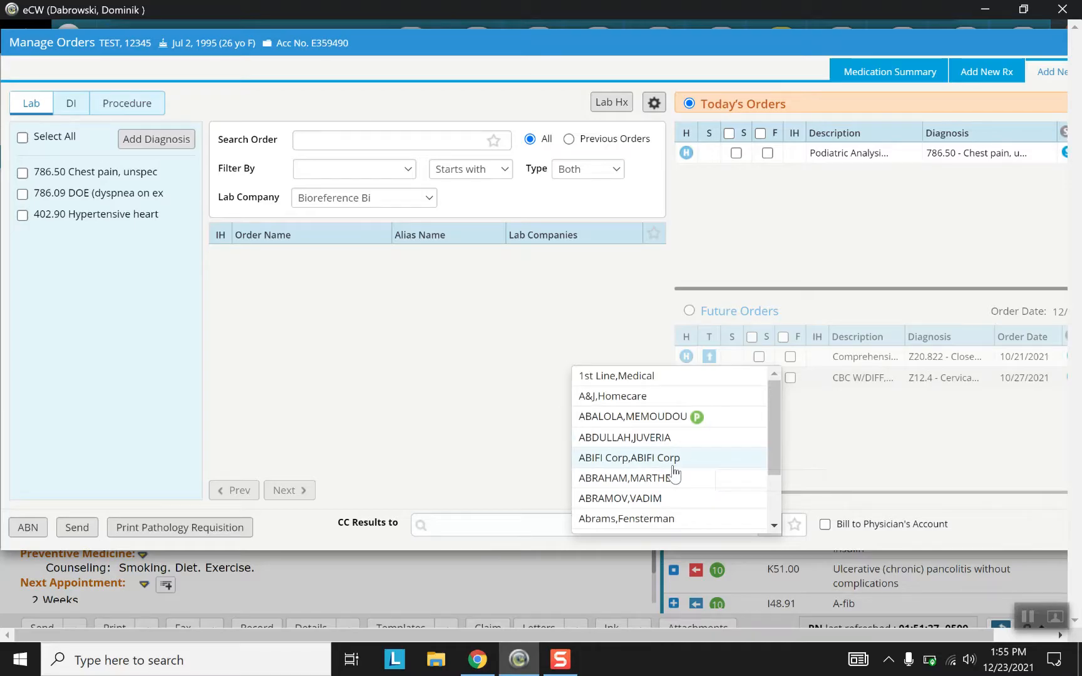
mouse_move(690, 487)
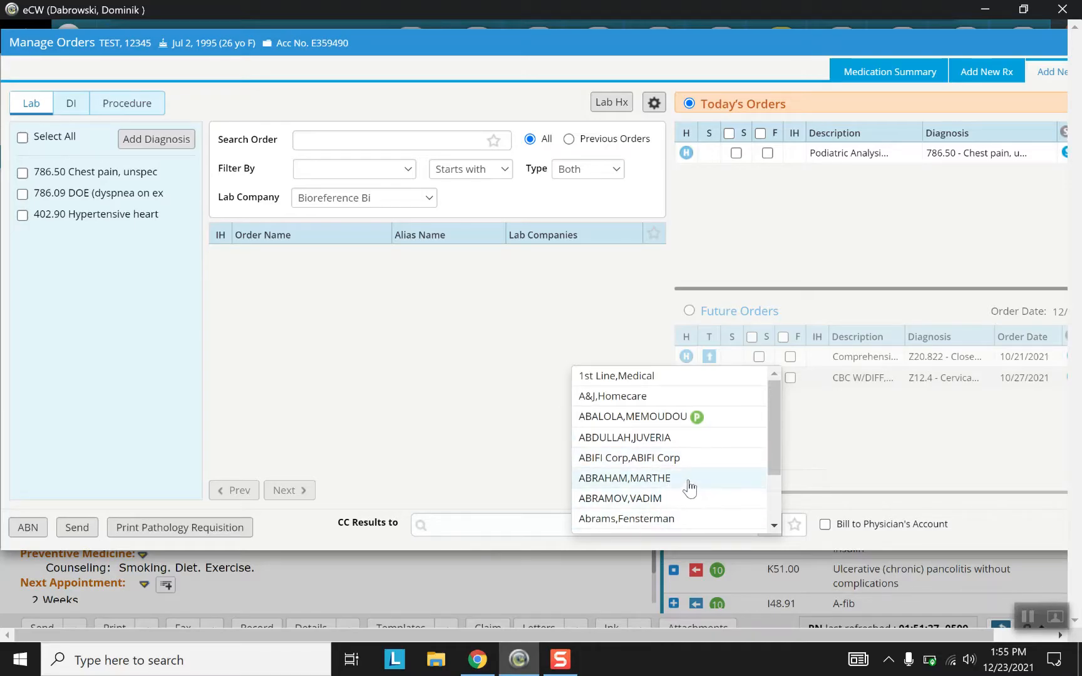
mouse_move(649, 472)
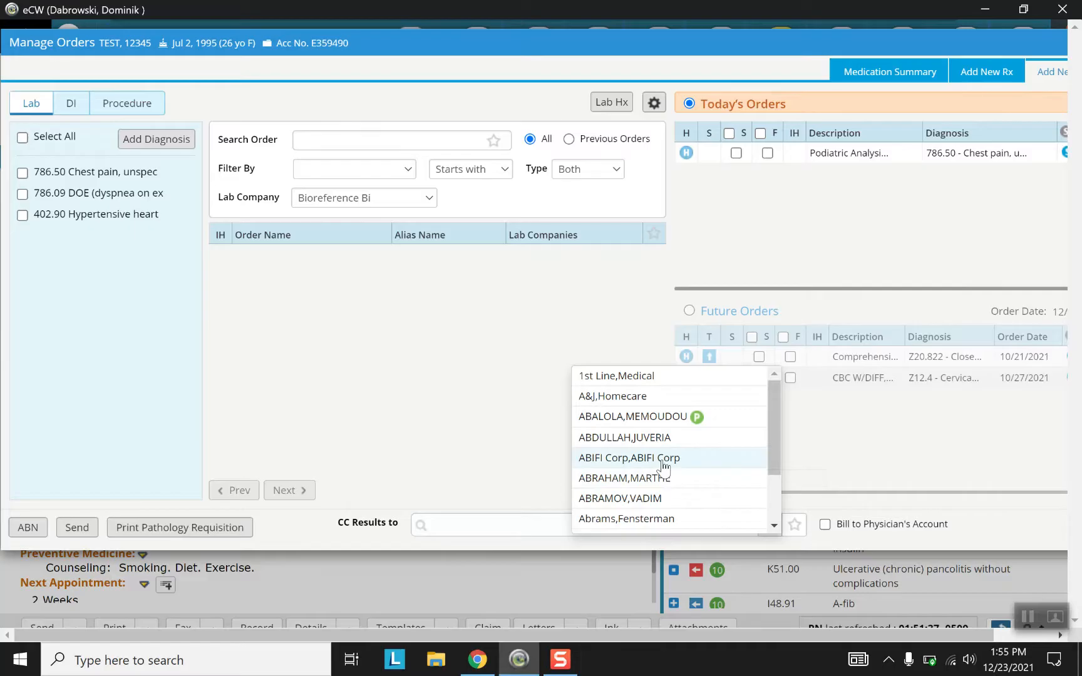
click(628, 458)
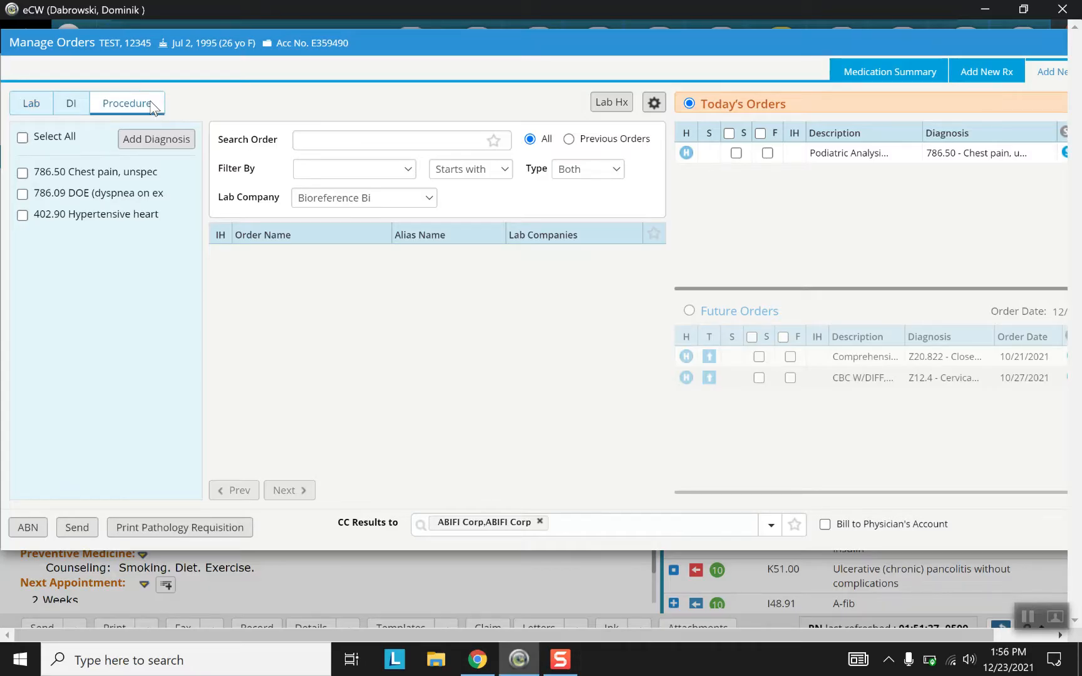
mouse_move(158, 115)
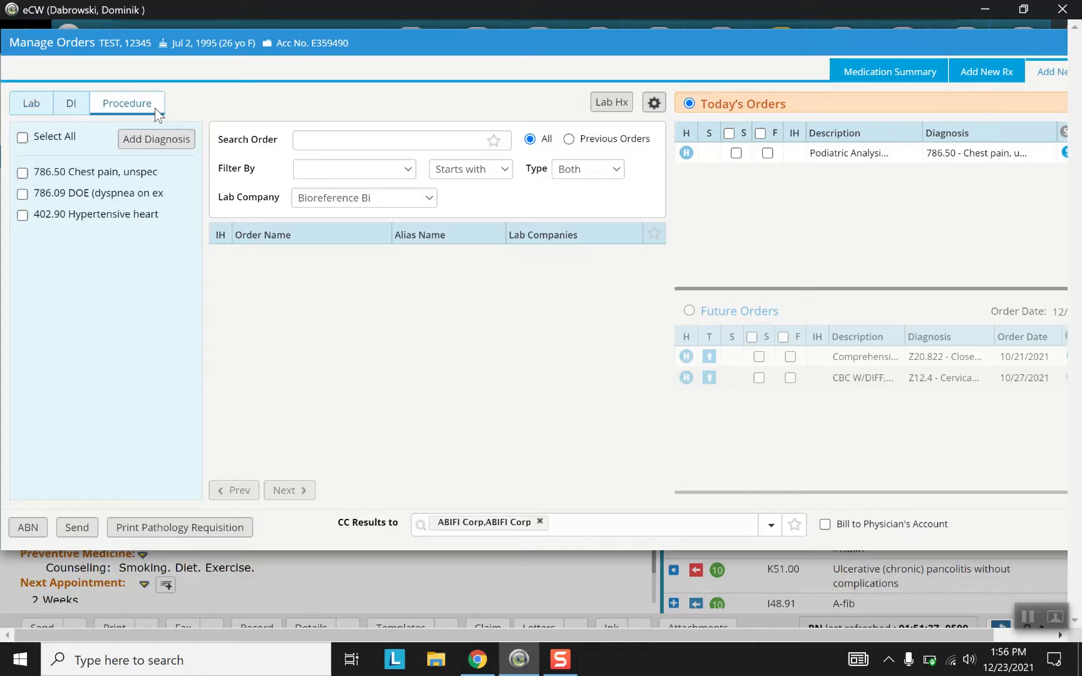
- Review and confirm the Podiatric Analysis details: nail specimen, Nailplate/Bed biopsy, Onychomycosis B35.1
click(849, 153)
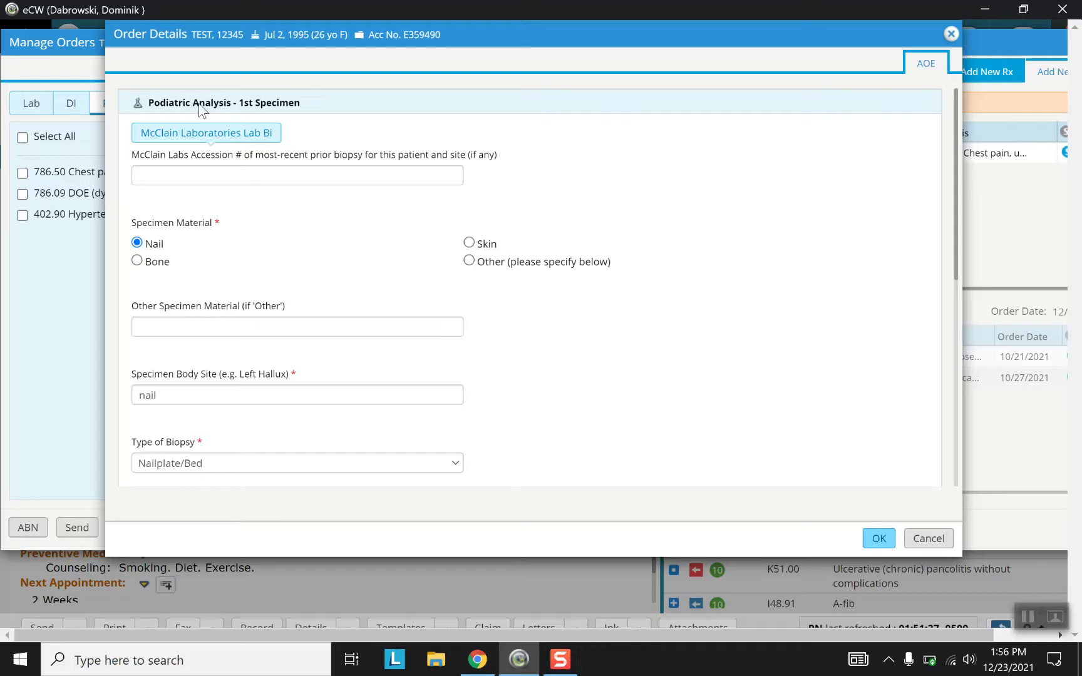
mouse_move(233, 143)
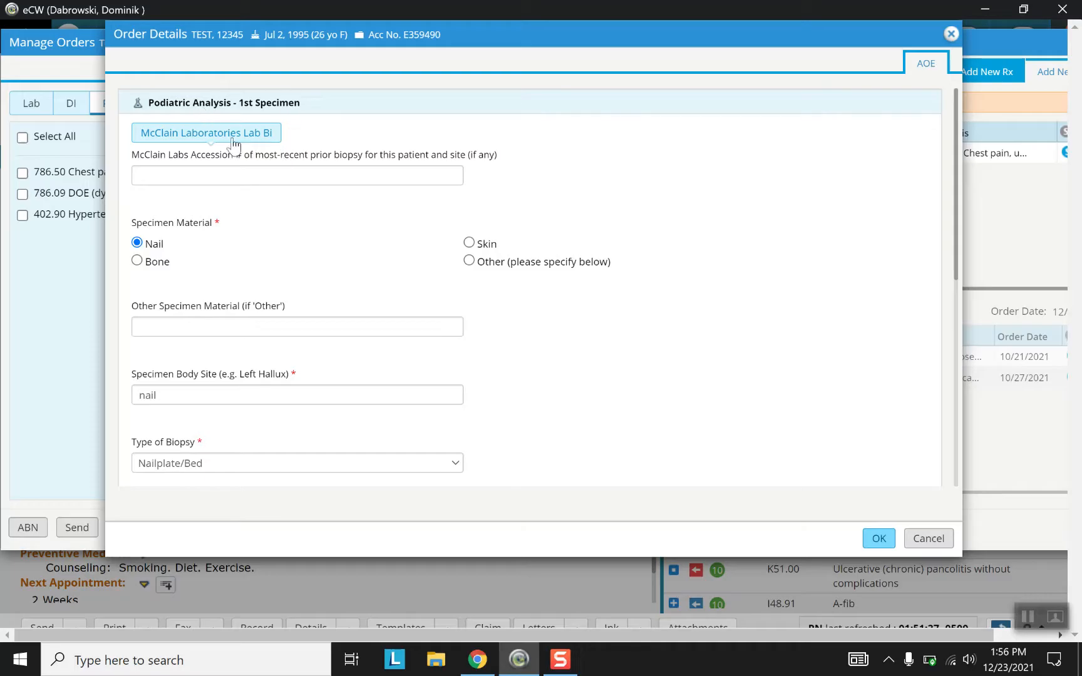
mouse_move(188, 246)
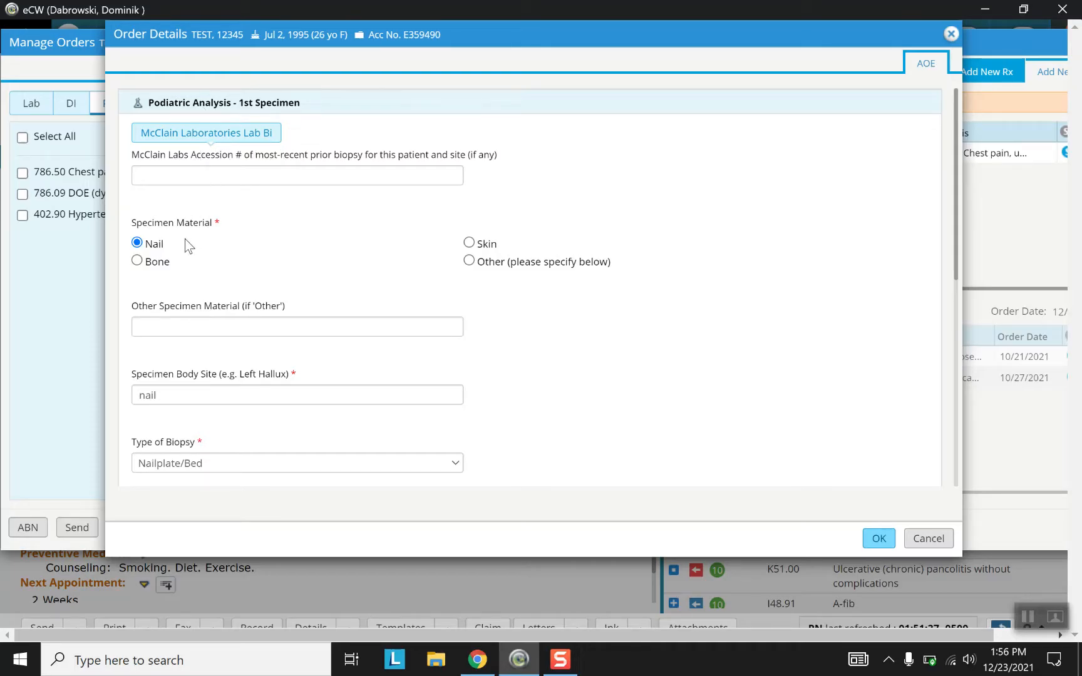
mouse_move(163, 310)
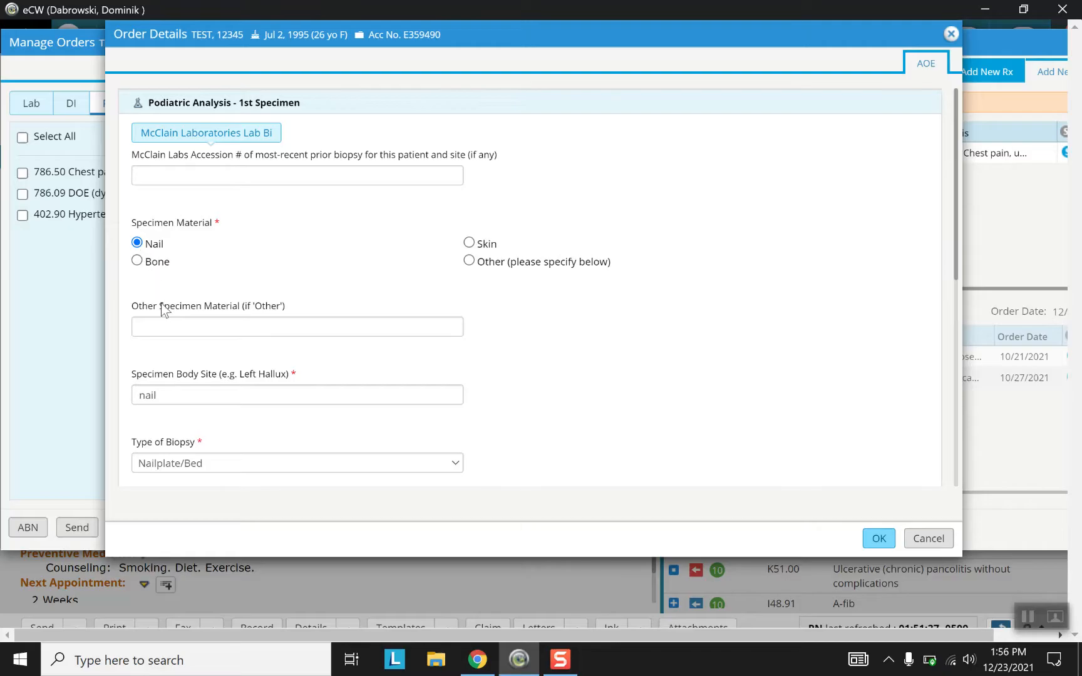
mouse_move(937, 216)
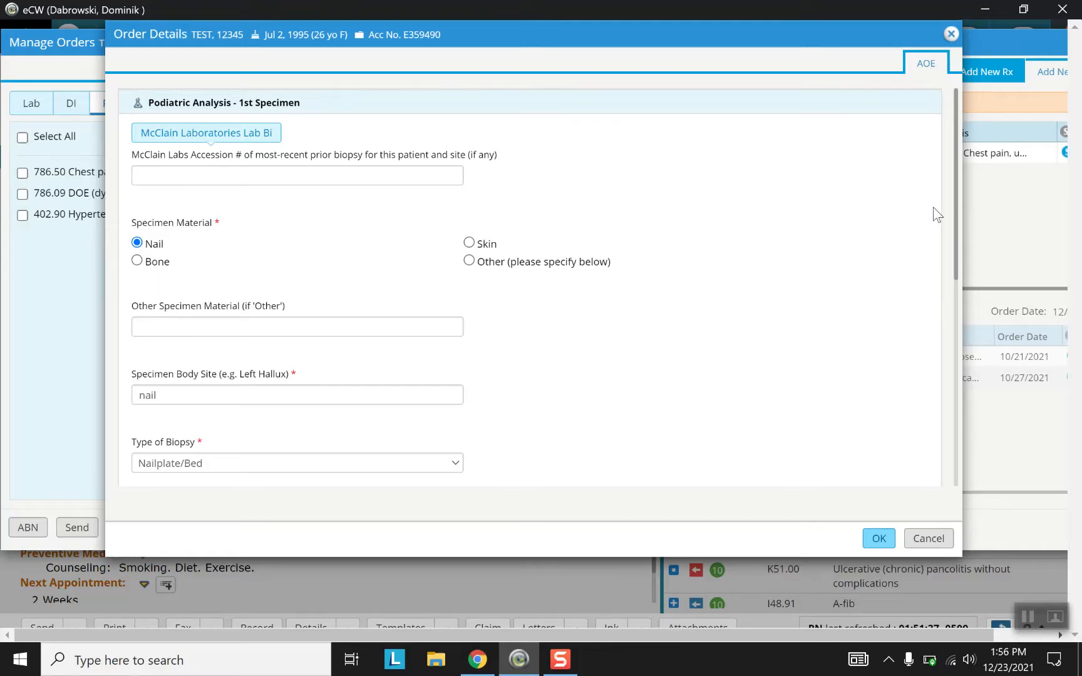
scroll(down, 3)
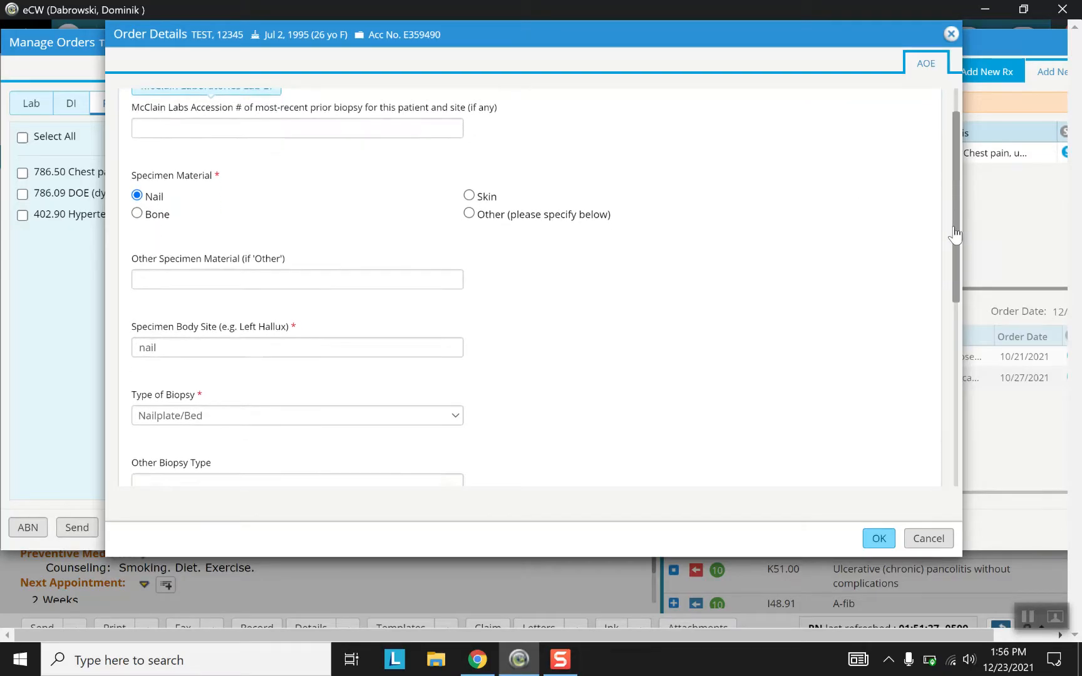
scroll(down, 3)
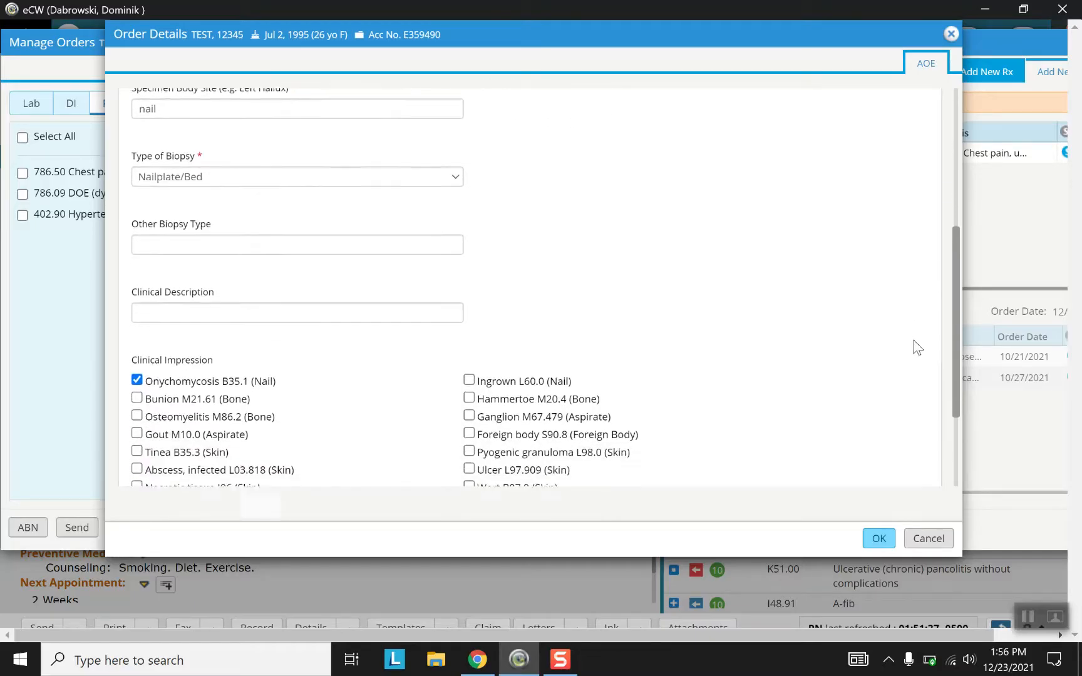
scroll(down, 3)
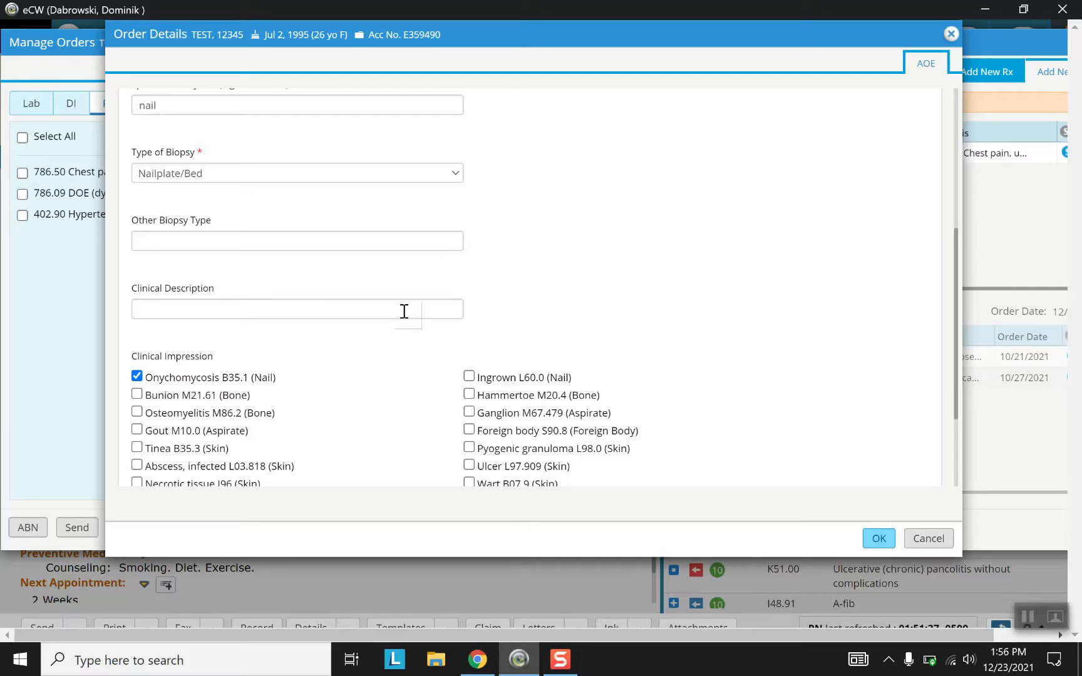
mouse_move(168, 384)
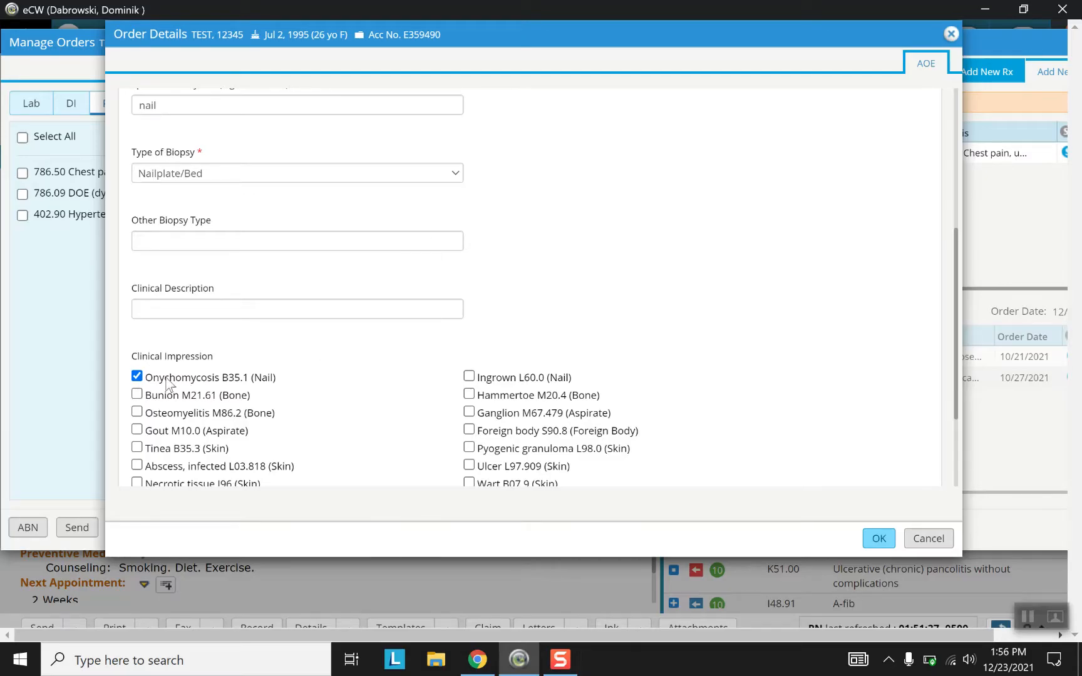
mouse_move(968, 326)
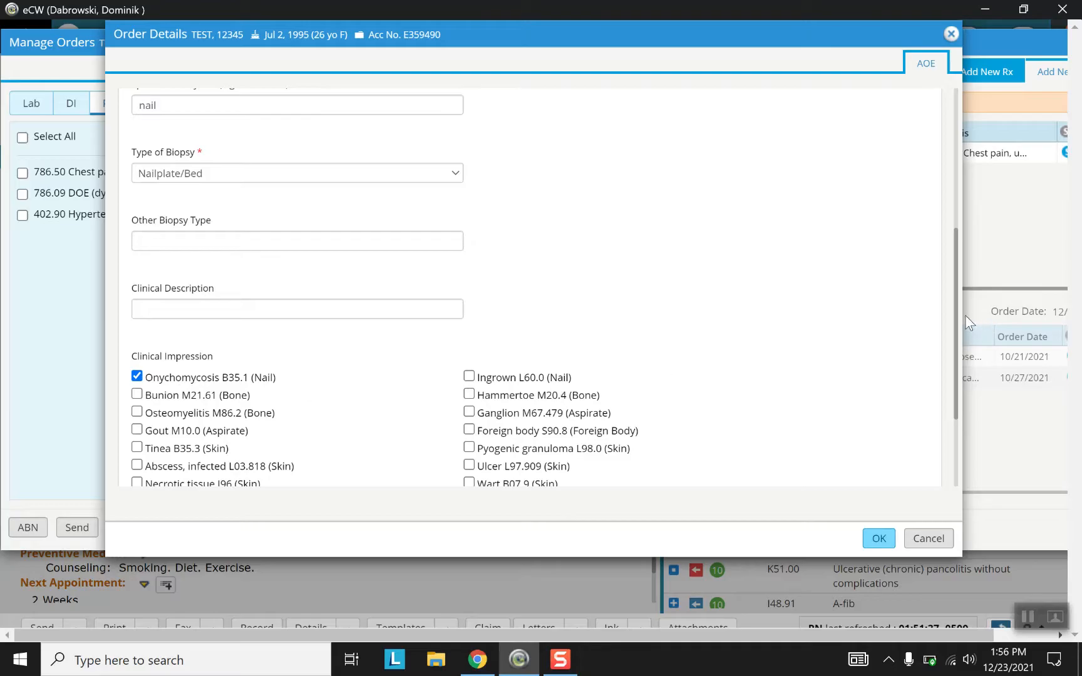
scroll(down, 3)
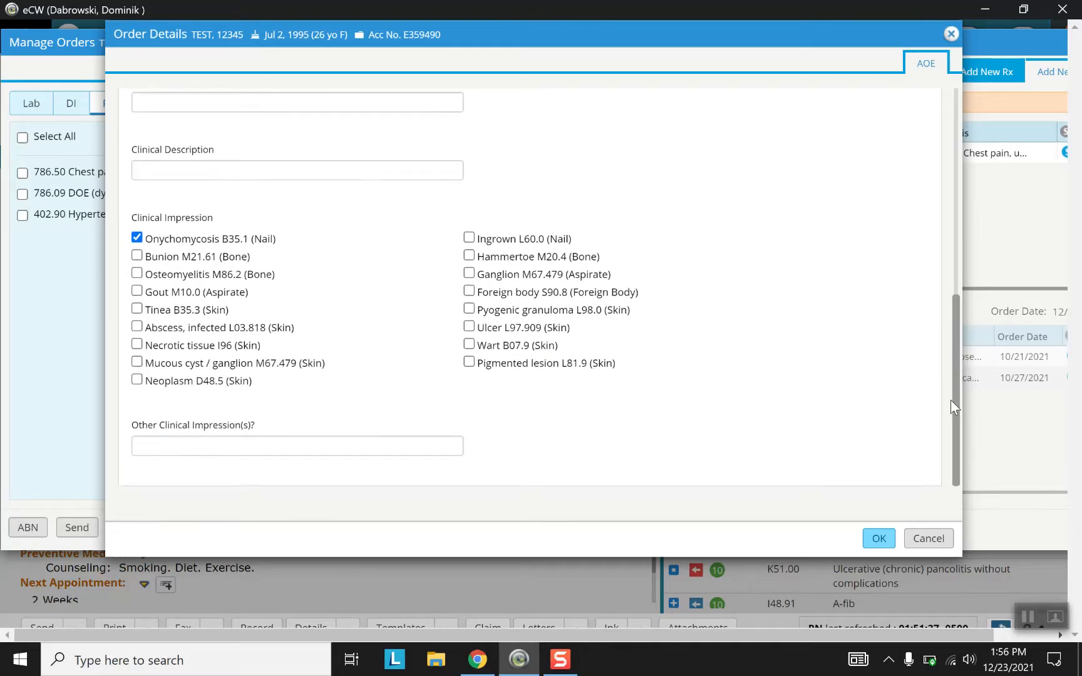
mouse_move(952, 422)
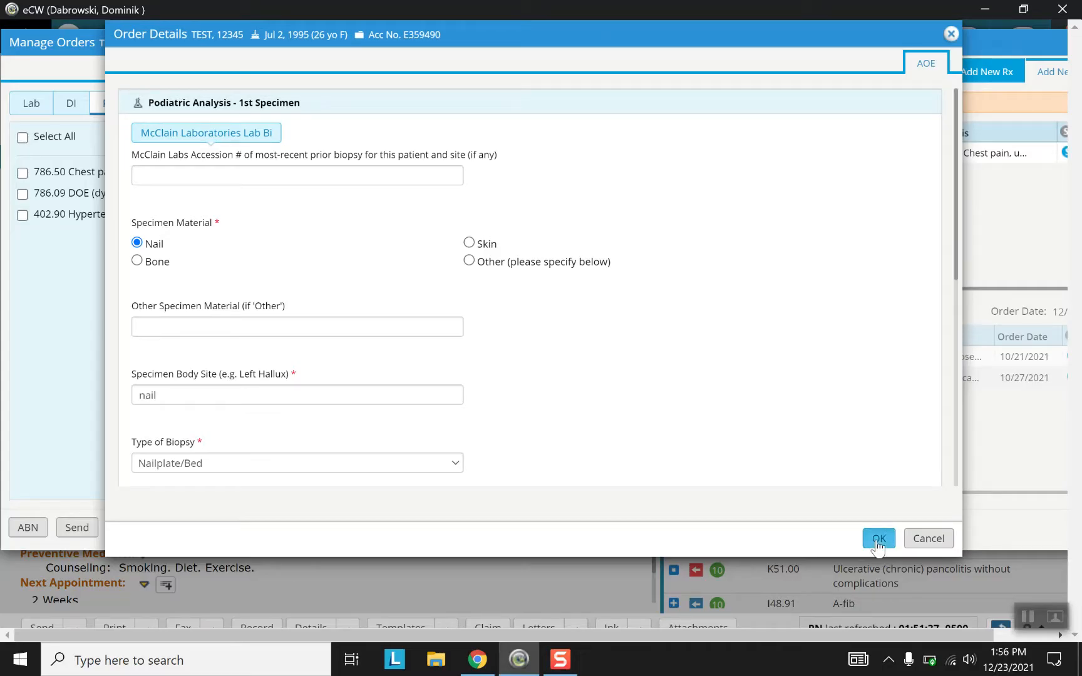
click(880, 539)
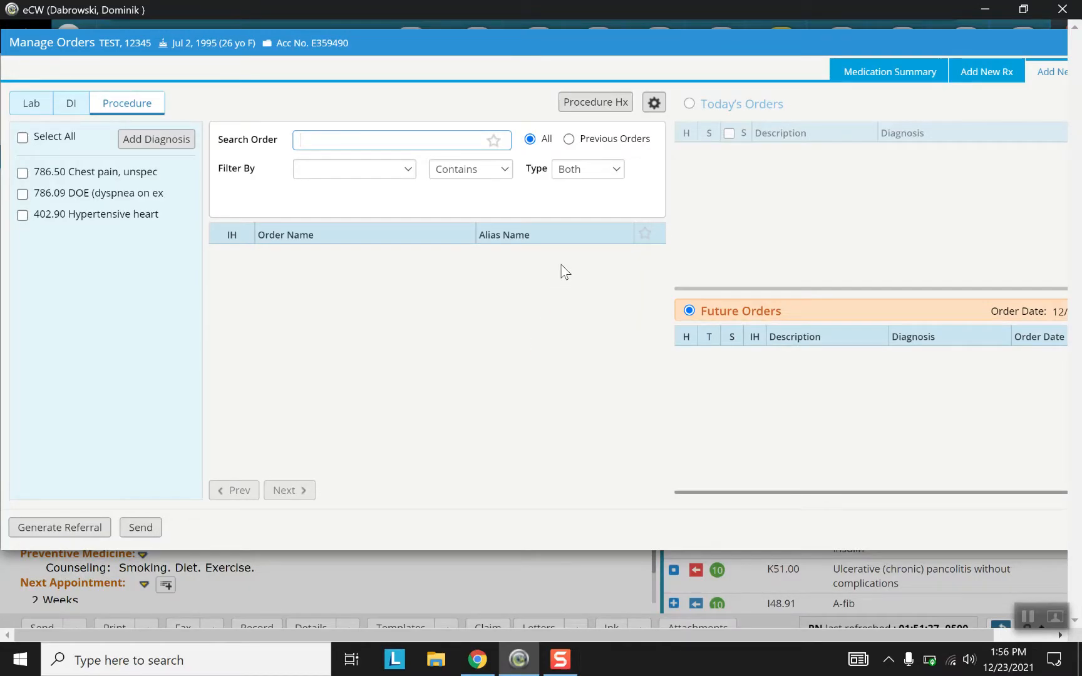
mouse_move(548, 263)
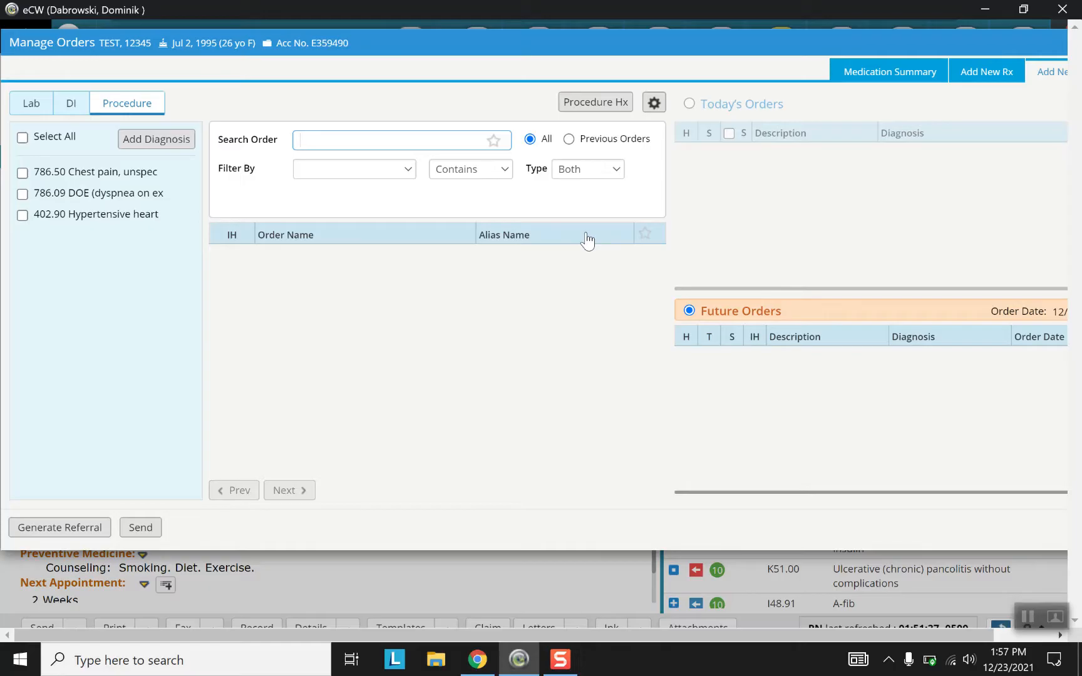
click(395, 141)
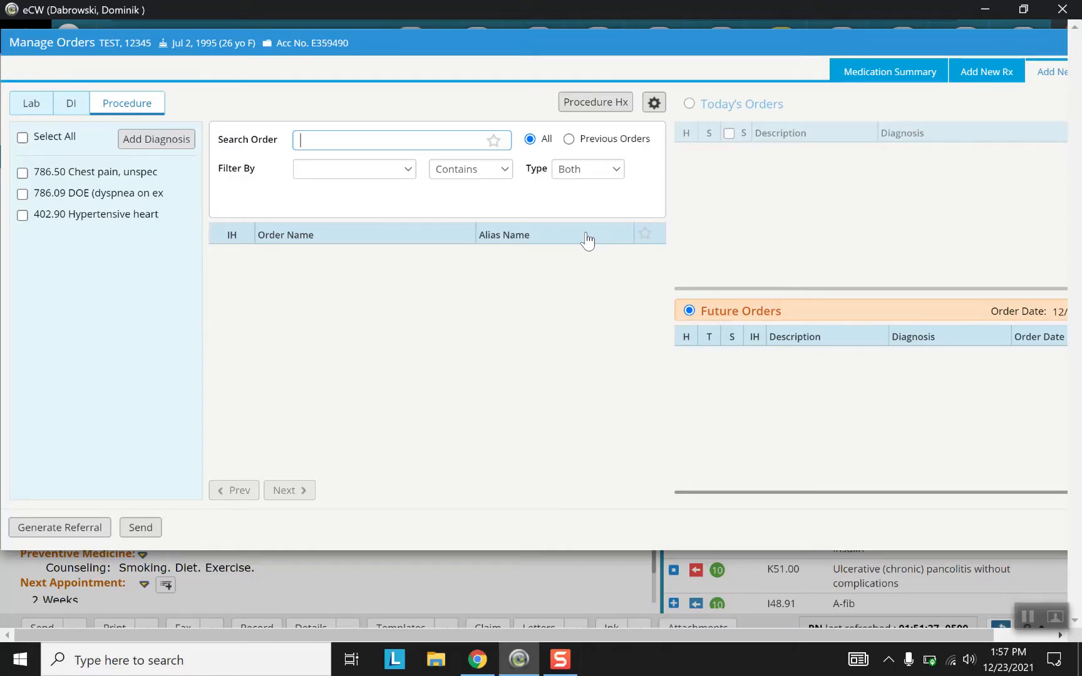
mouse_move(691, 221)
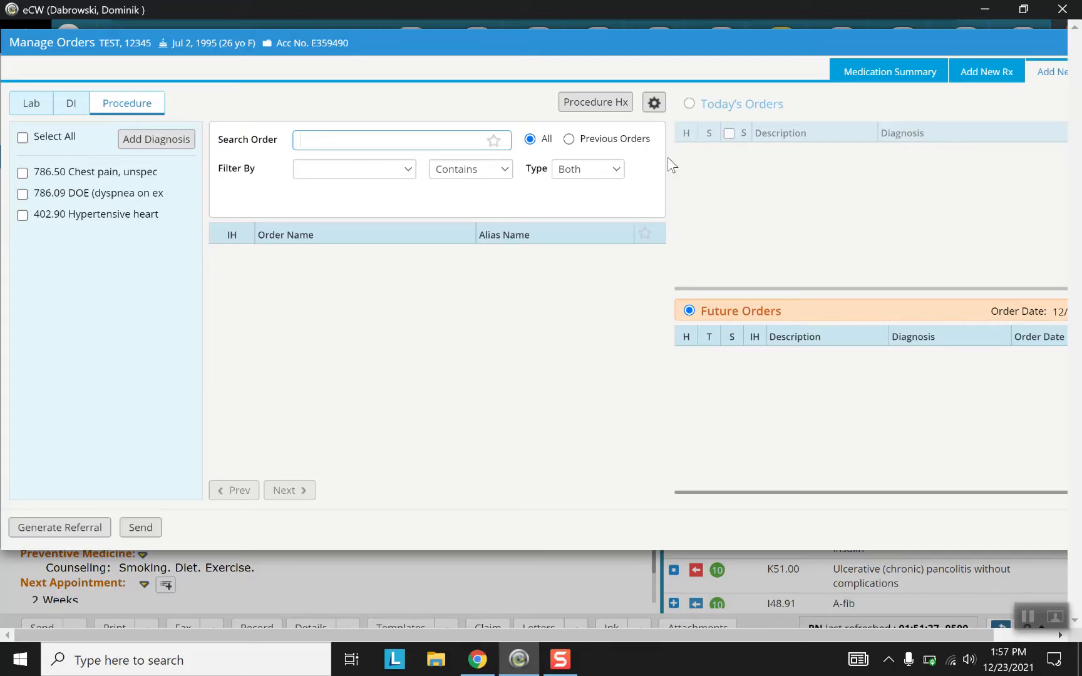
click(395, 140)
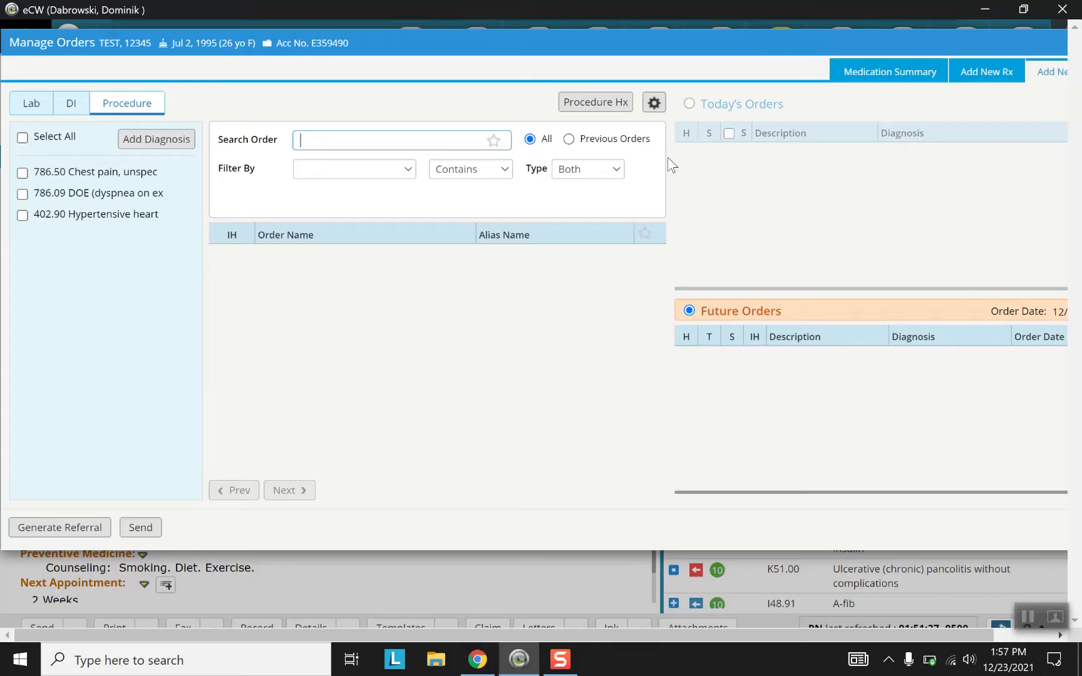